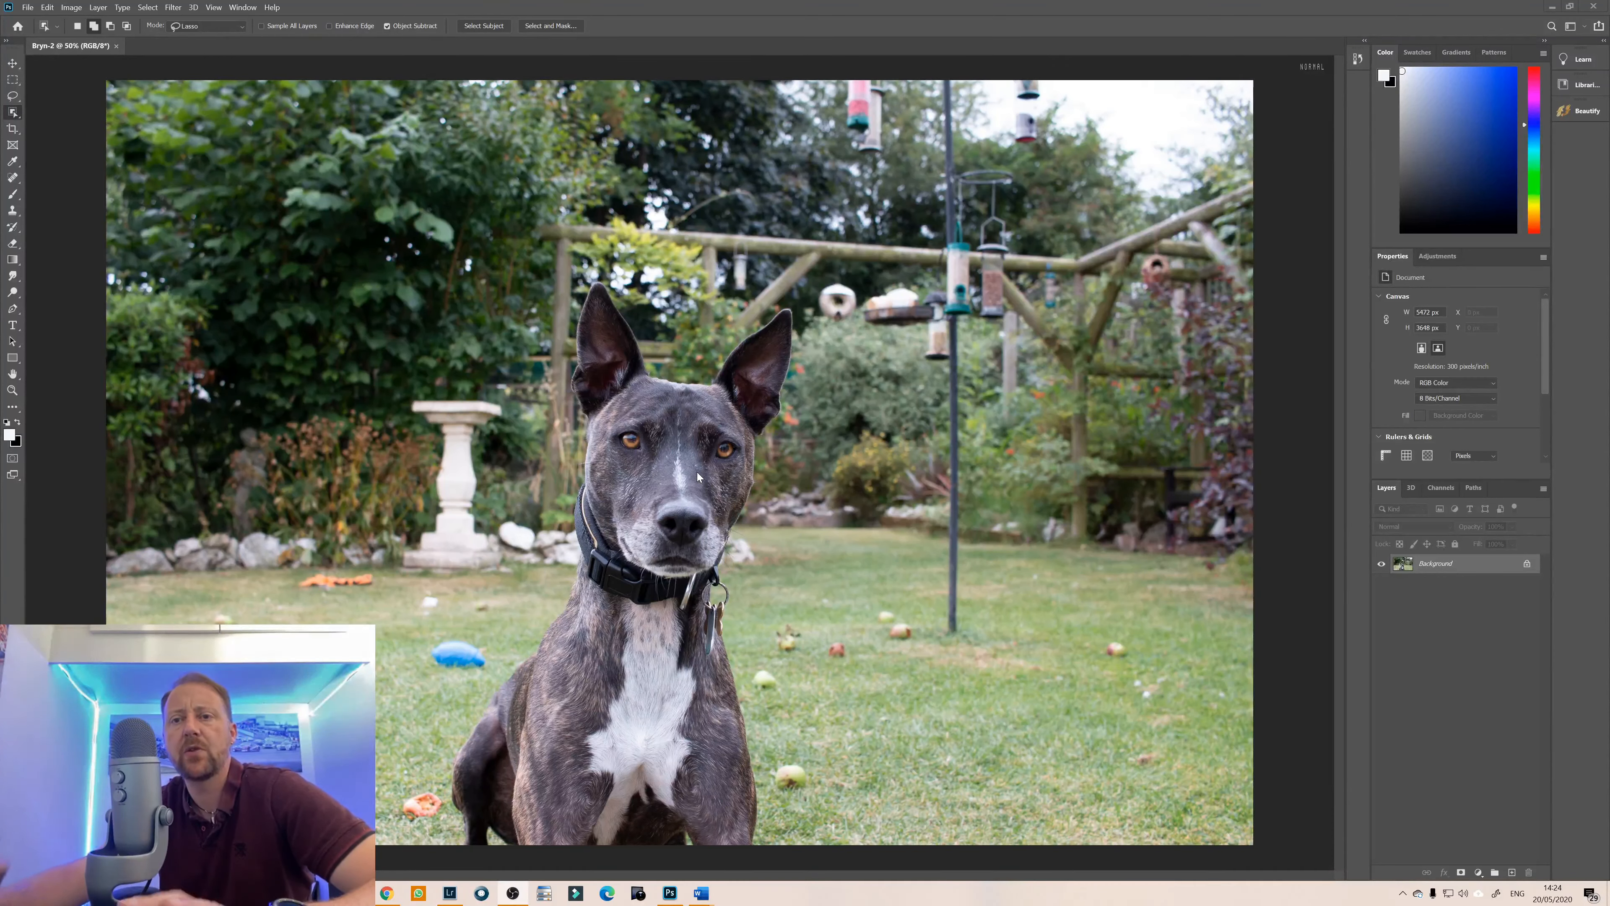
pyautogui.moveTo(672, 422)
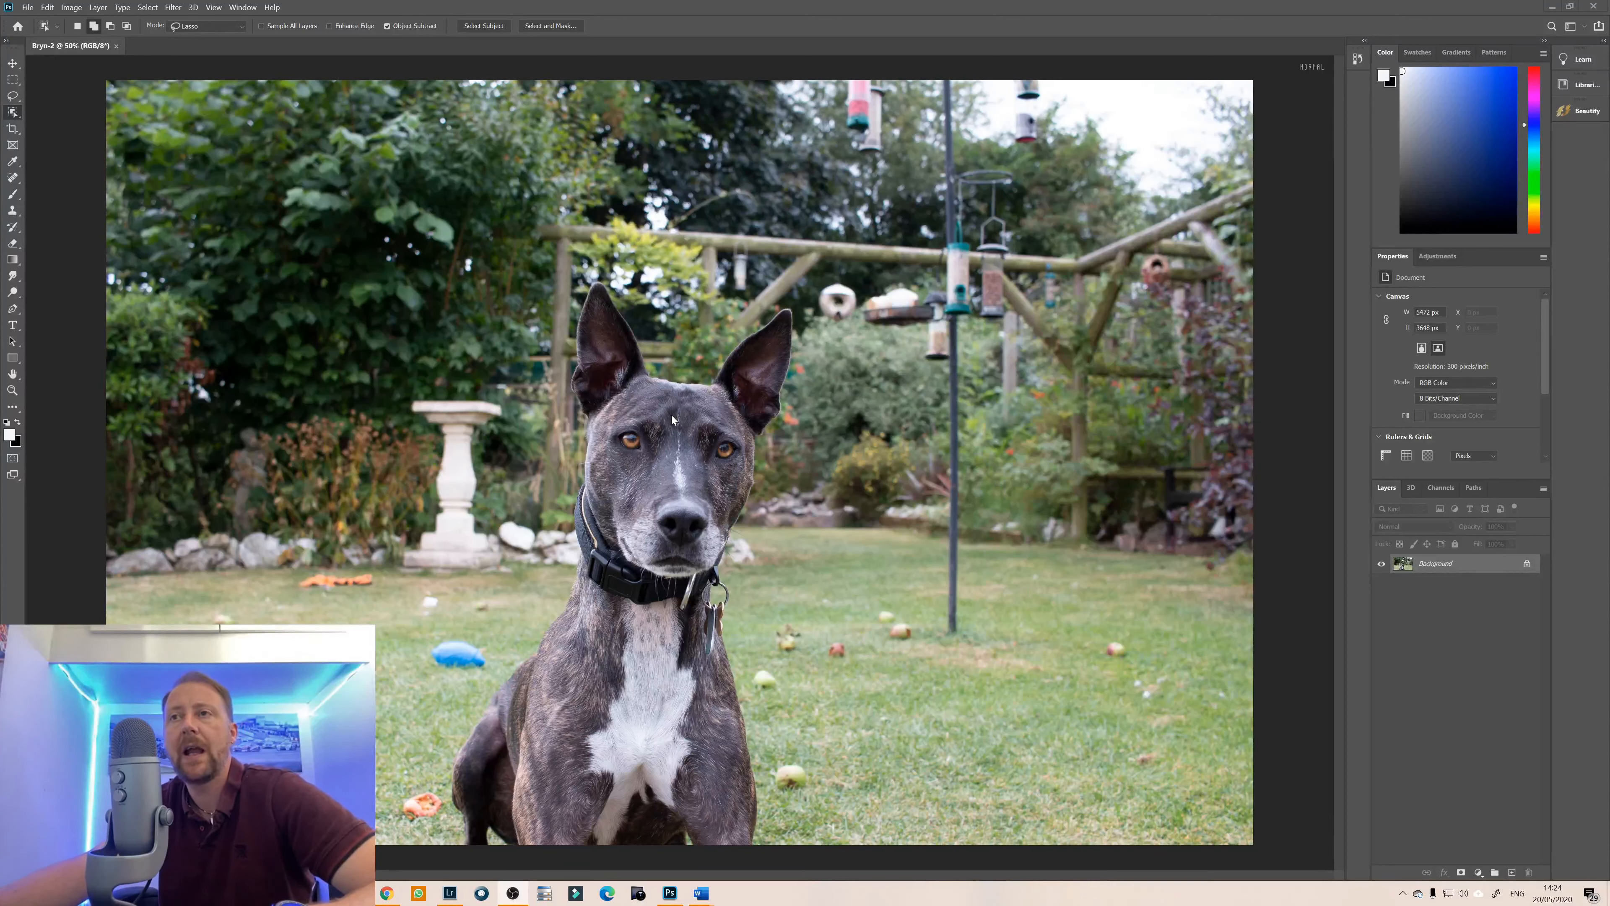
pyautogui.moveTo(664, 370)
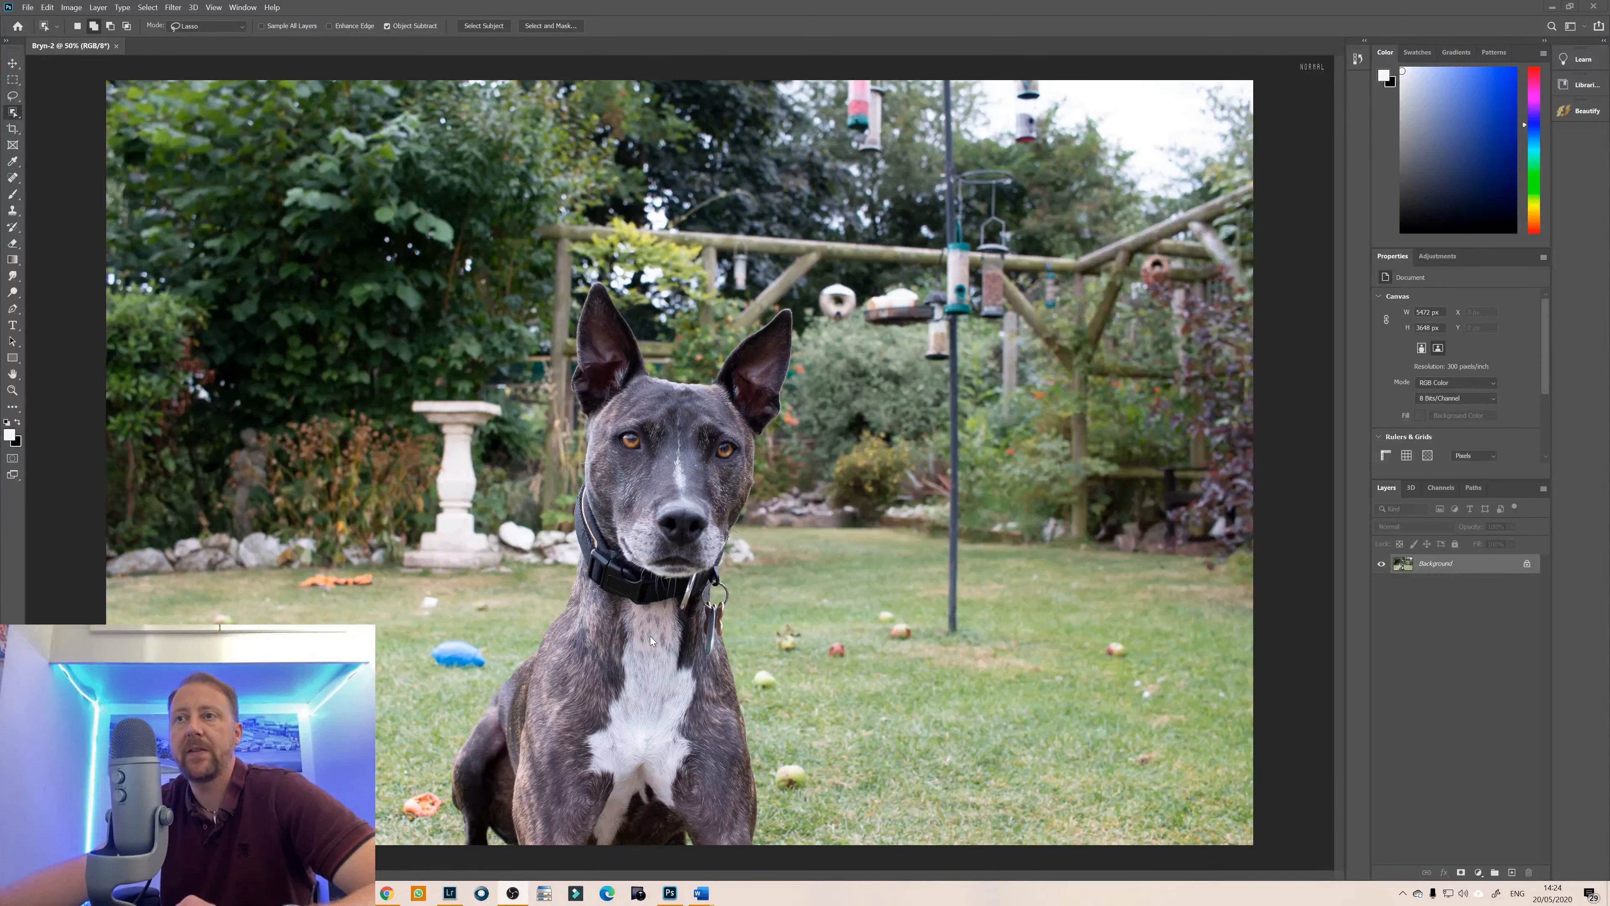
pyautogui.moveTo(665, 478)
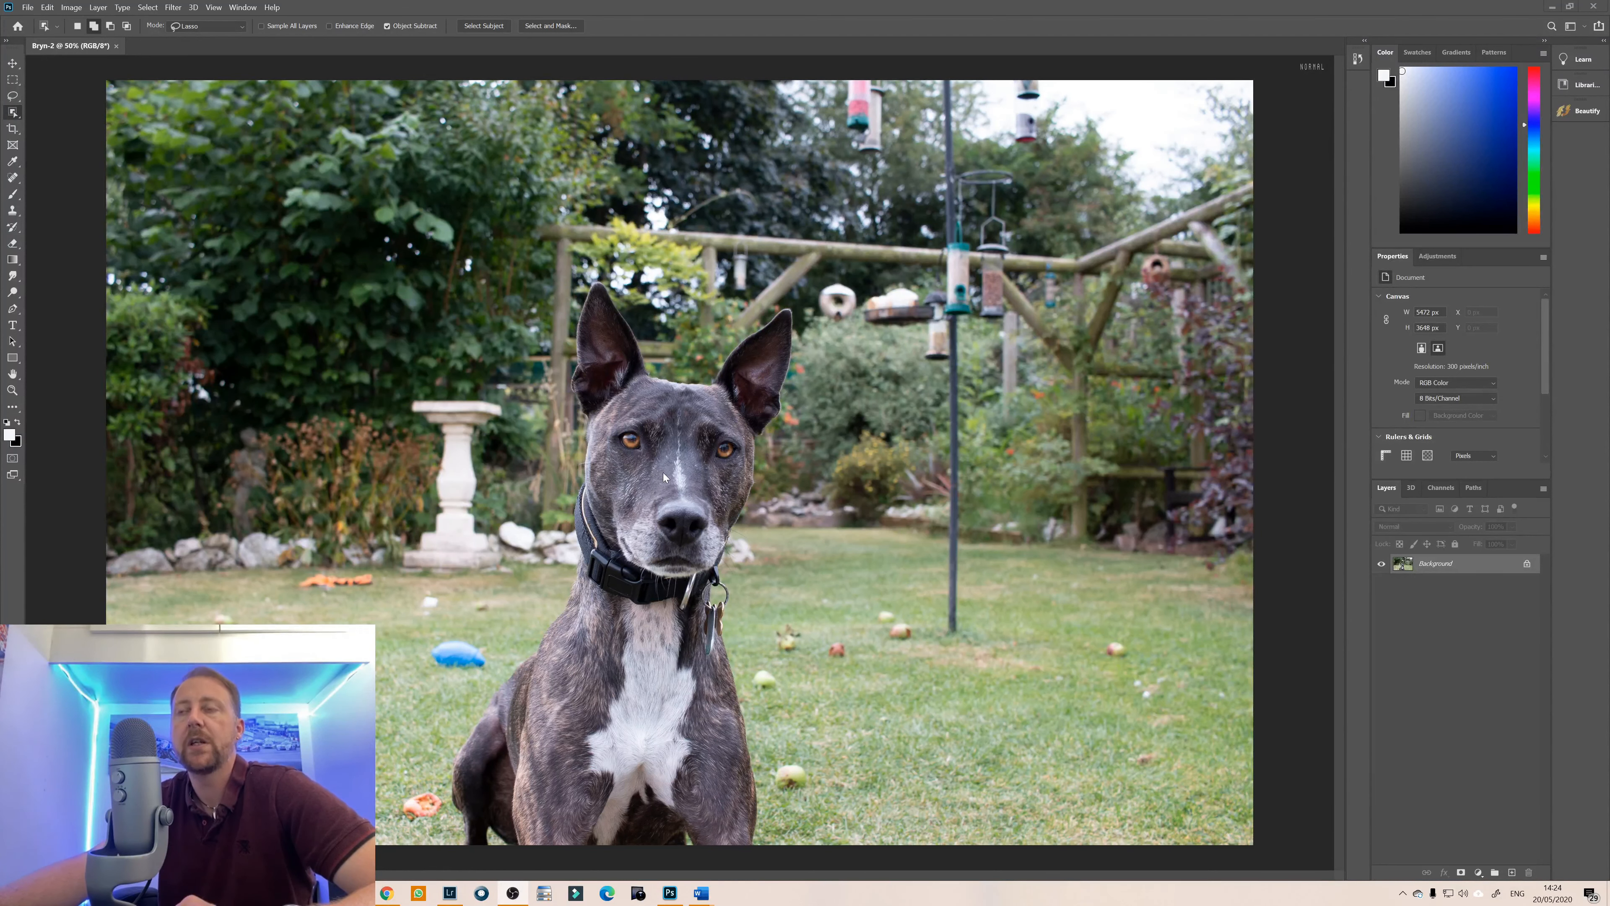
pyautogui.moveTo(681, 406)
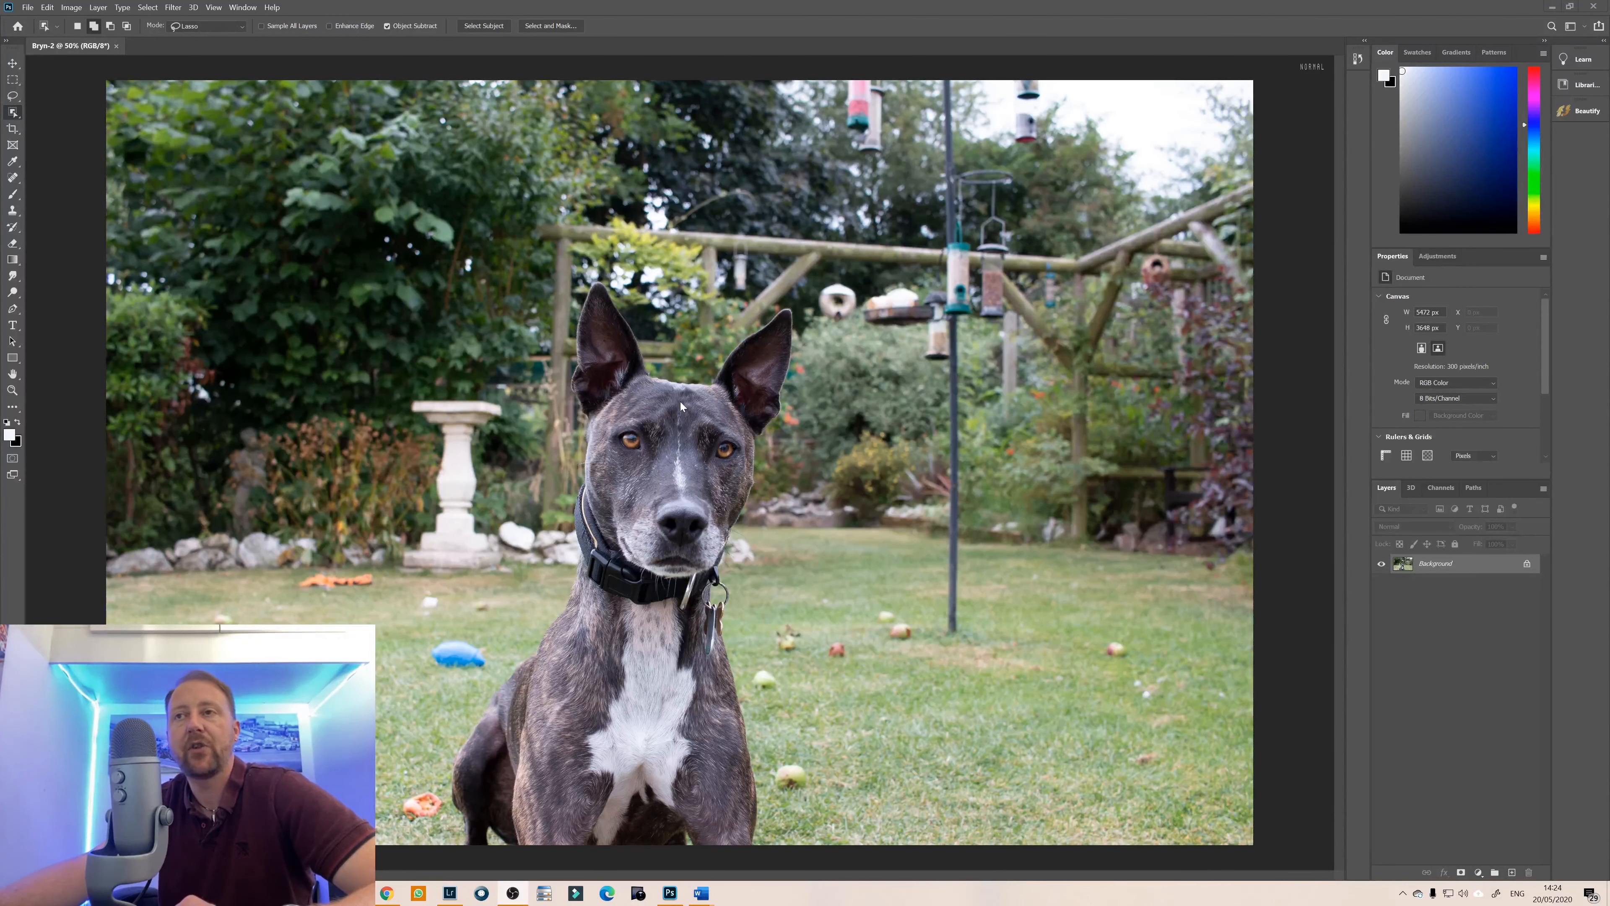
pyautogui.moveTo(464, 242)
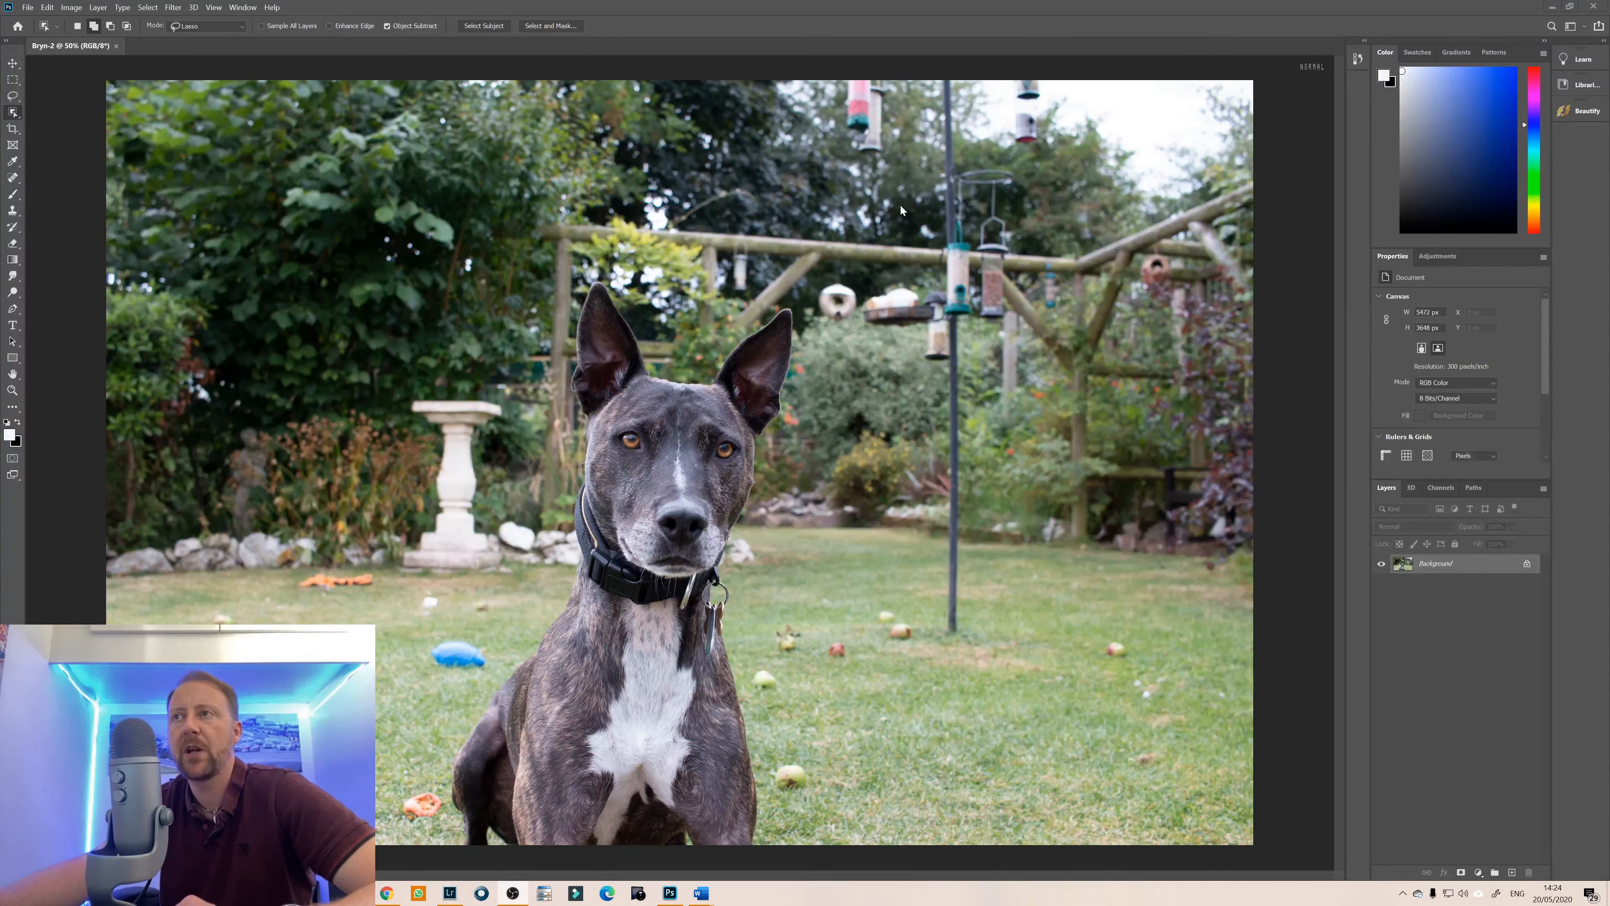
pyautogui.moveTo(898, 440)
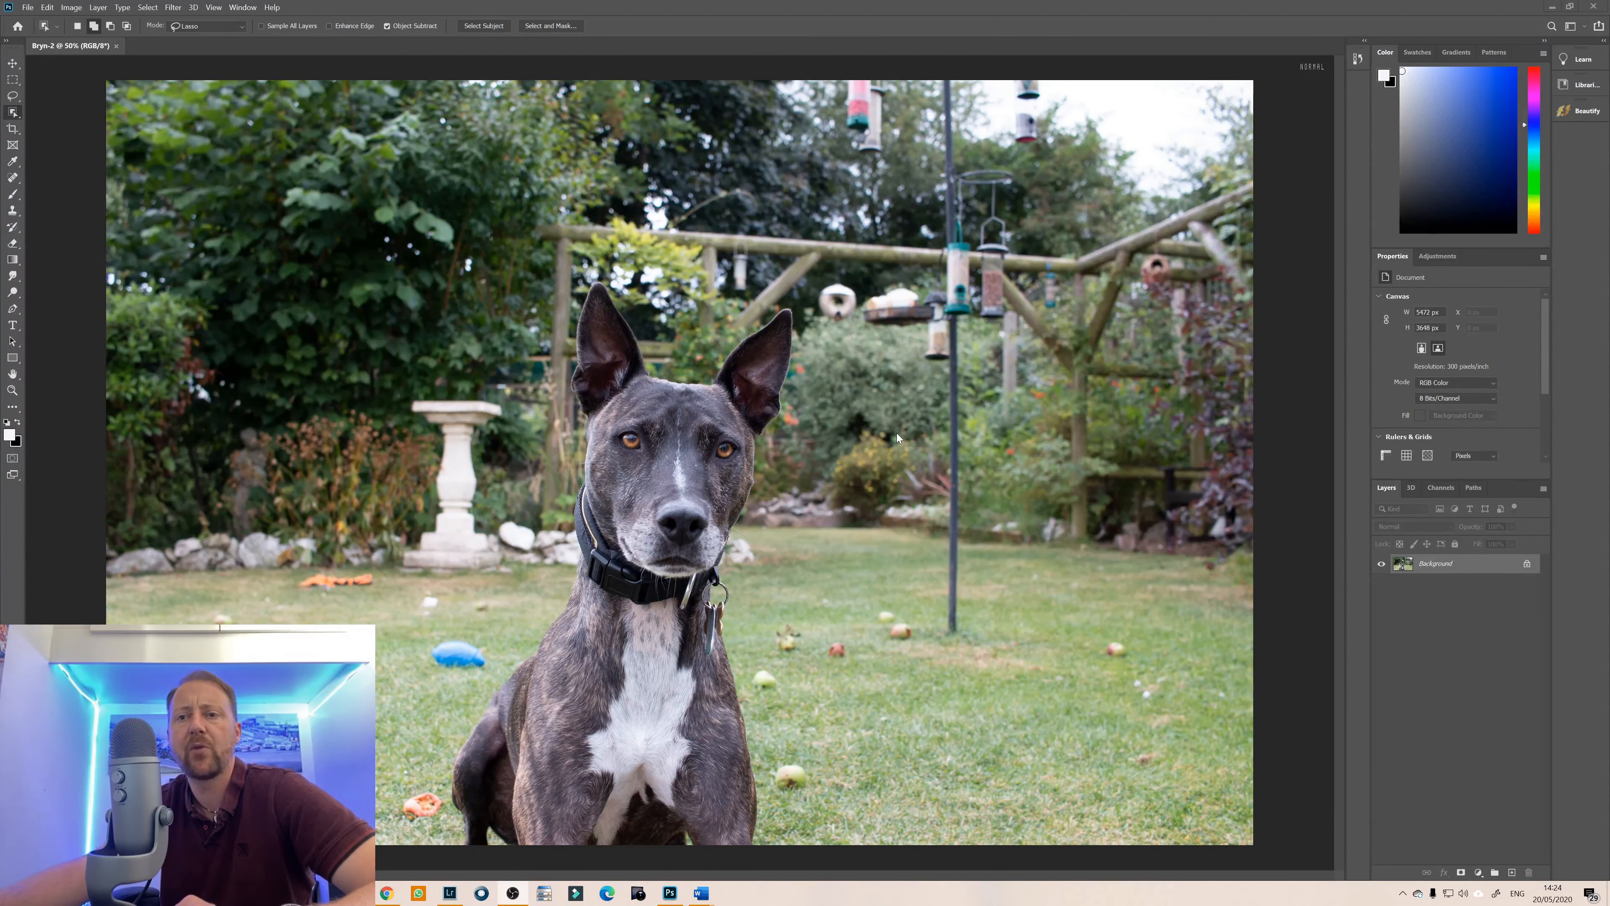
pyautogui.moveTo(925, 501)
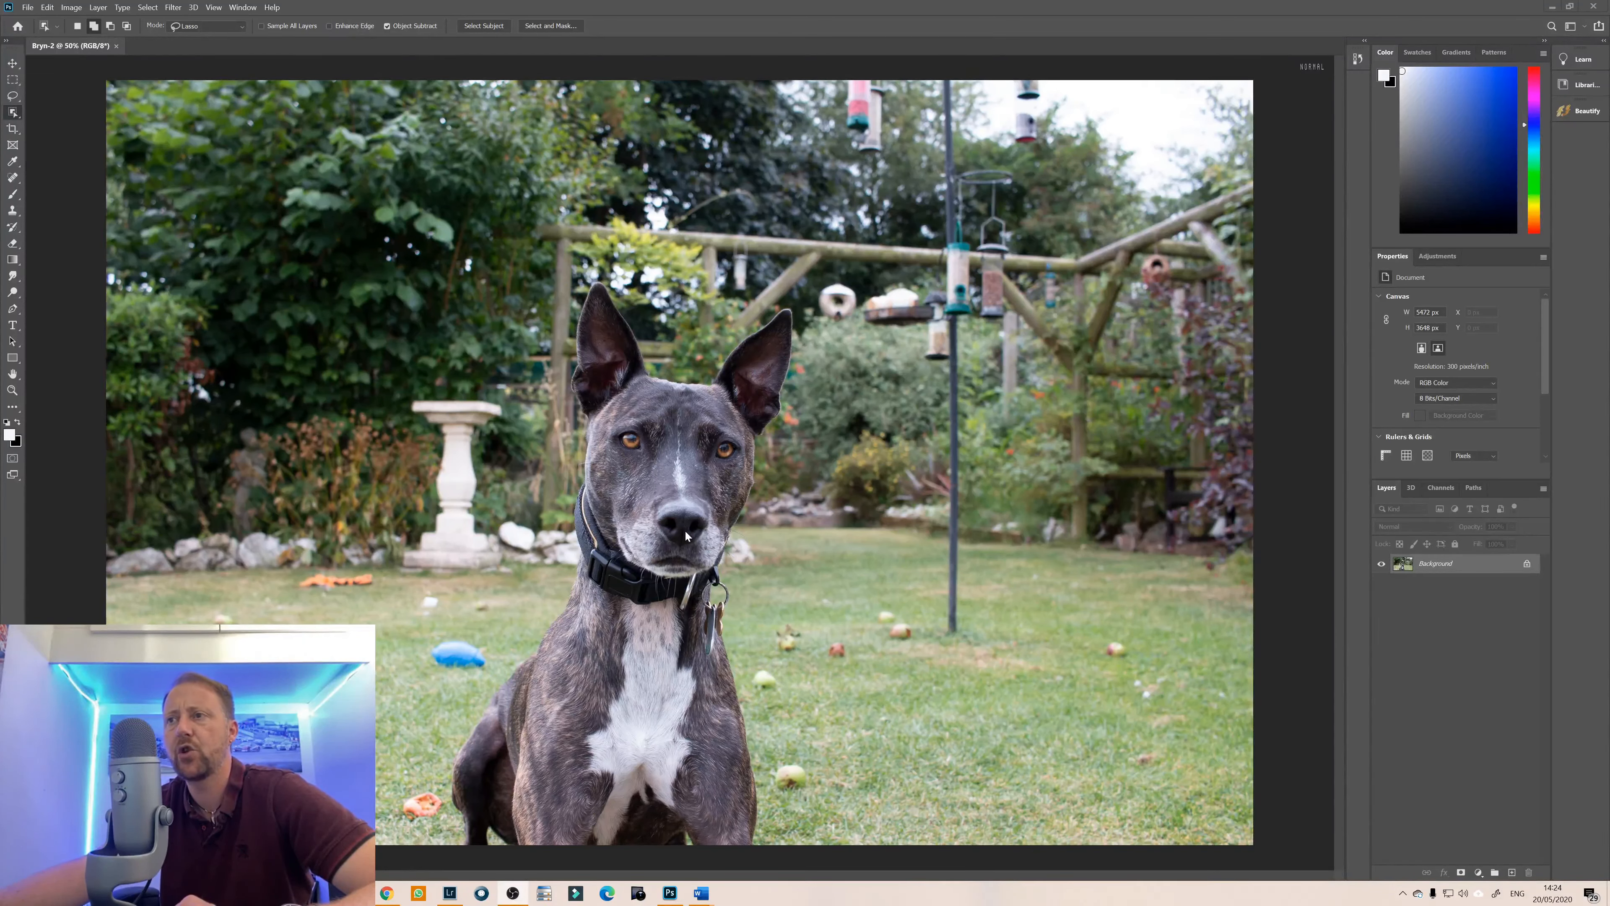
pyautogui.moveTo(972, 488)
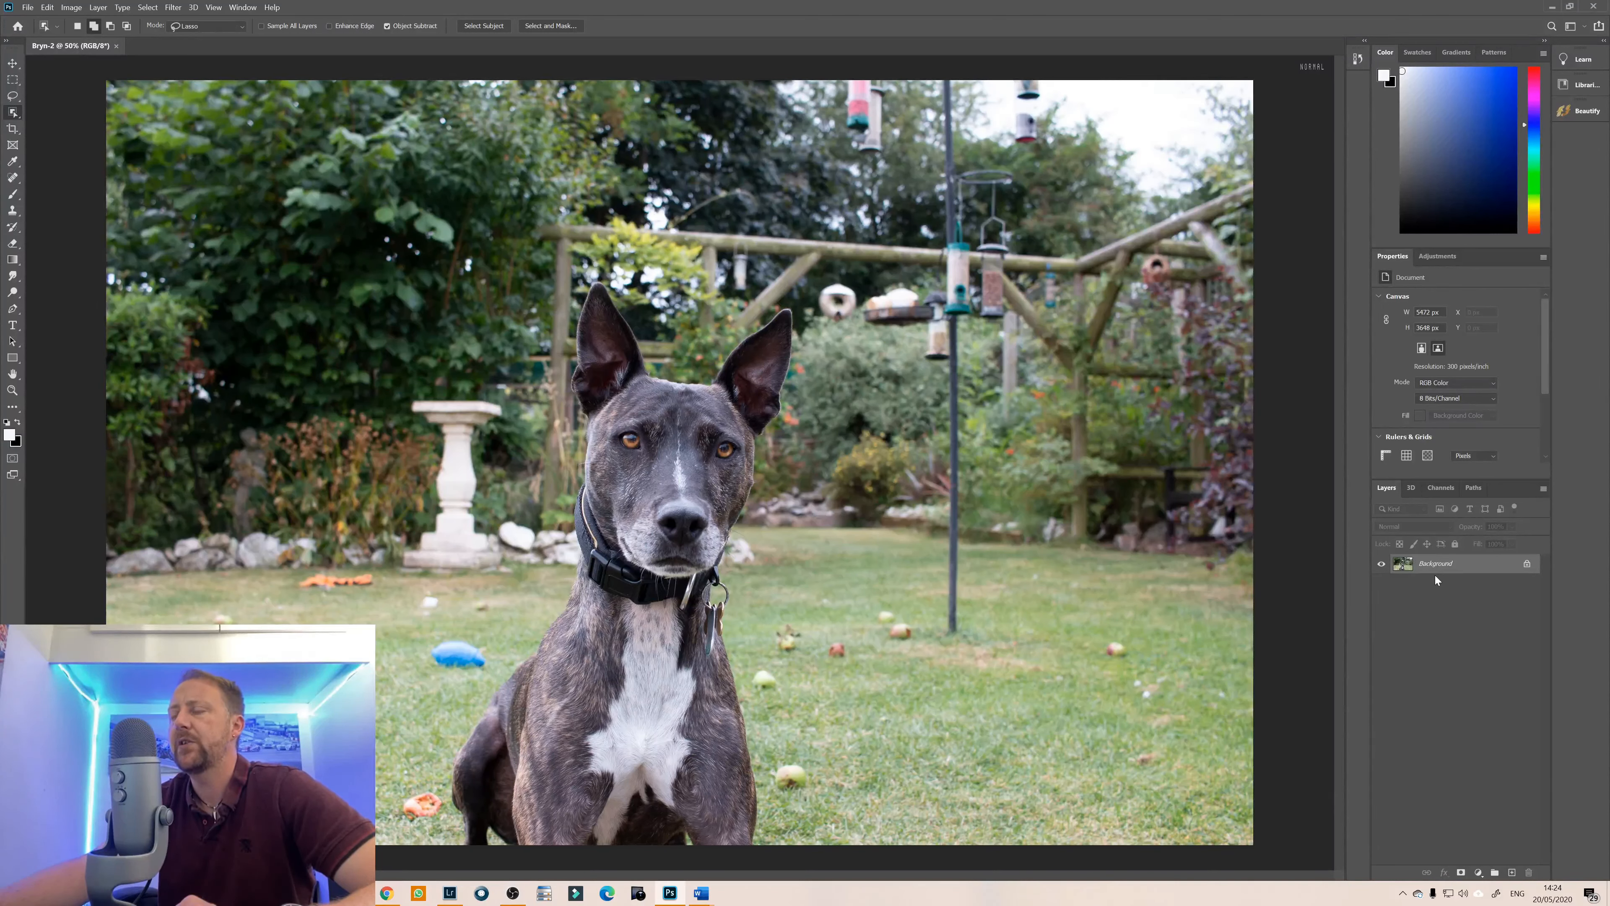
# Duplicate the Background layer to get a Background copy above it.
pyautogui.rightClick(1452, 567)
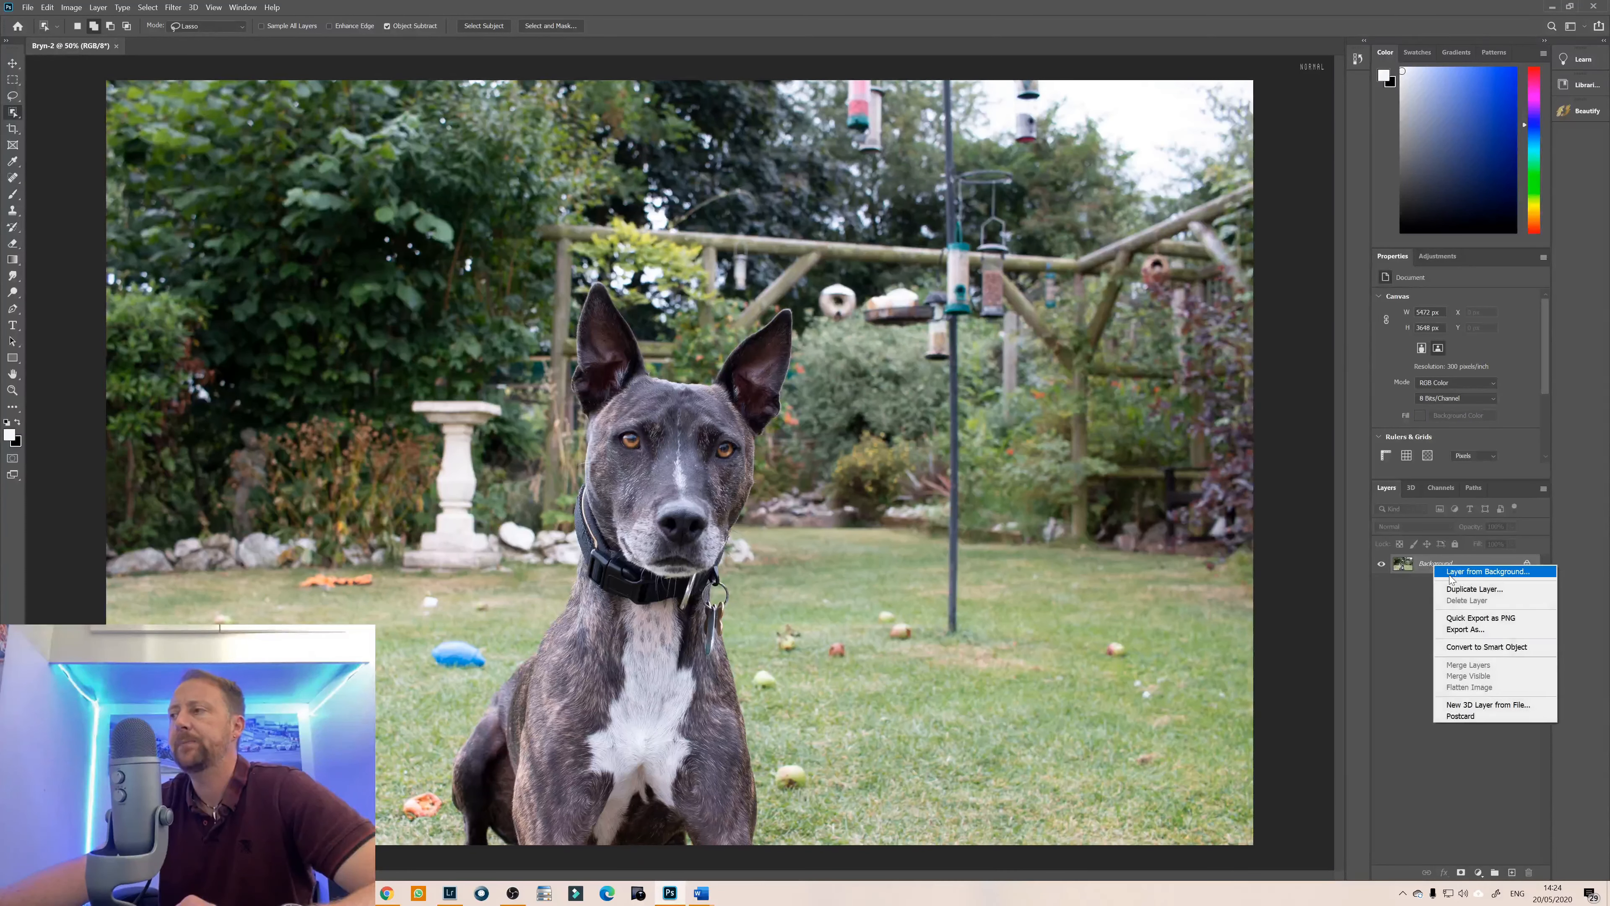
pyautogui.click(1474, 590)
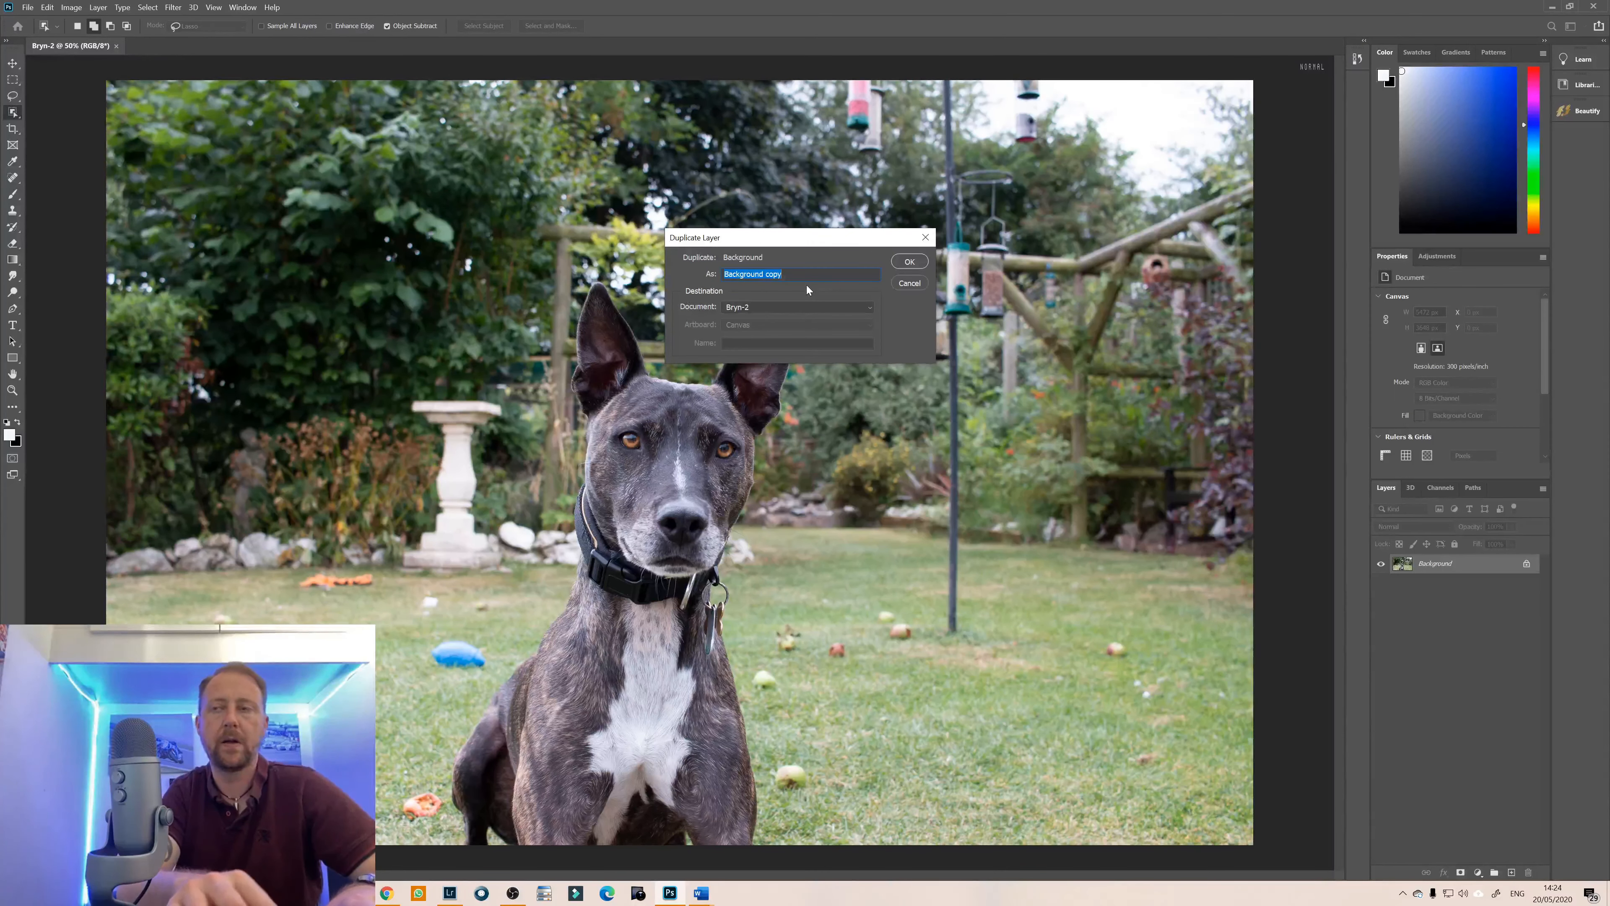
pyautogui.click(909, 261)
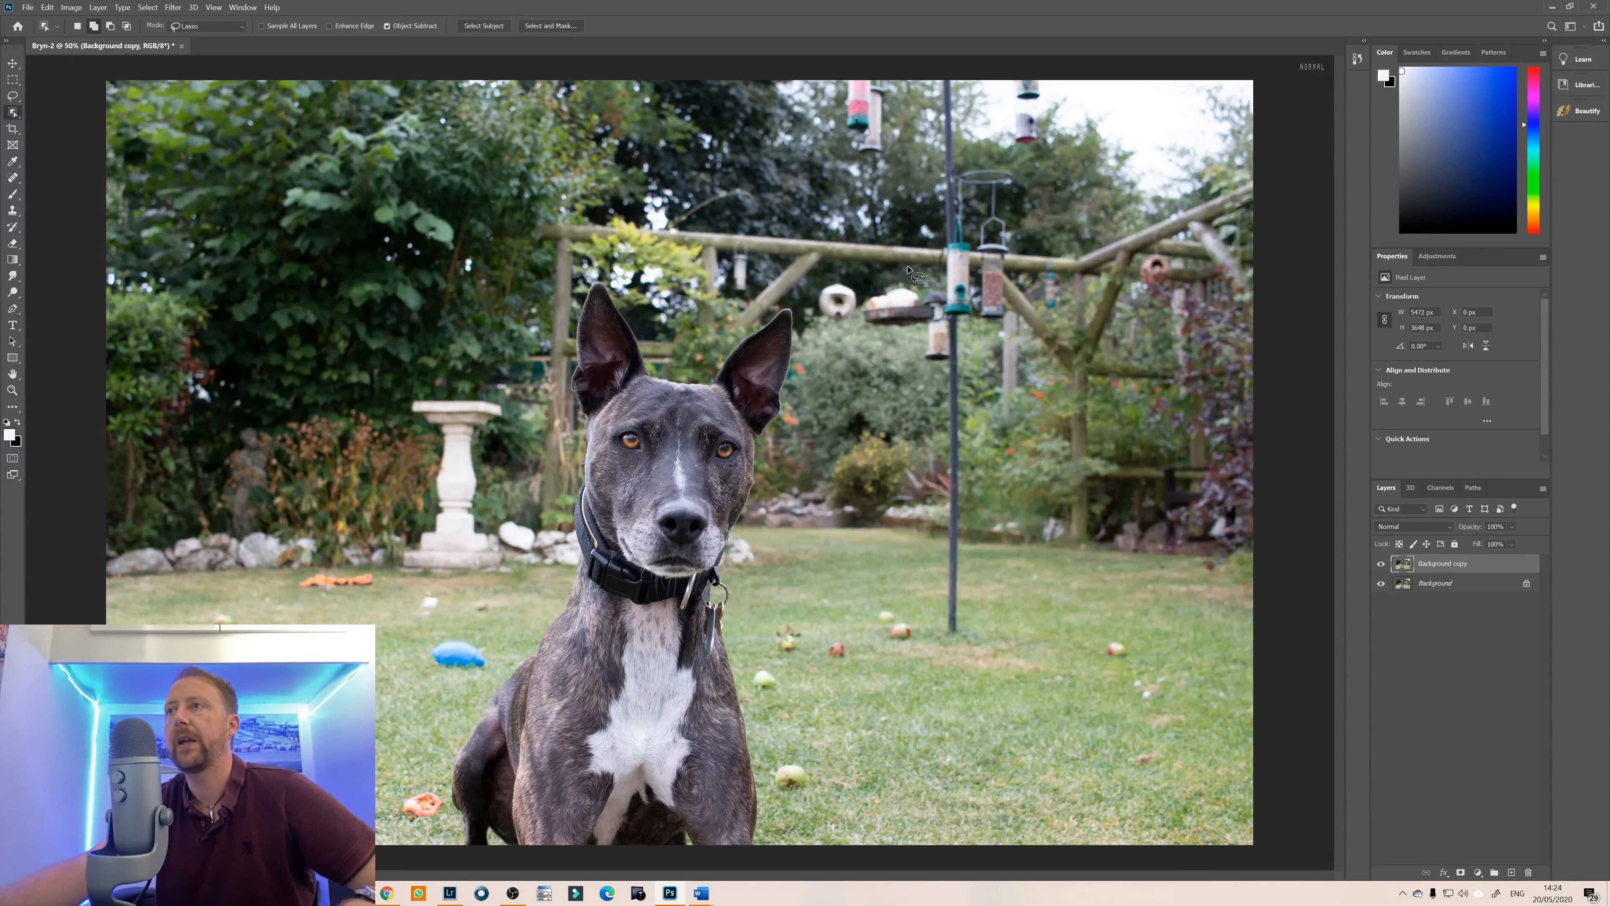
pyautogui.moveTo(611, 354)
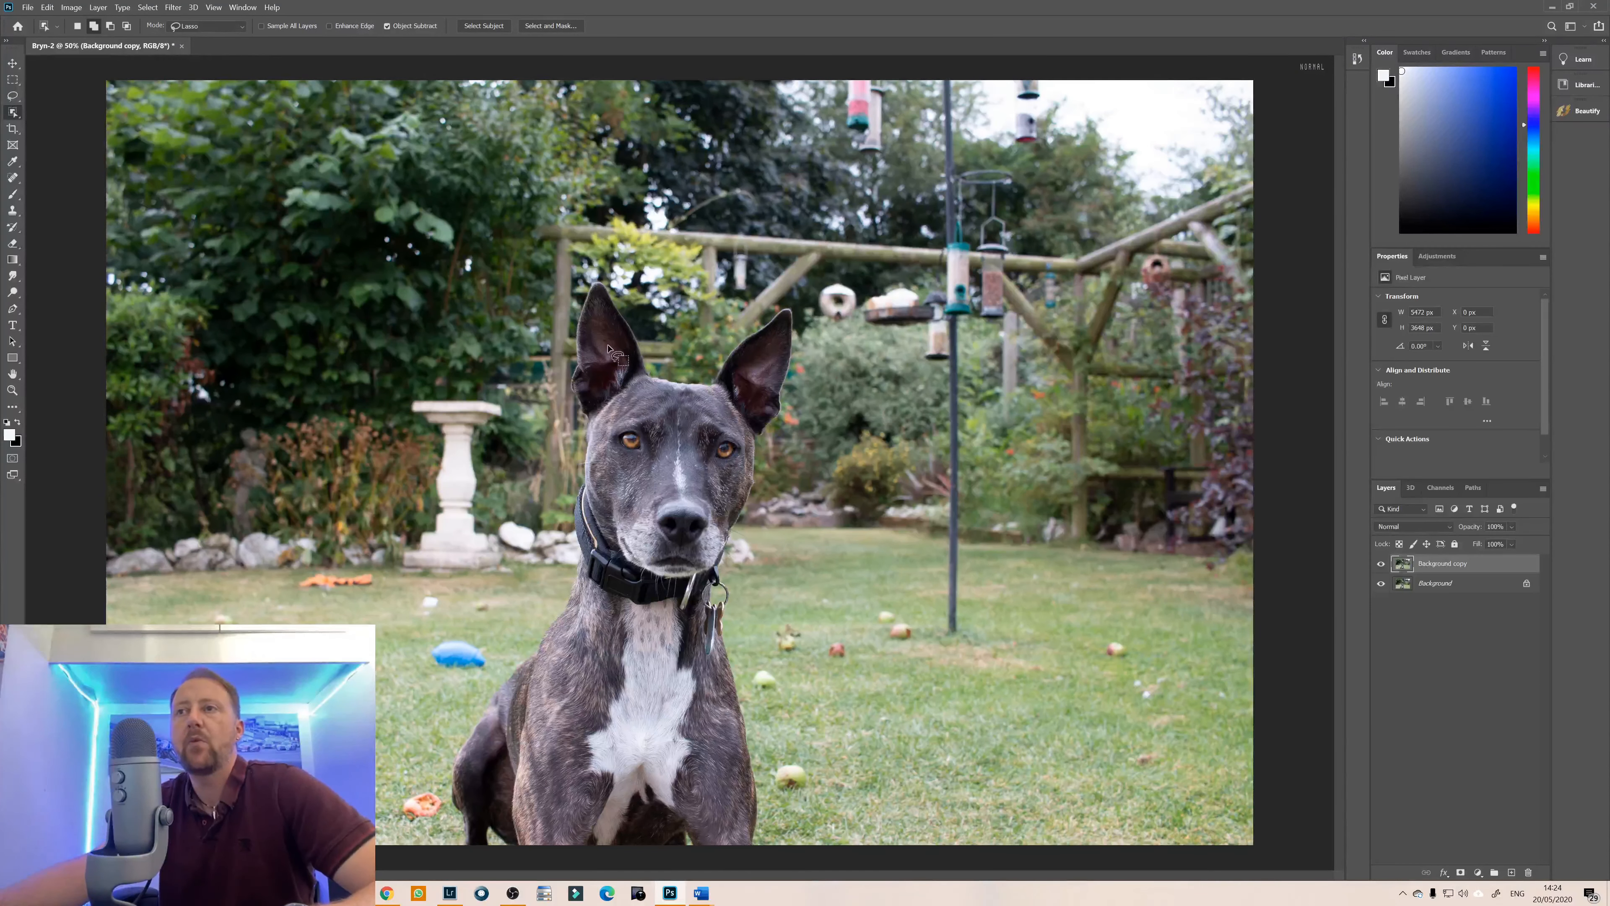
pyautogui.moveTo(617, 729)
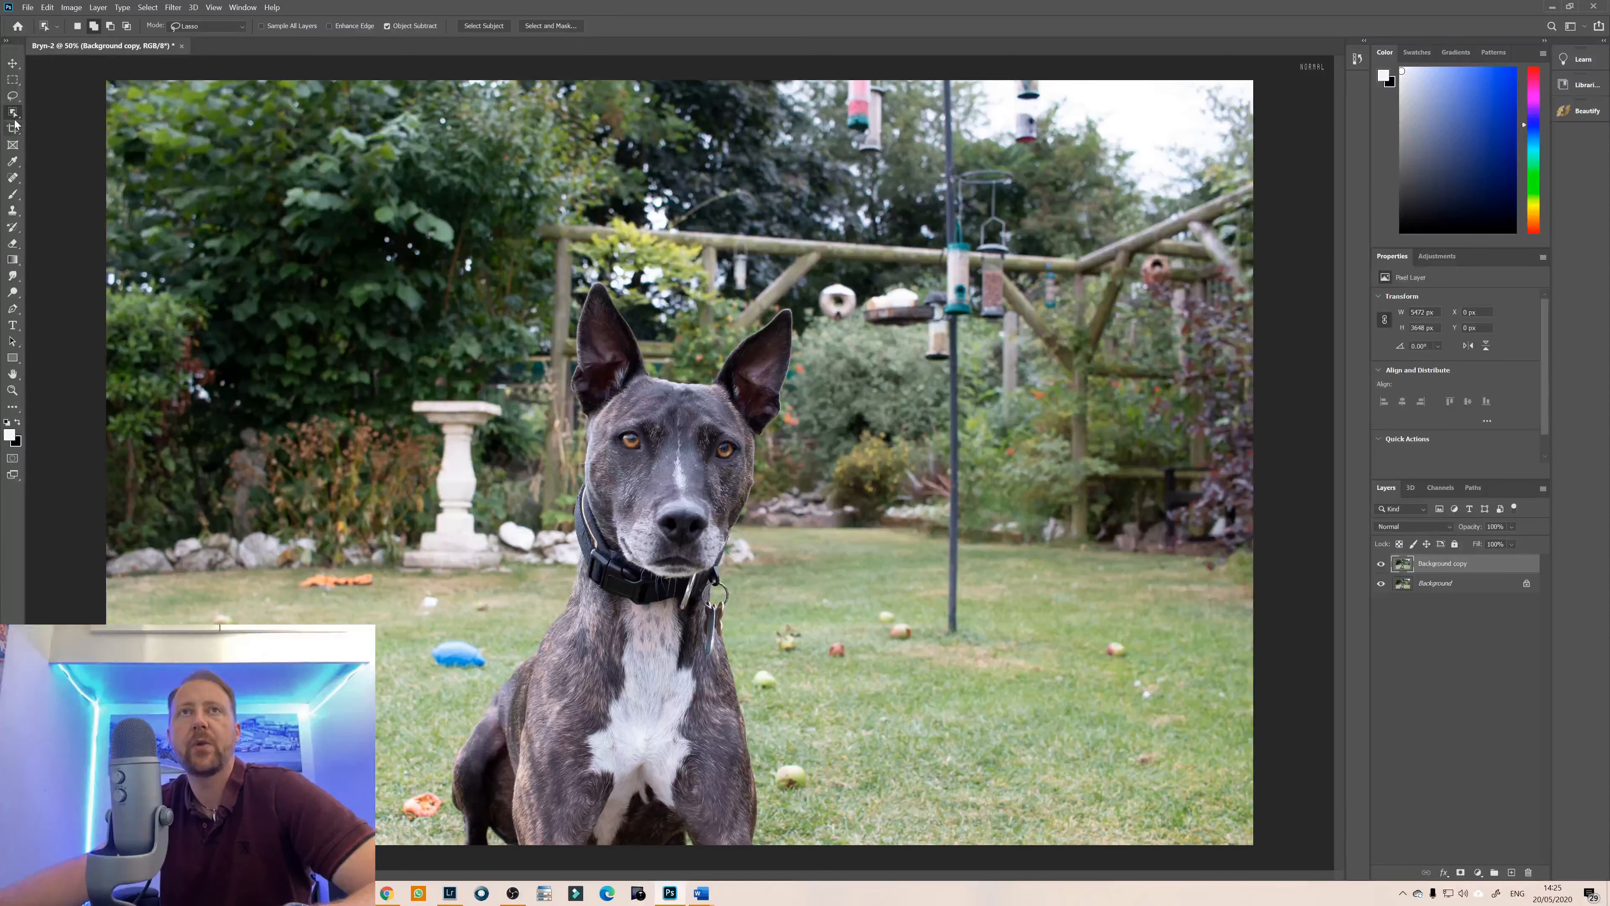
pyautogui.moveTo(12, 112)
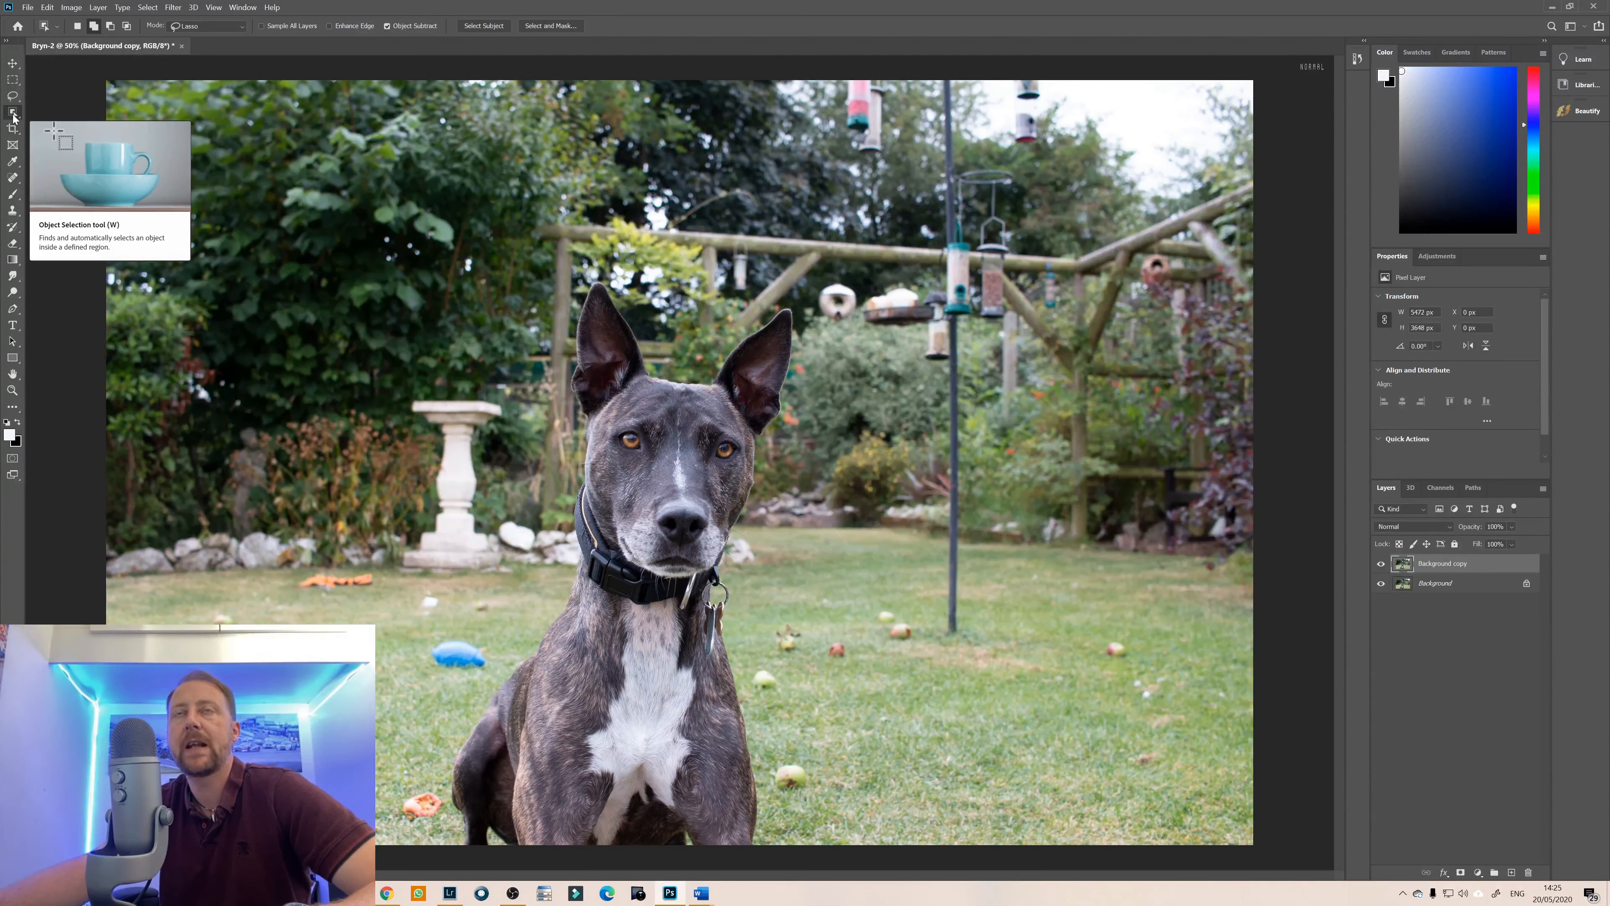
pyautogui.moveTo(200, 30)
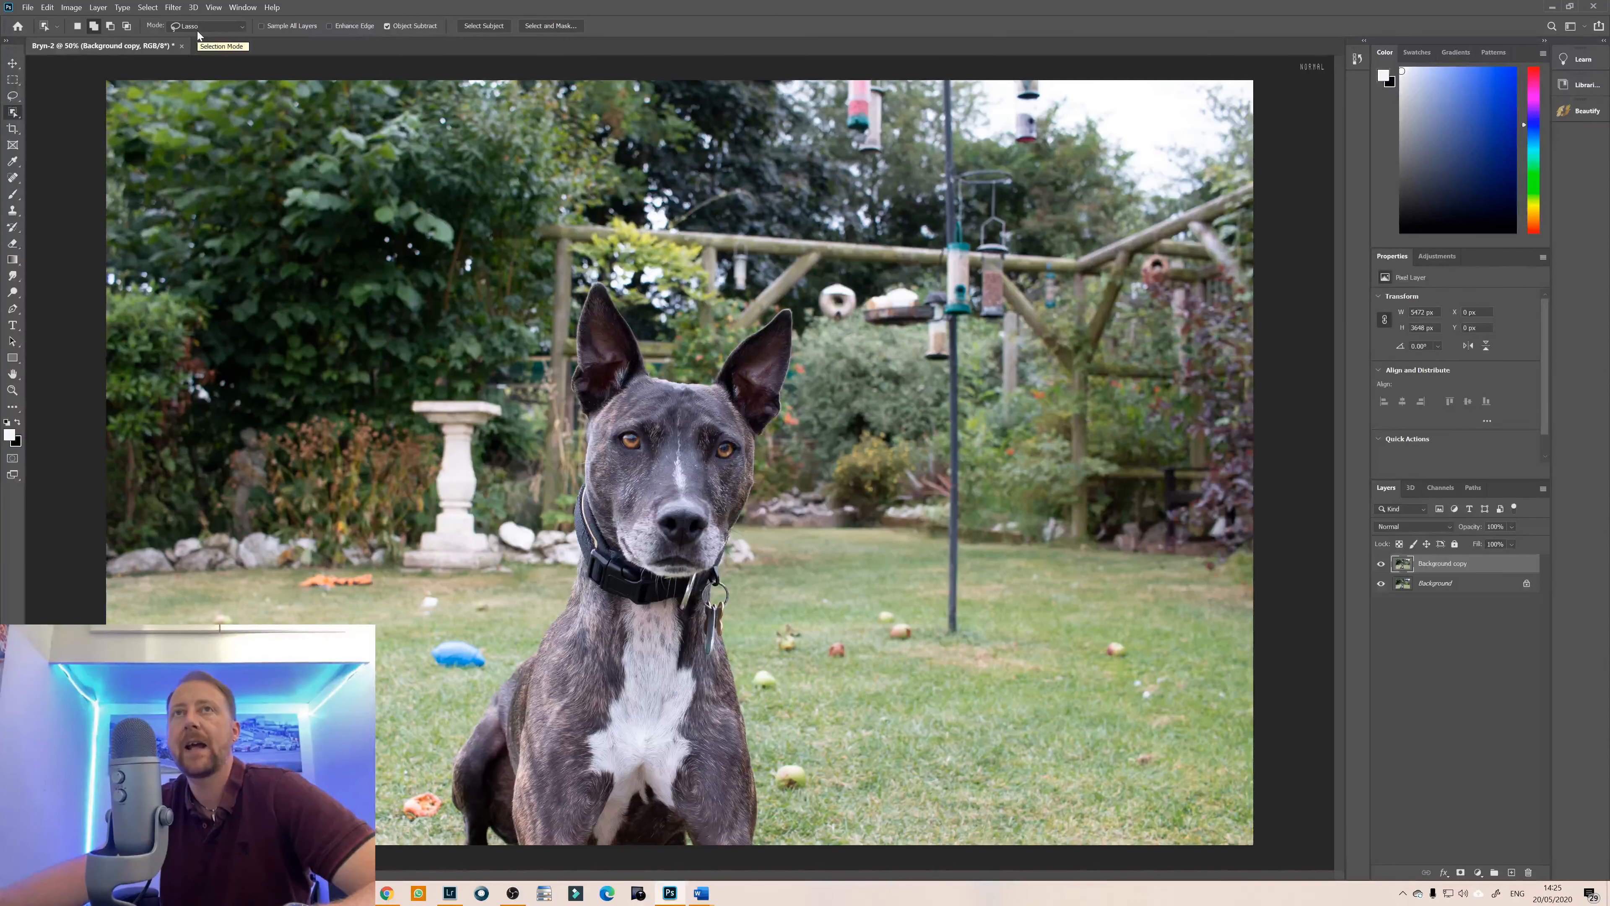
# Lasso a rough outline around the dog with Object Selection in Lasso mode to auto-select it.
pyautogui.click(204, 26)
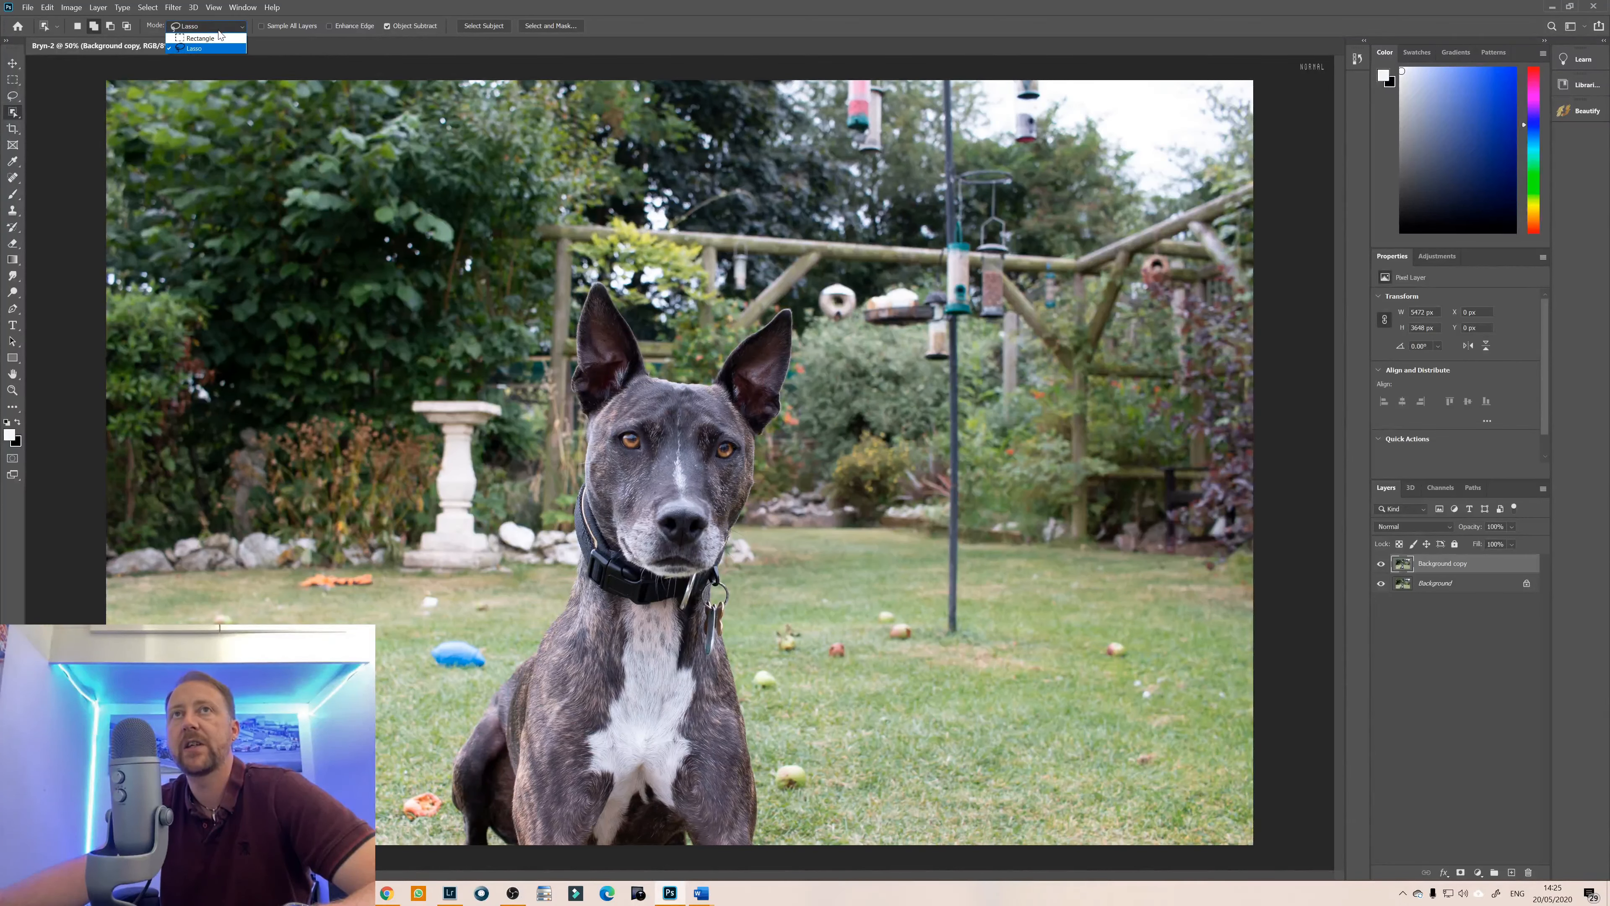
pyautogui.moveTo(206, 38)
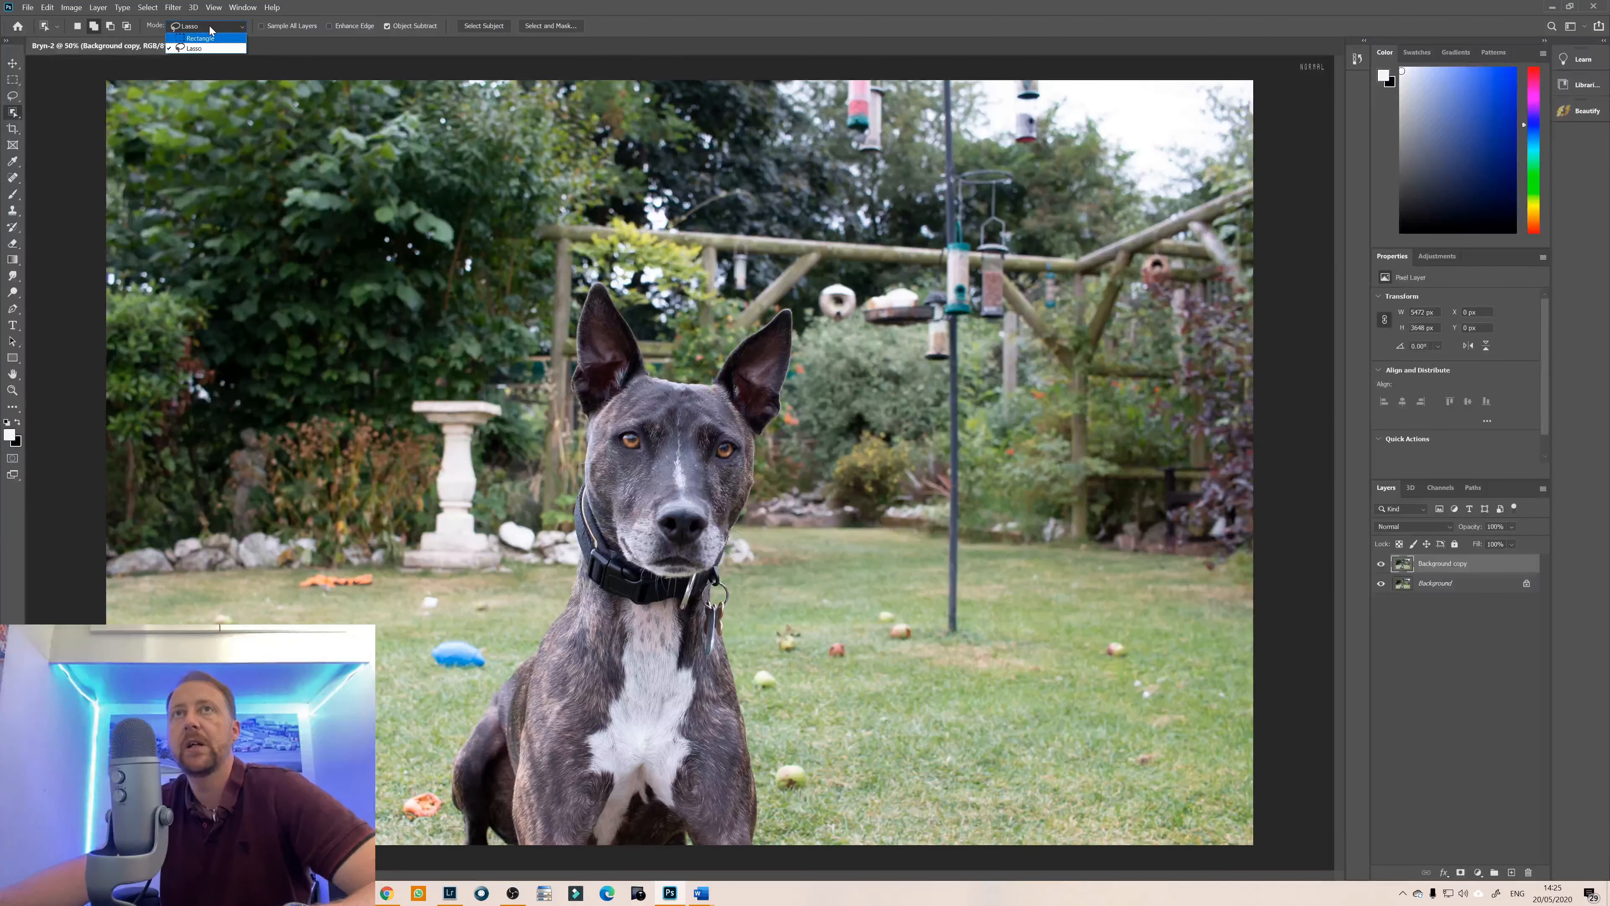
pyautogui.click(198, 49)
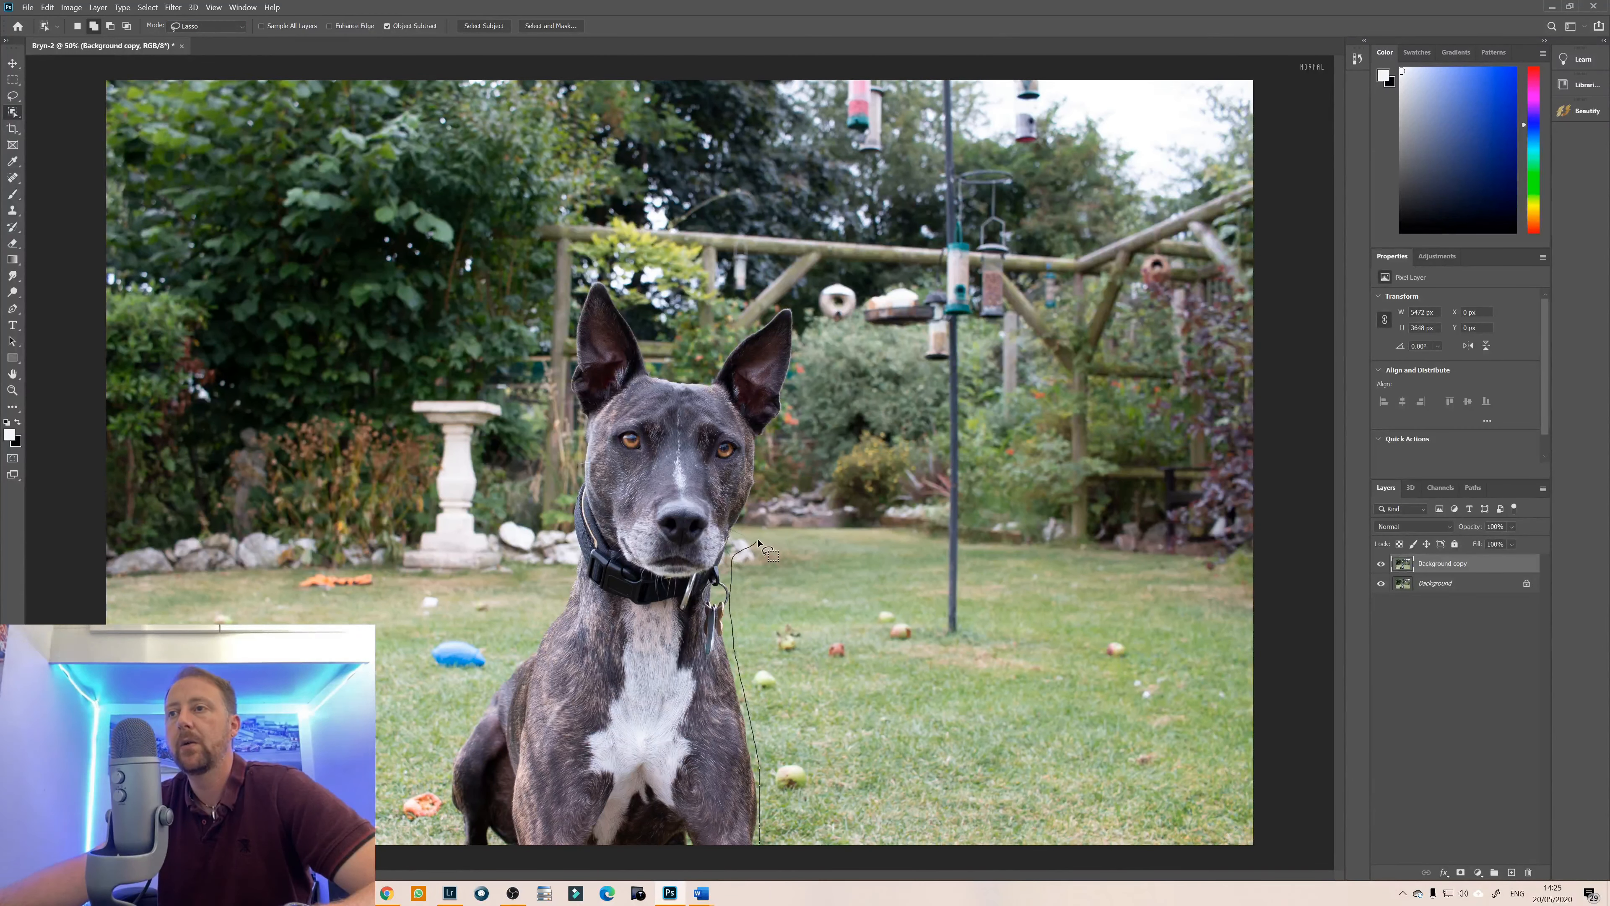
pyautogui.moveTo(760, 544); pyautogui.dragTo(555, 559)
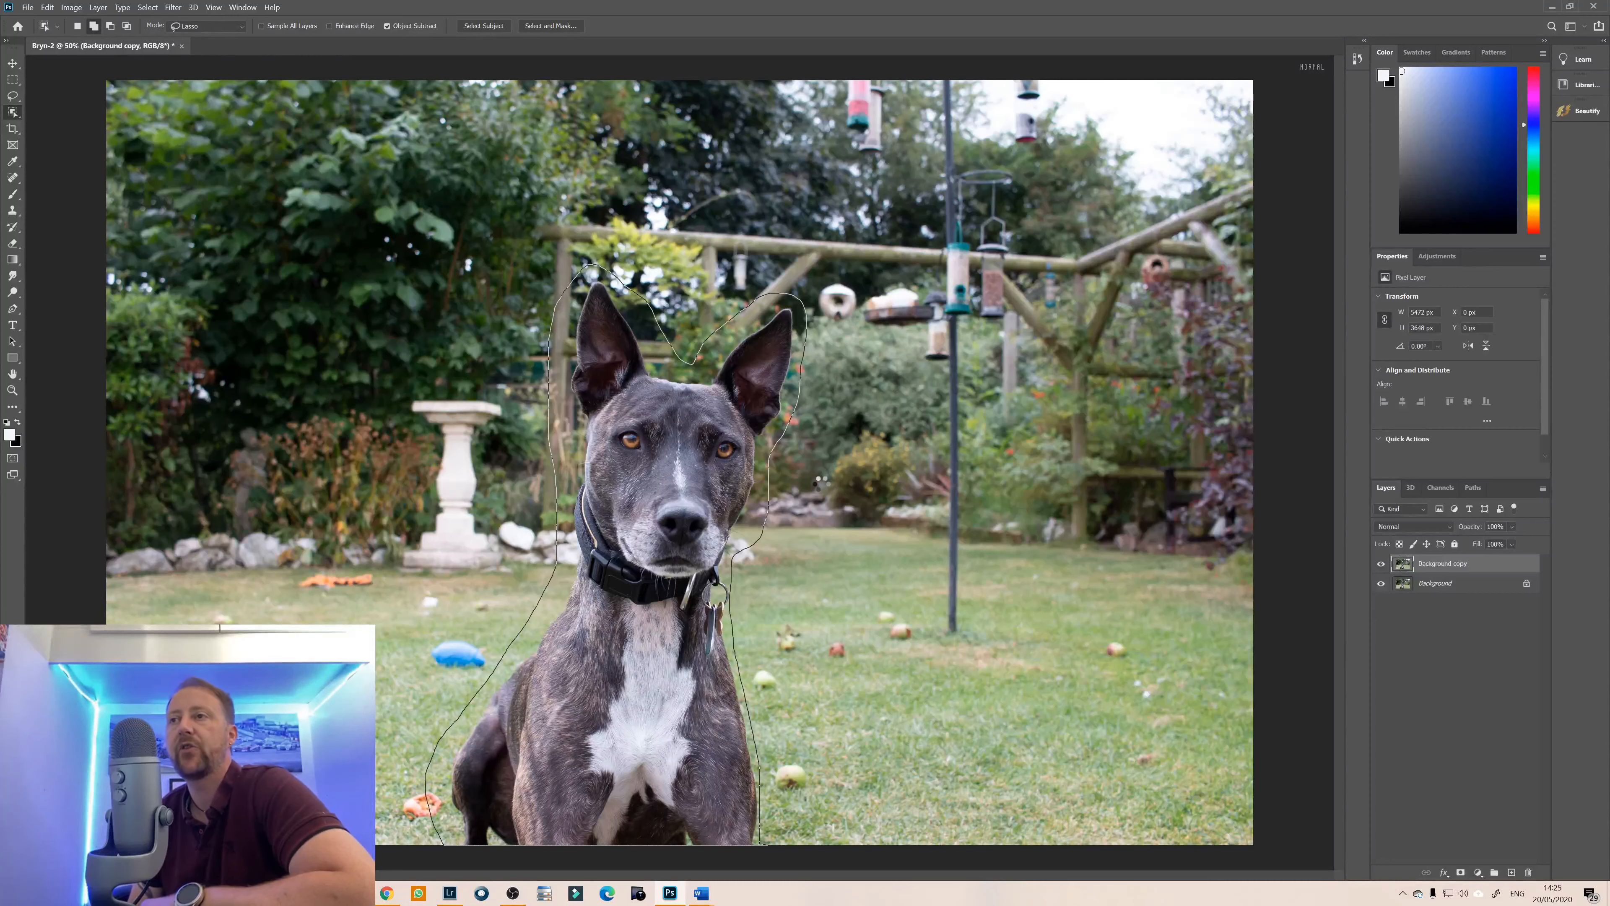
pyautogui.click(825, 496)
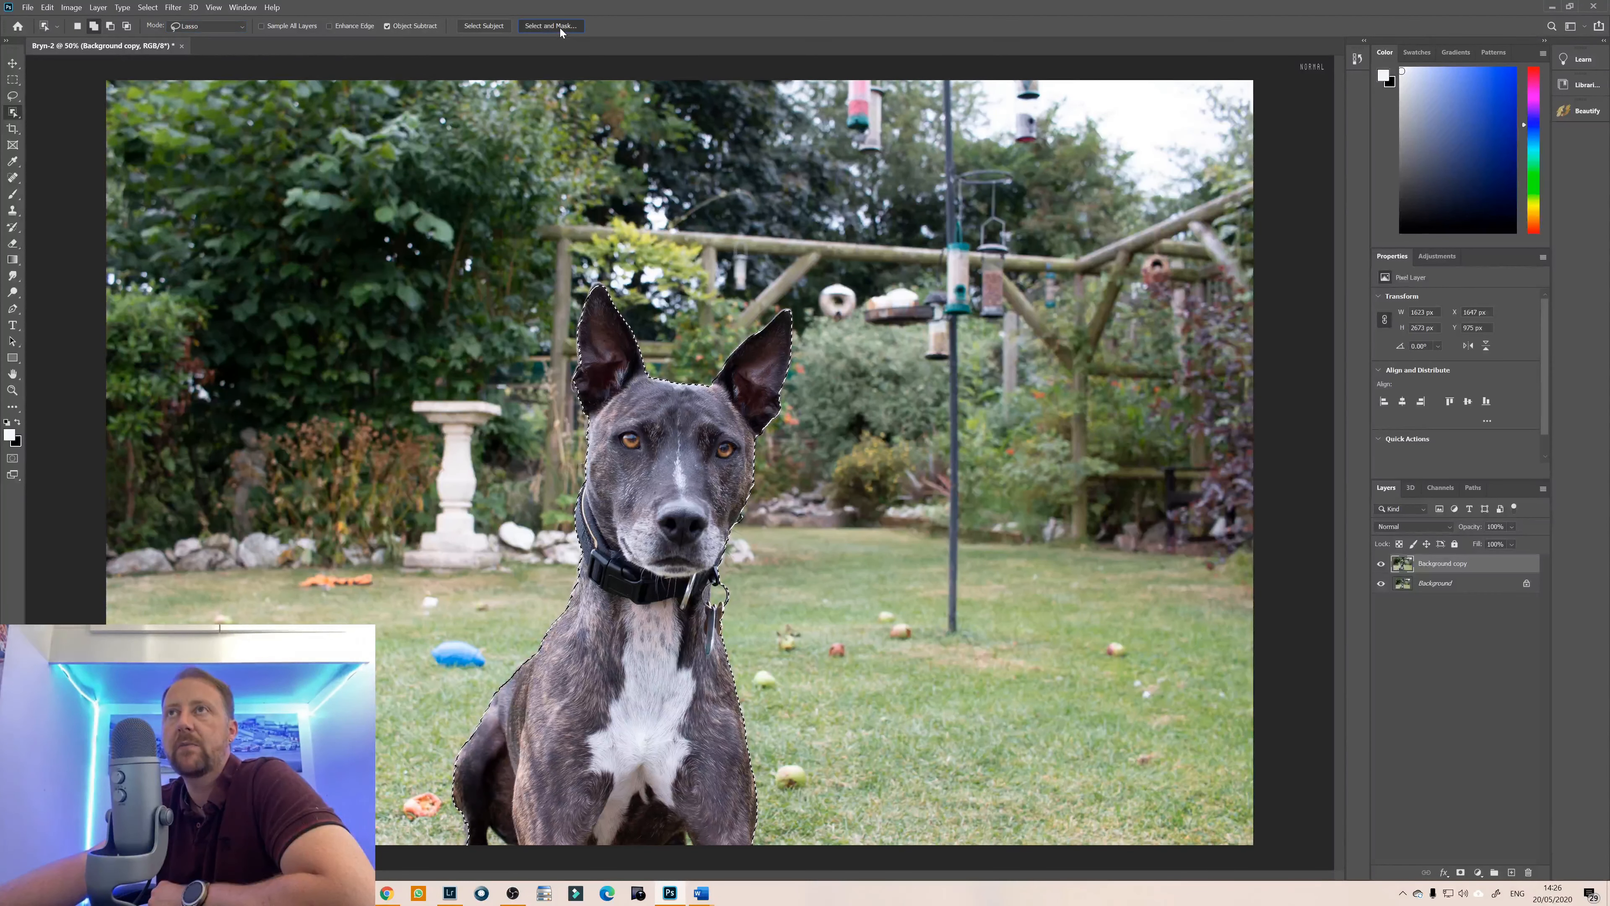
# Enter Select and Mask and zoom in on the dog's left ear to refine fur edges.
pyautogui.click(551, 25)
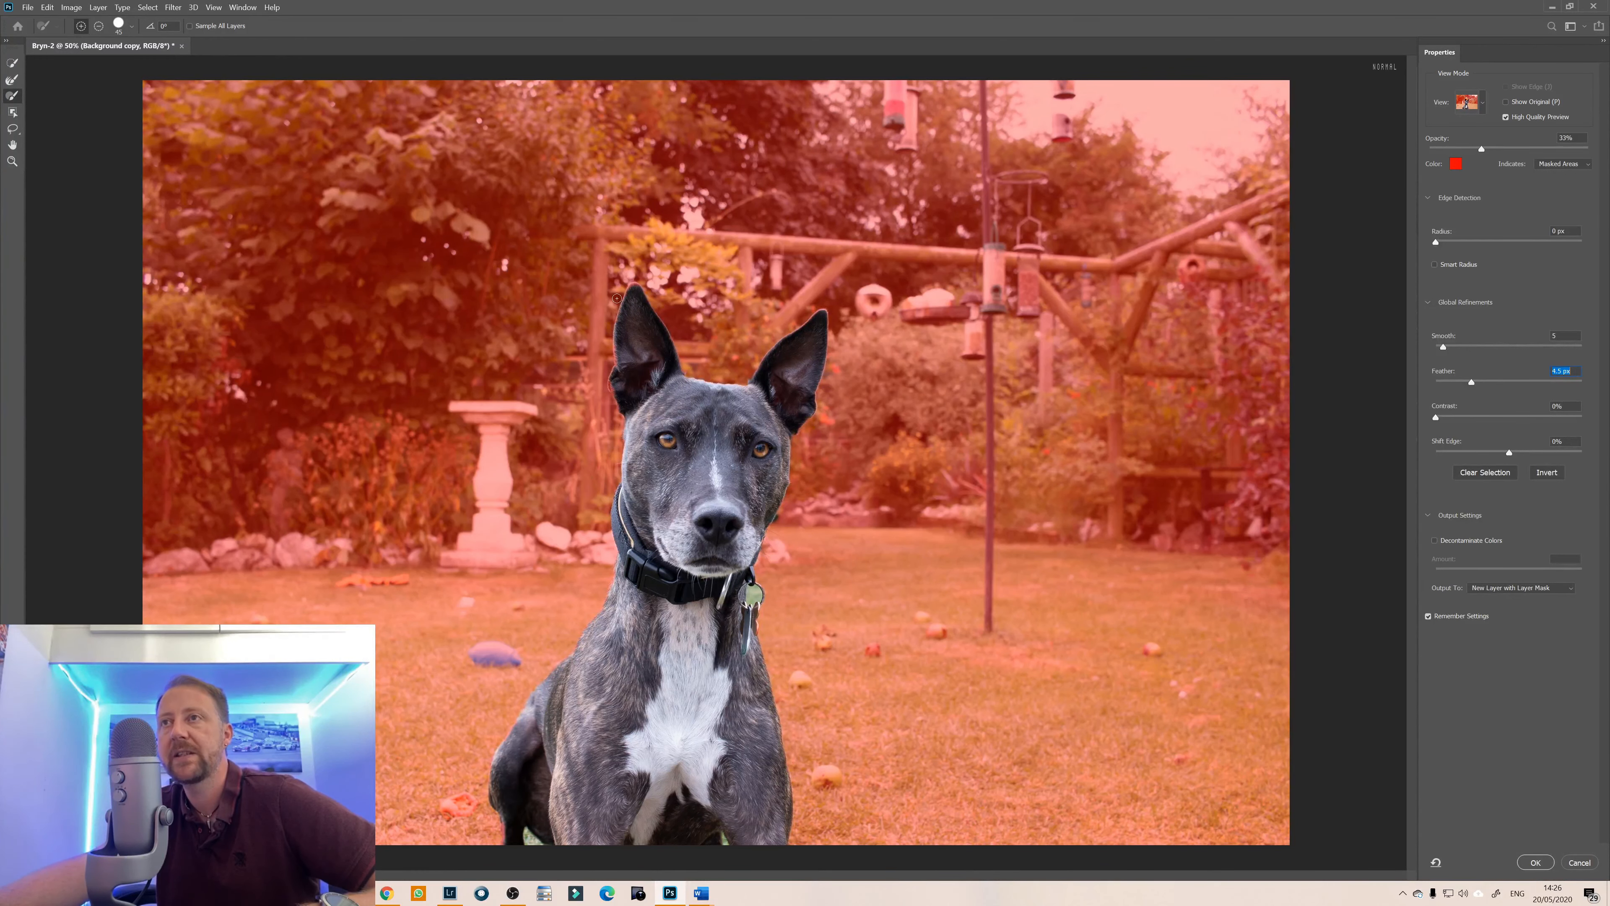
pyautogui.click(13, 162)
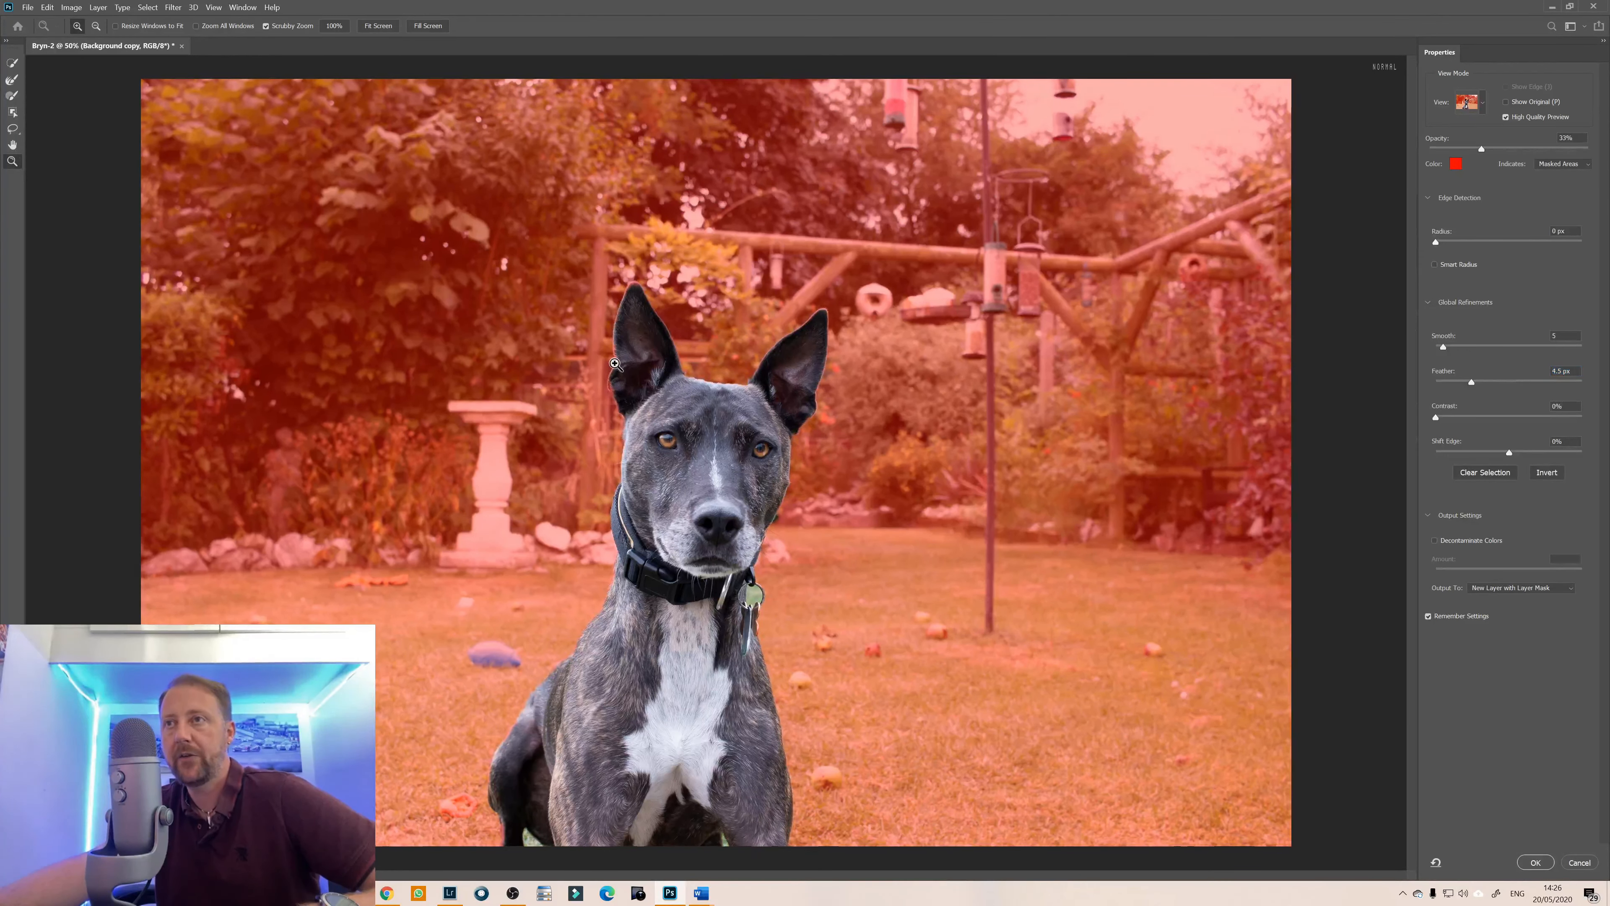
pyautogui.click(614, 363)
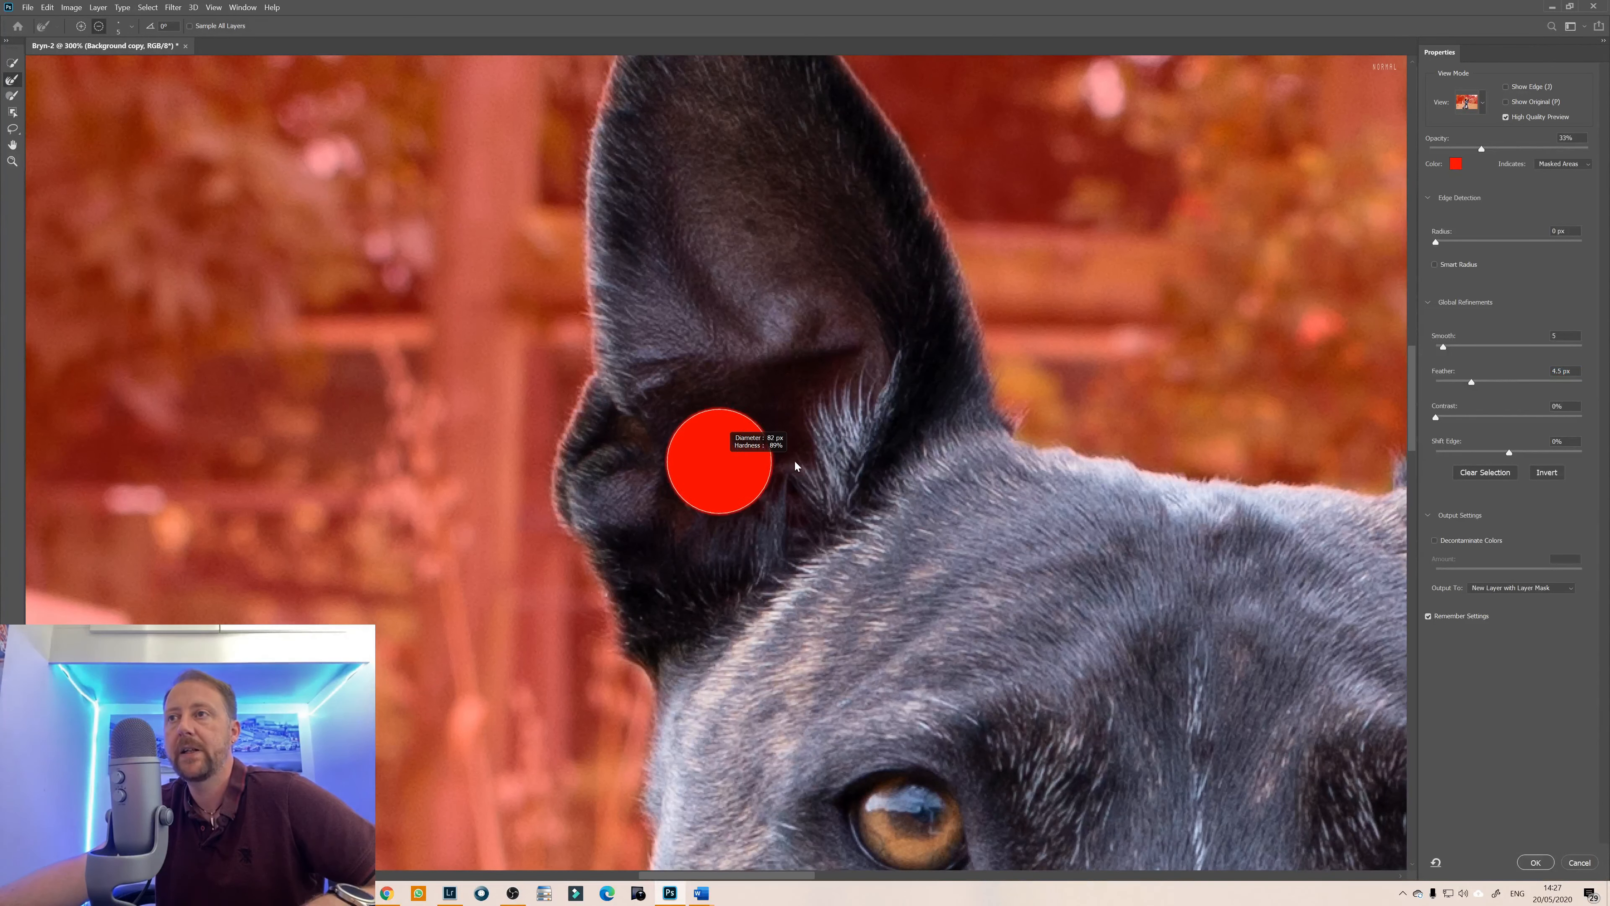
# Enlarge the edge-refining brush while refining the dog's ear fur.
pyautogui.press(']')
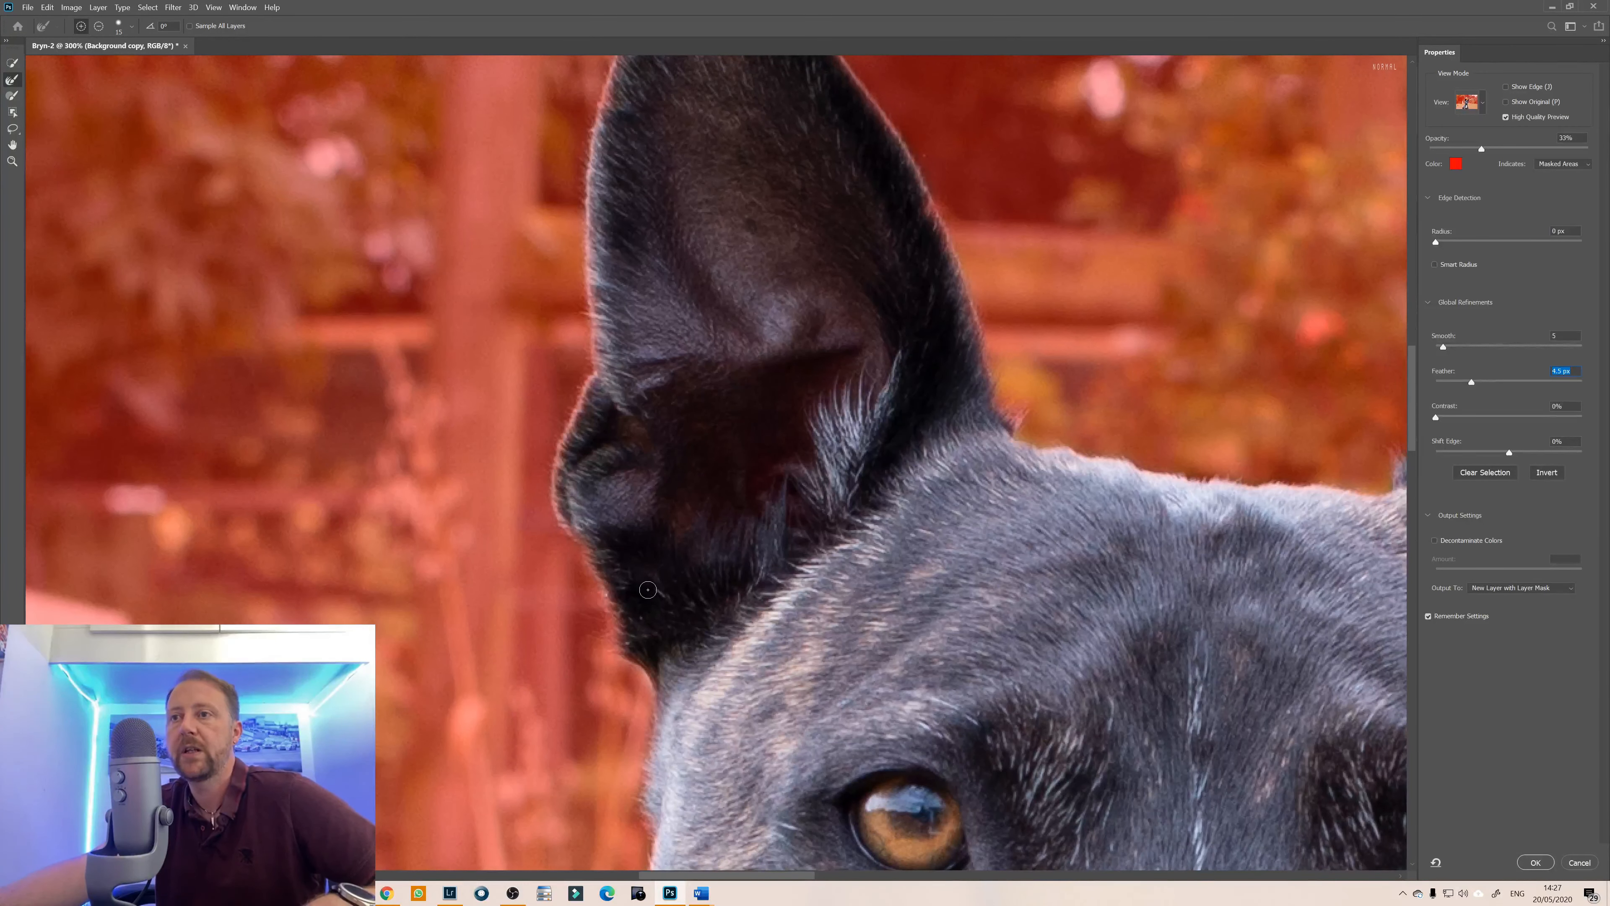
pyautogui.moveTo(389, 271)
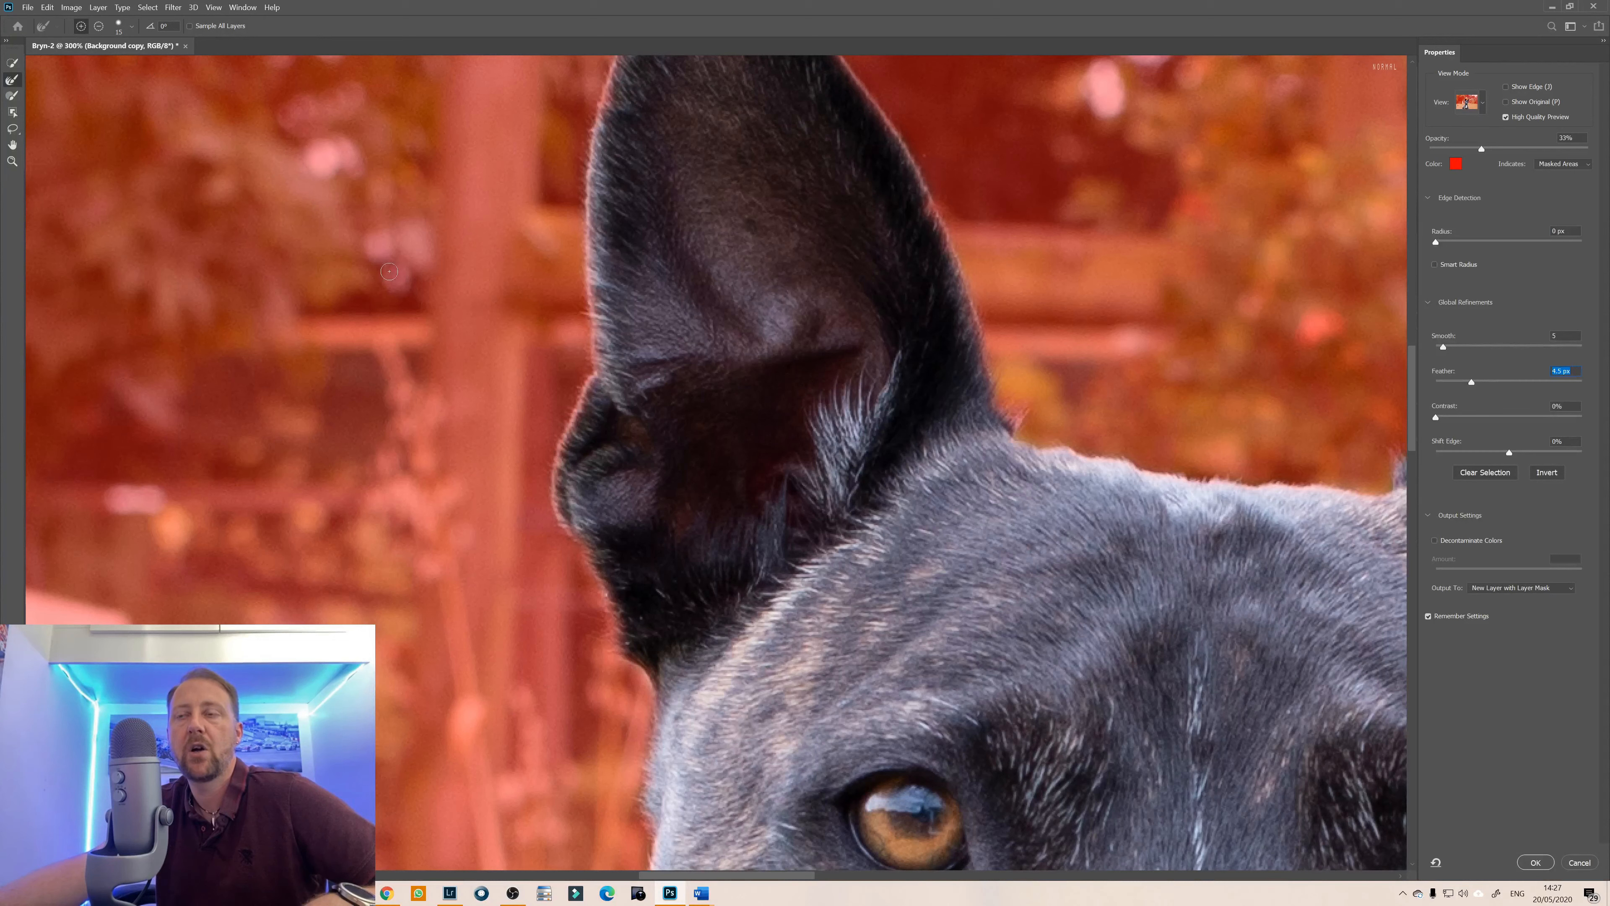
pyautogui.moveTo(654, 673)
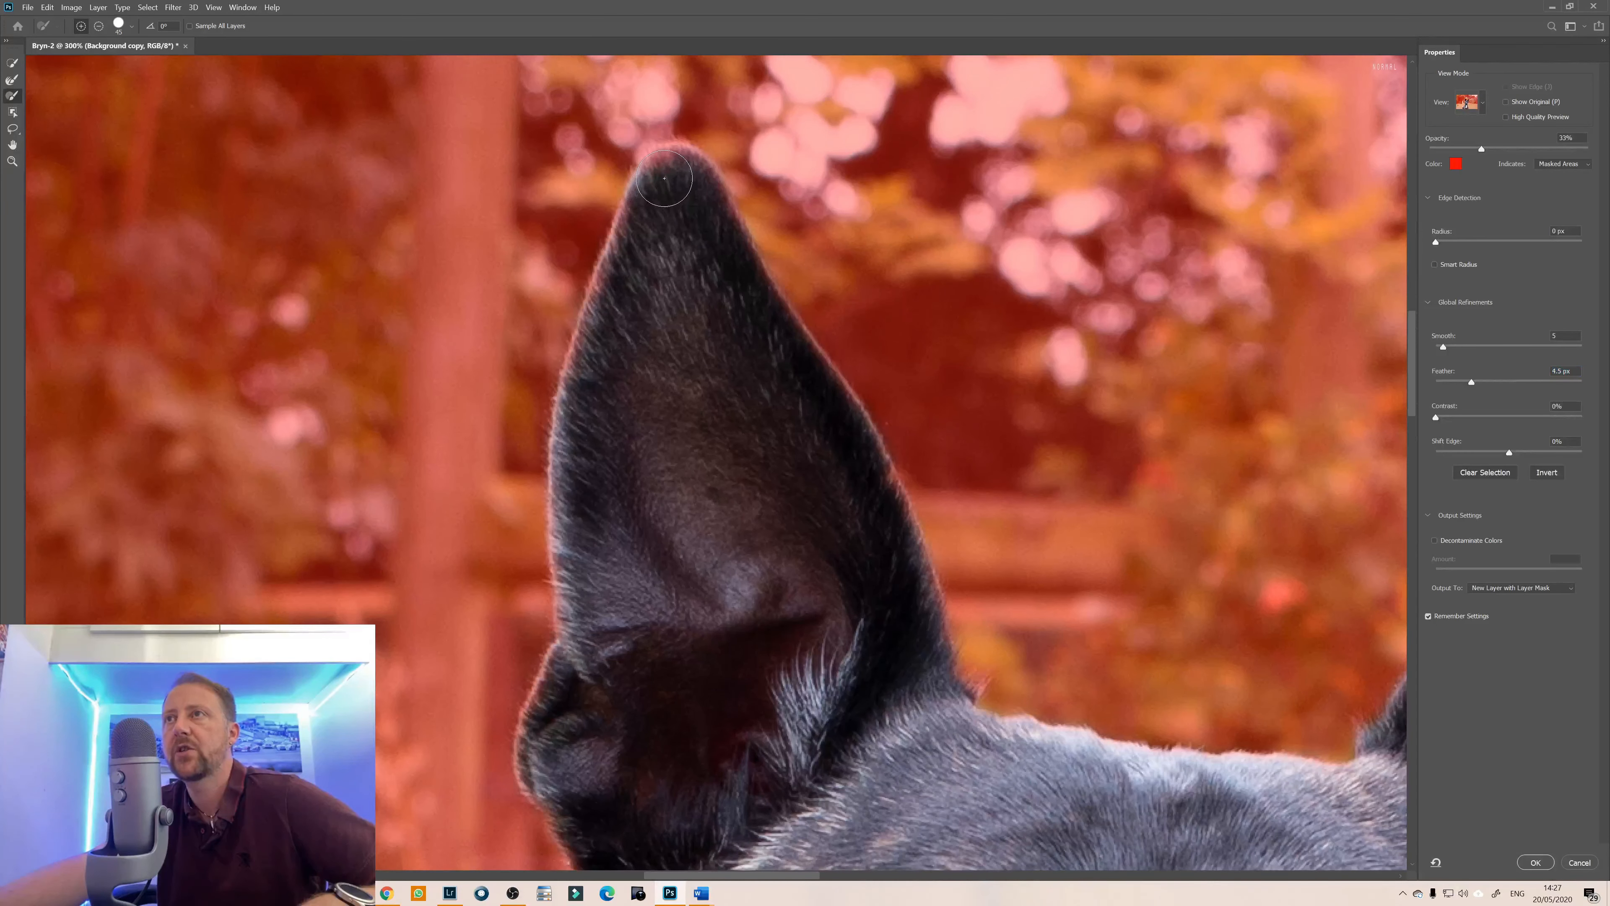
pyautogui.moveTo(694, 194)
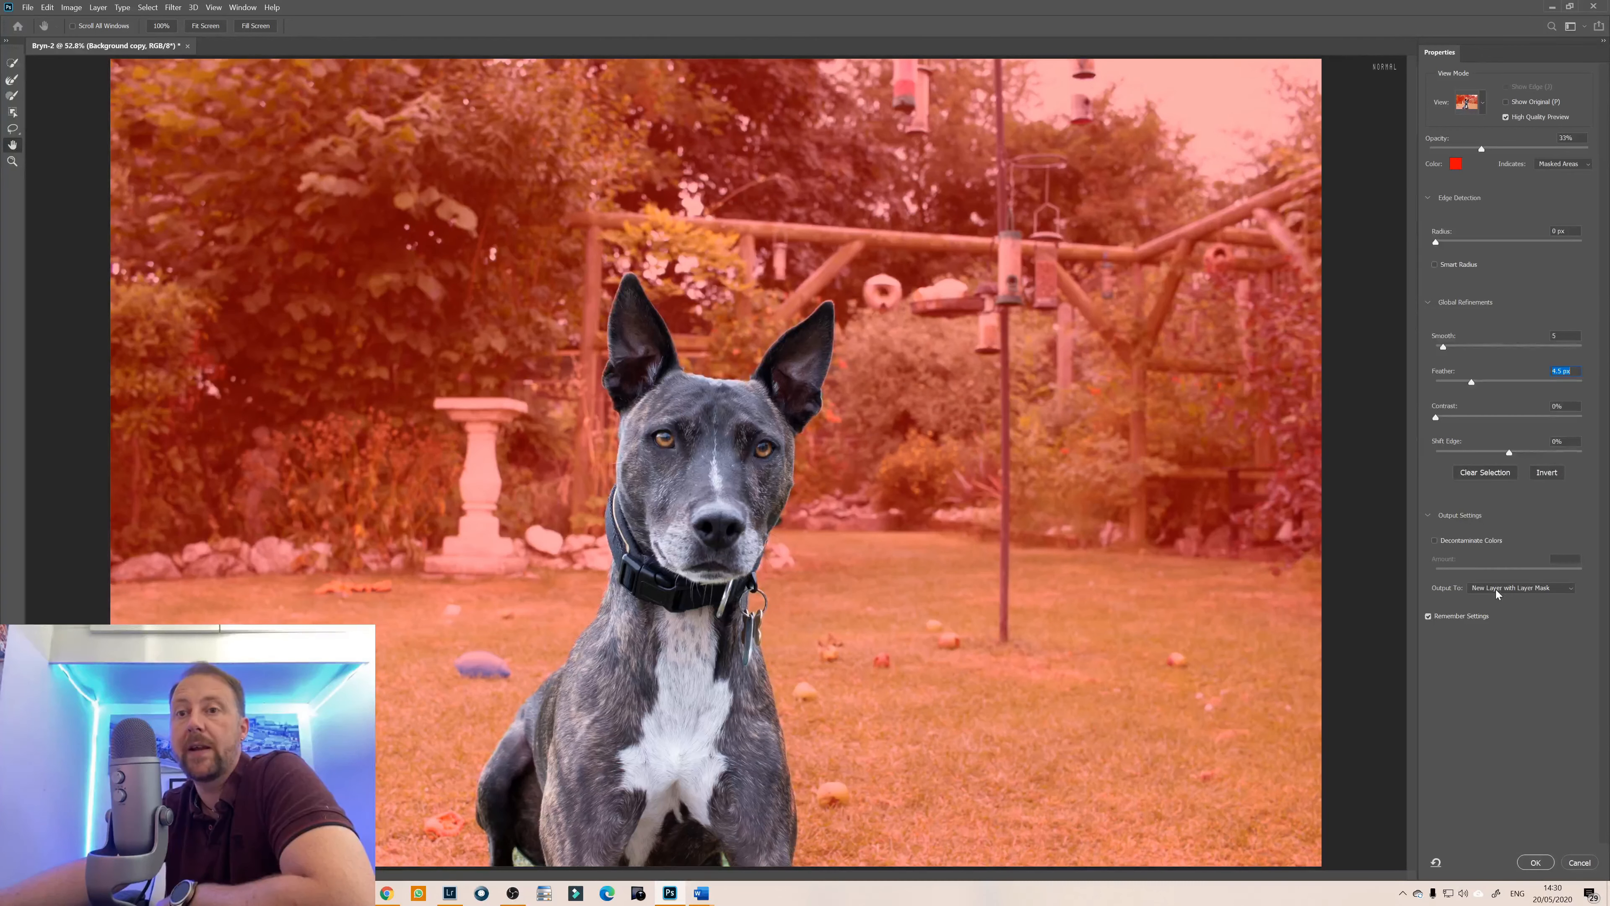
# Output the refined dog as masked layer Background copy 2 and hide the original Background.
pyautogui.click(1535, 862)
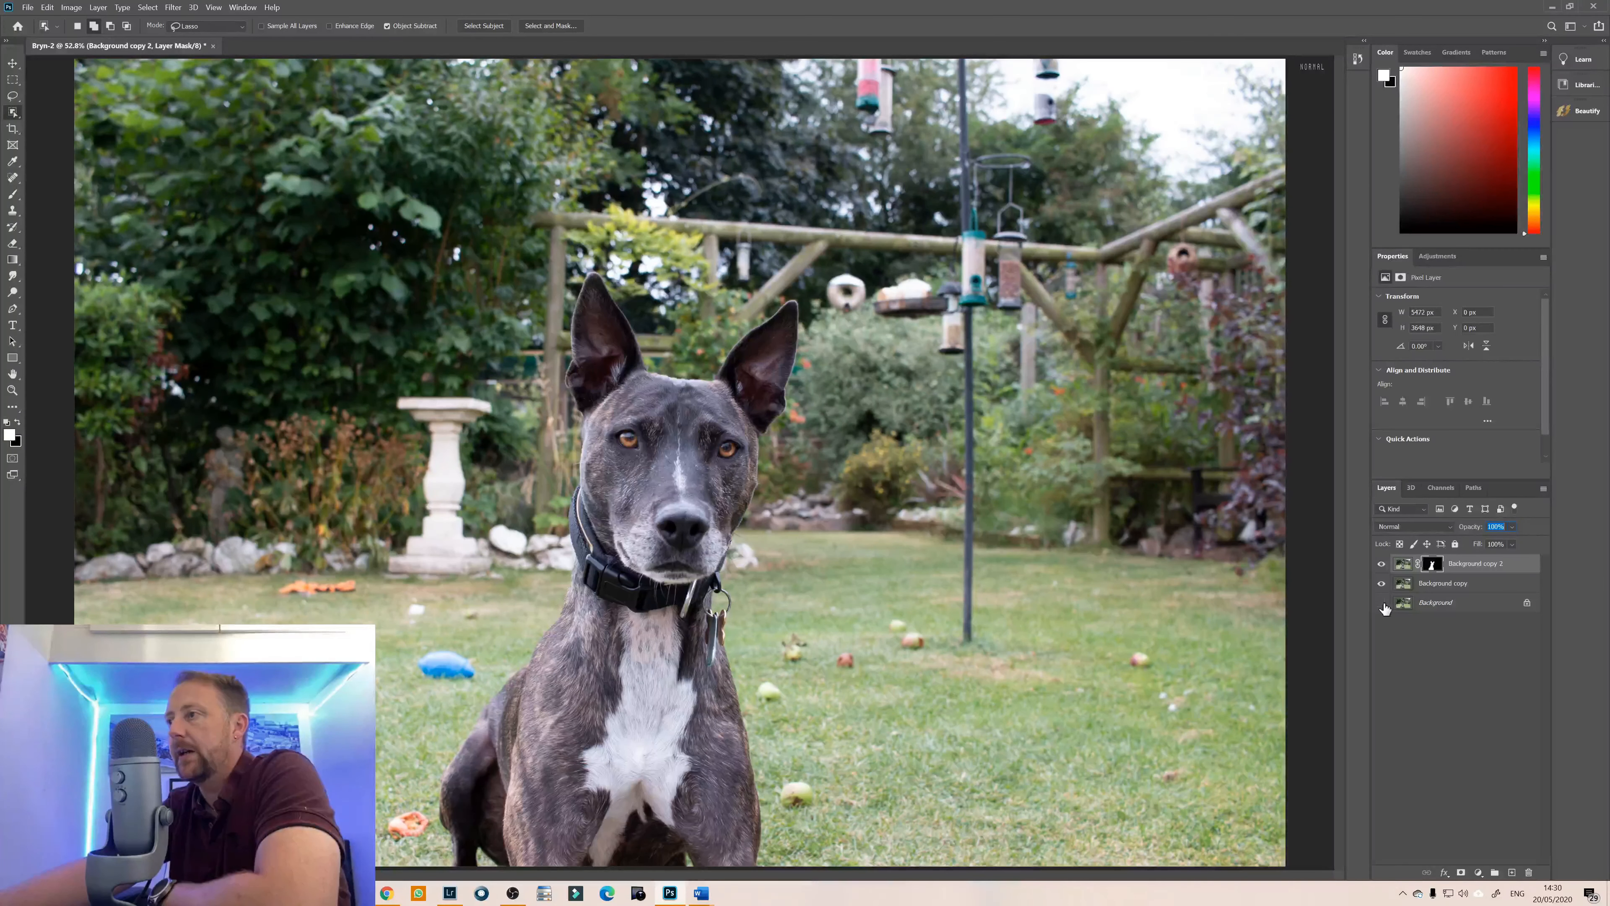
pyautogui.click(1443, 583)
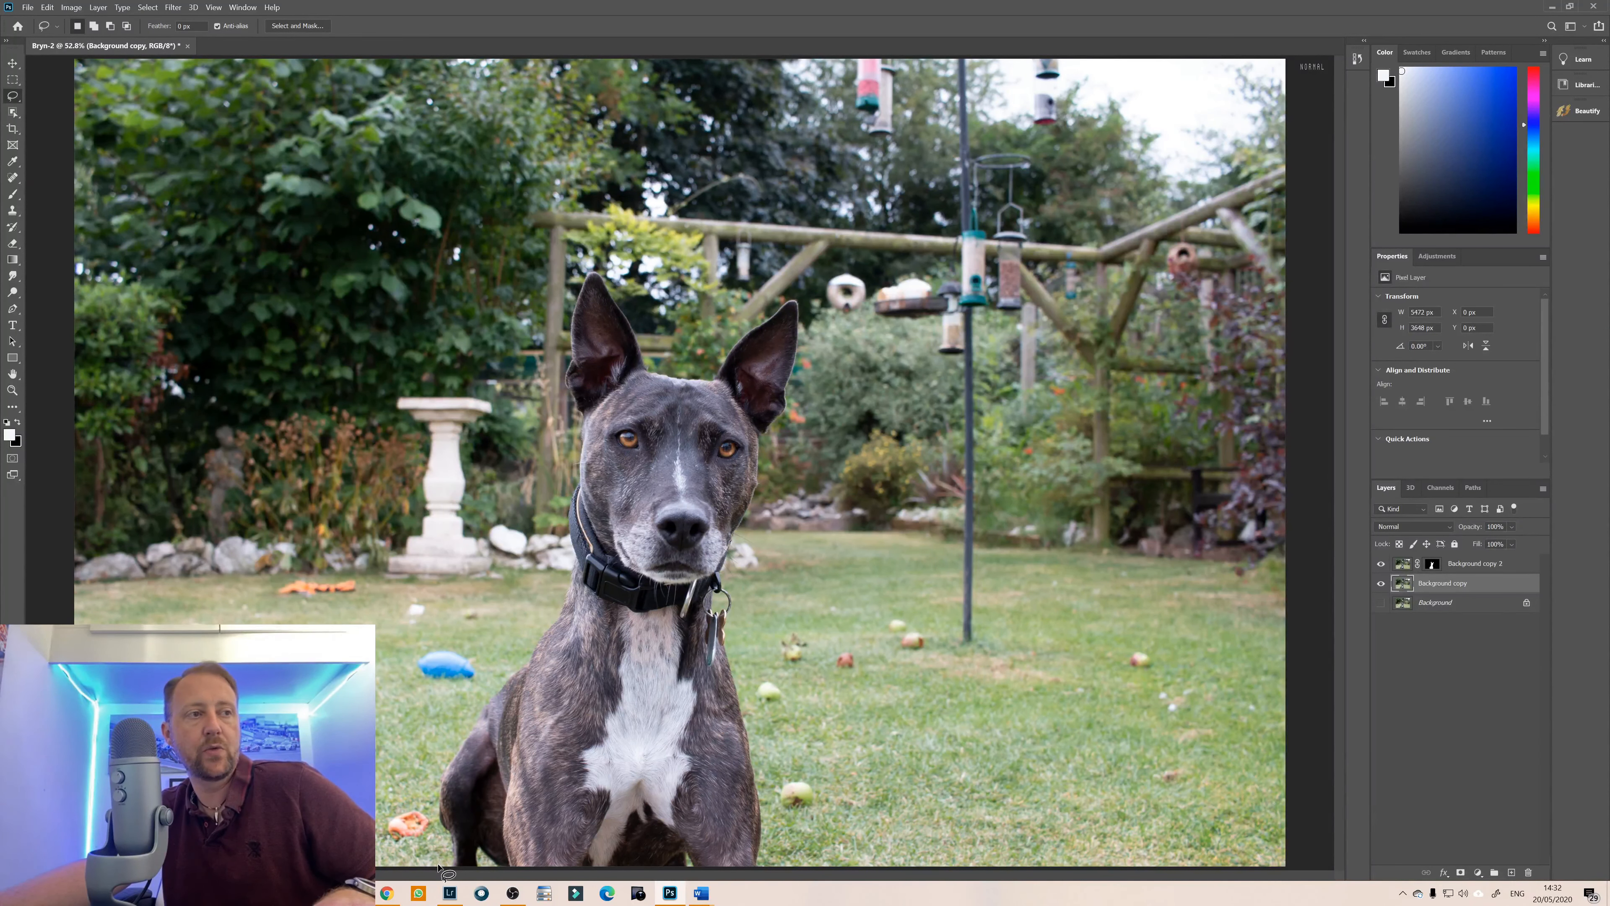
pyautogui.moveTo(433, 839)
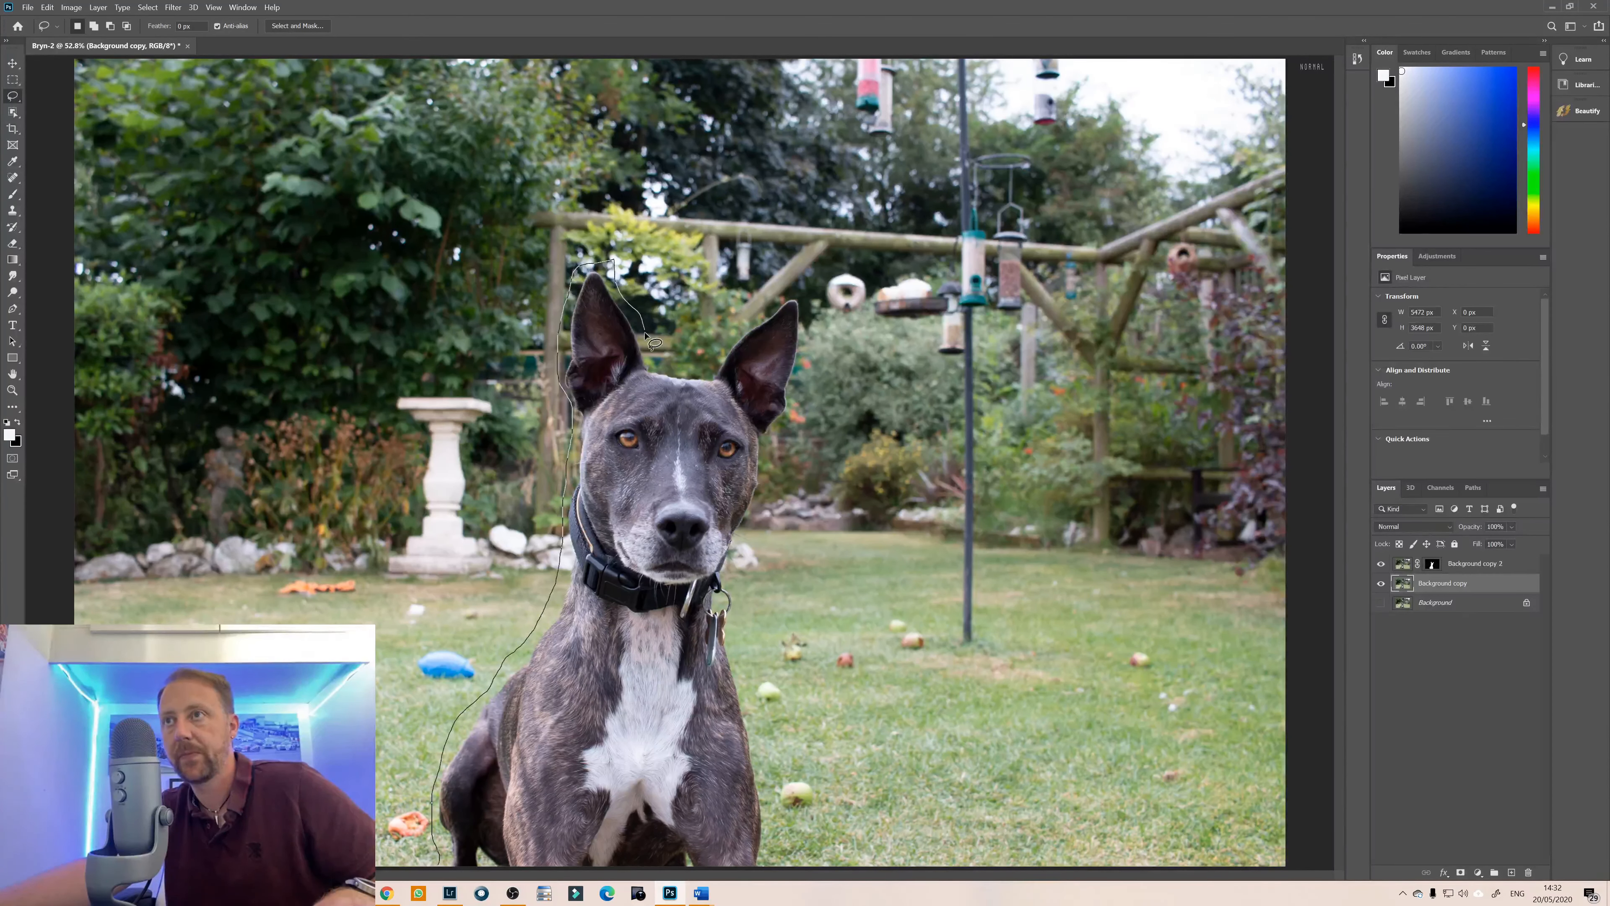
# Trace a loose lasso around the dog on Background copy for content-aware filling.
pyautogui.click(47, 7)
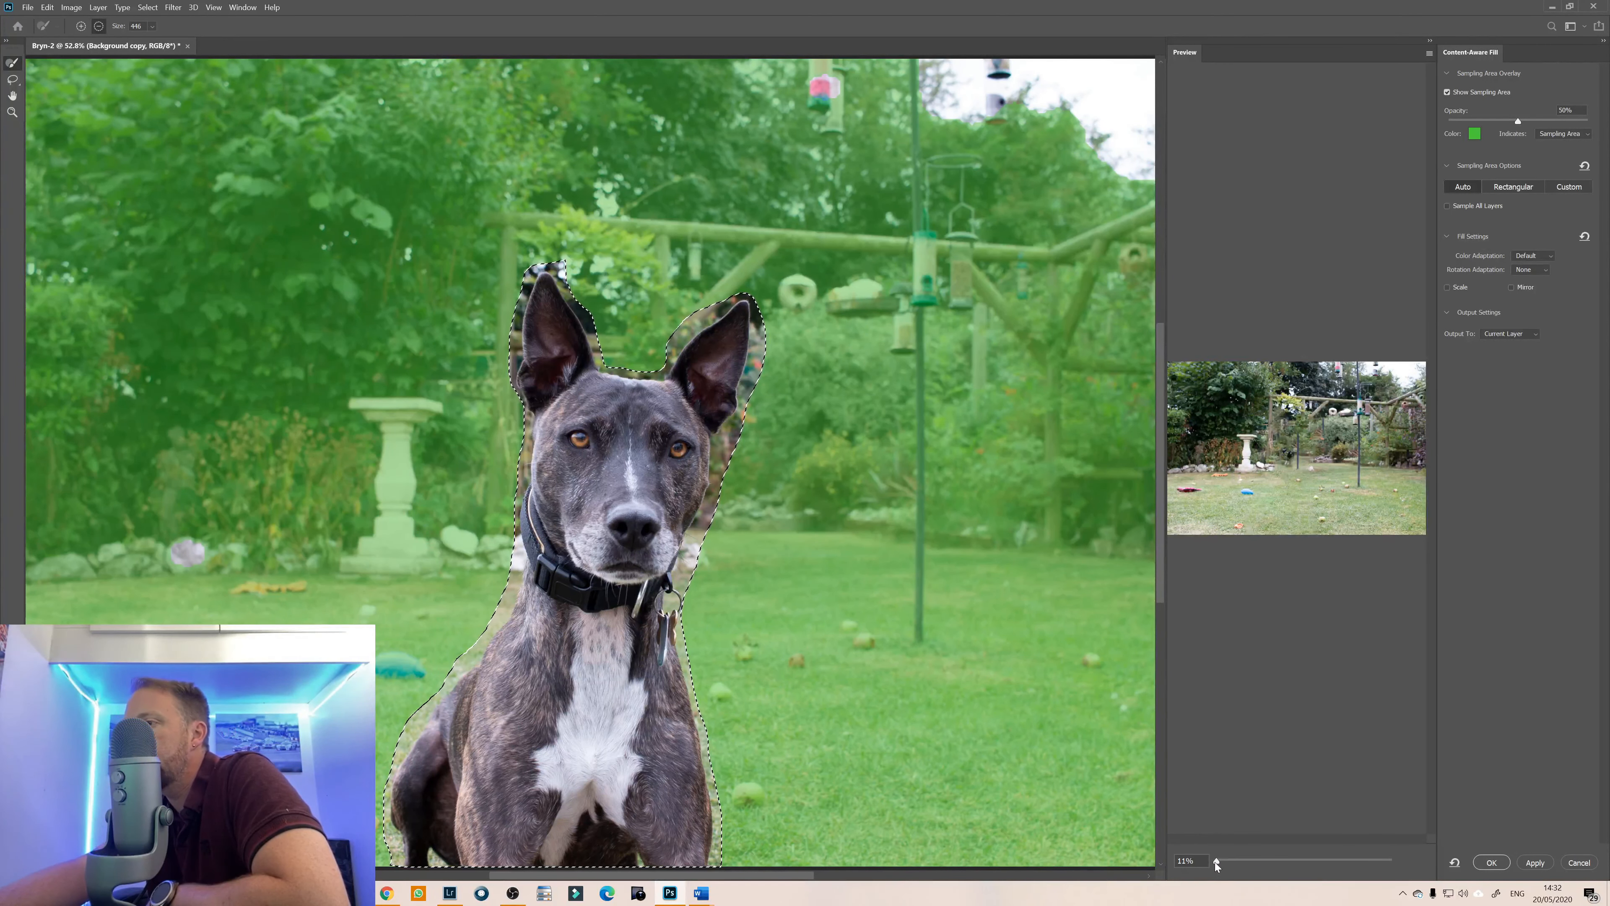
# Apply the content-aware fill so garden replaces the dog on Background copy.
pyautogui.moveTo(1217, 861); pyautogui.dragTo(1230, 861)
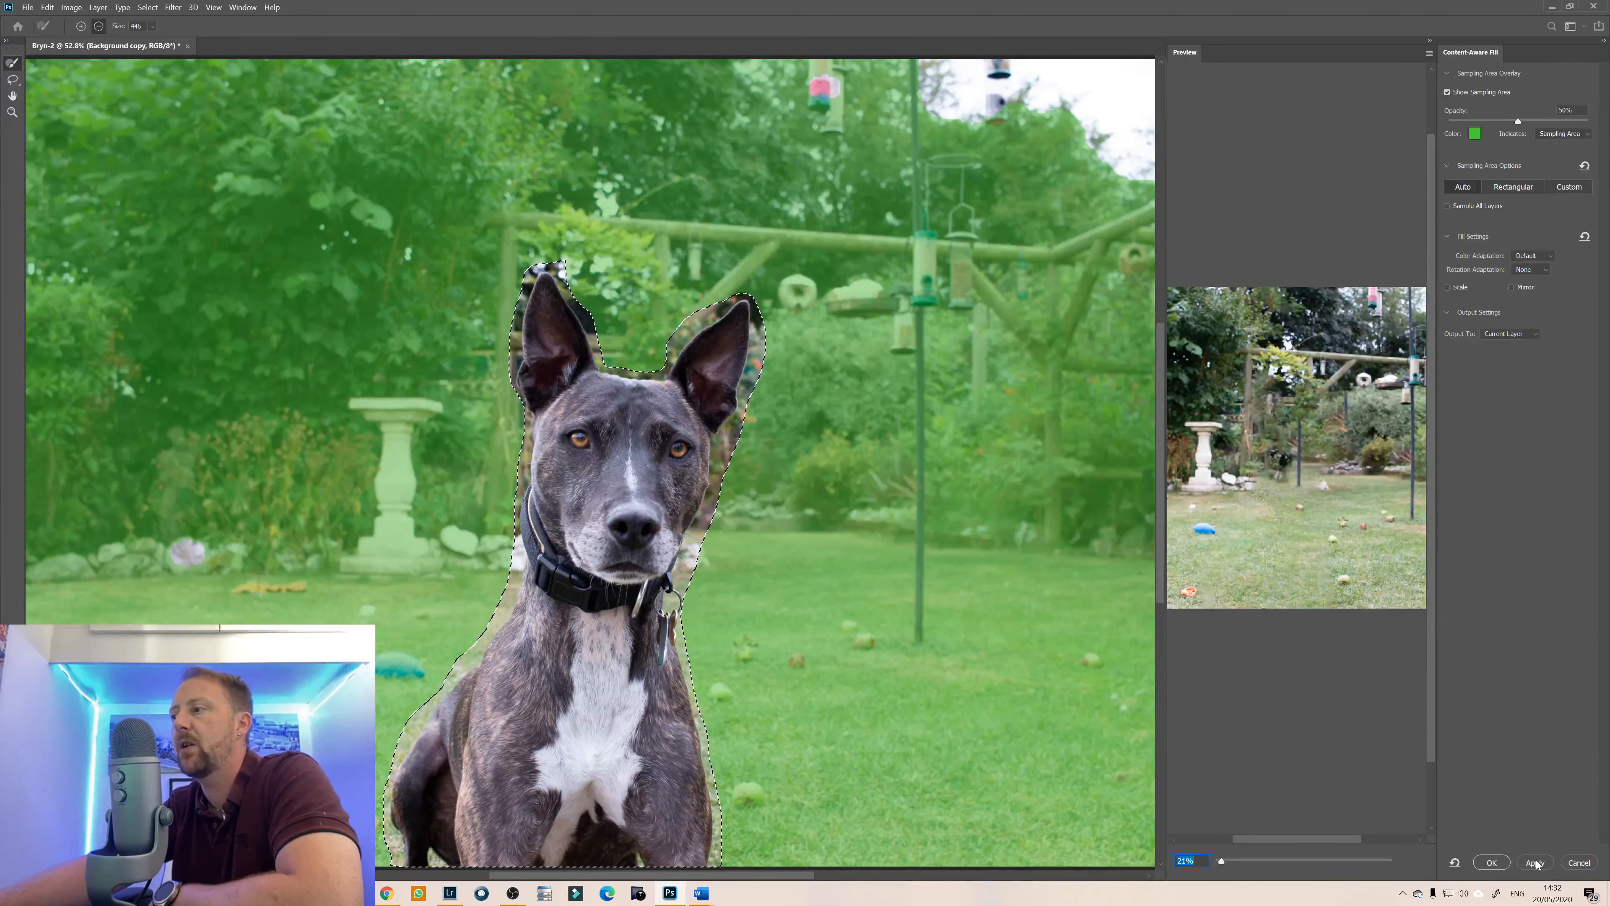
pyautogui.click(1535, 863)
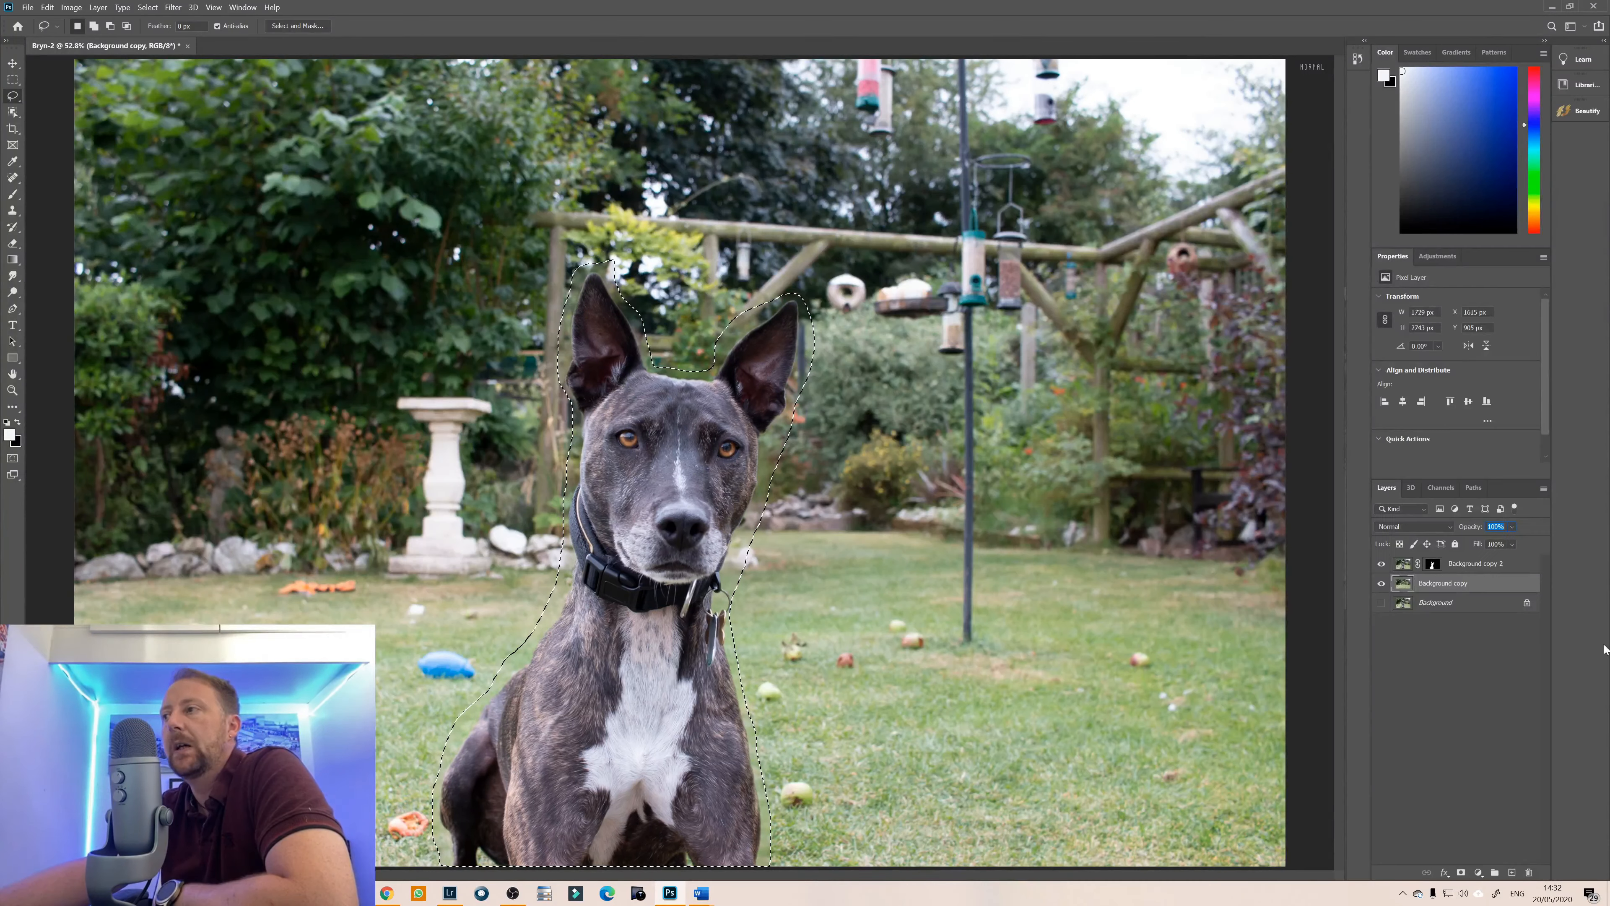
# Hide the dog cutout layer to reveal the patched dog-free garden.
pyautogui.click(1381, 563)
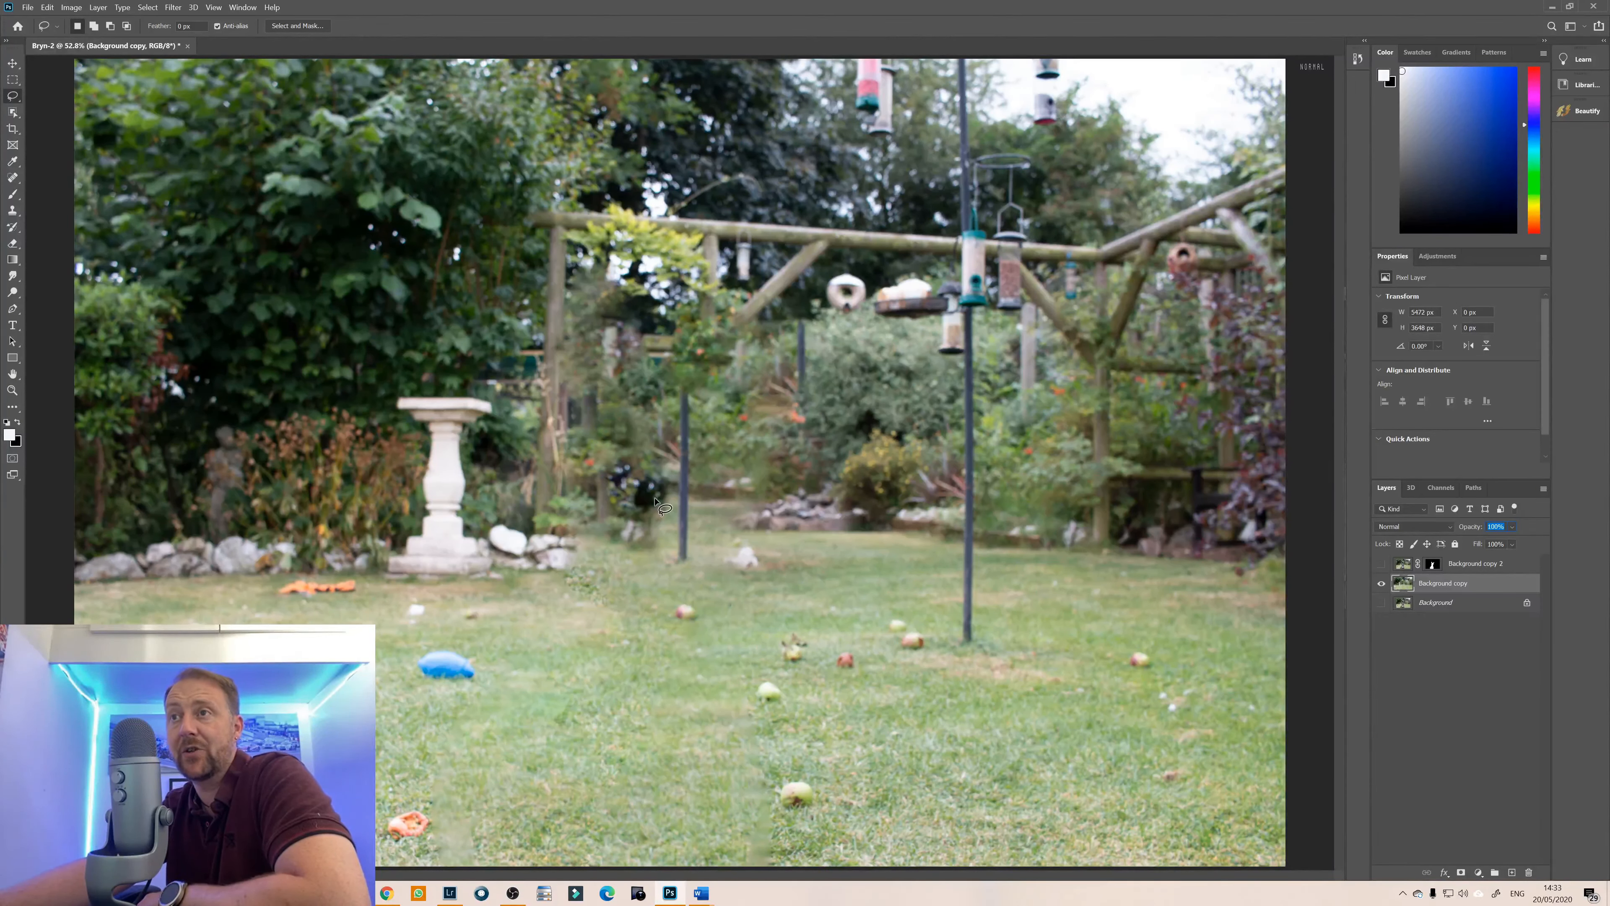
pyautogui.moveTo(560, 652)
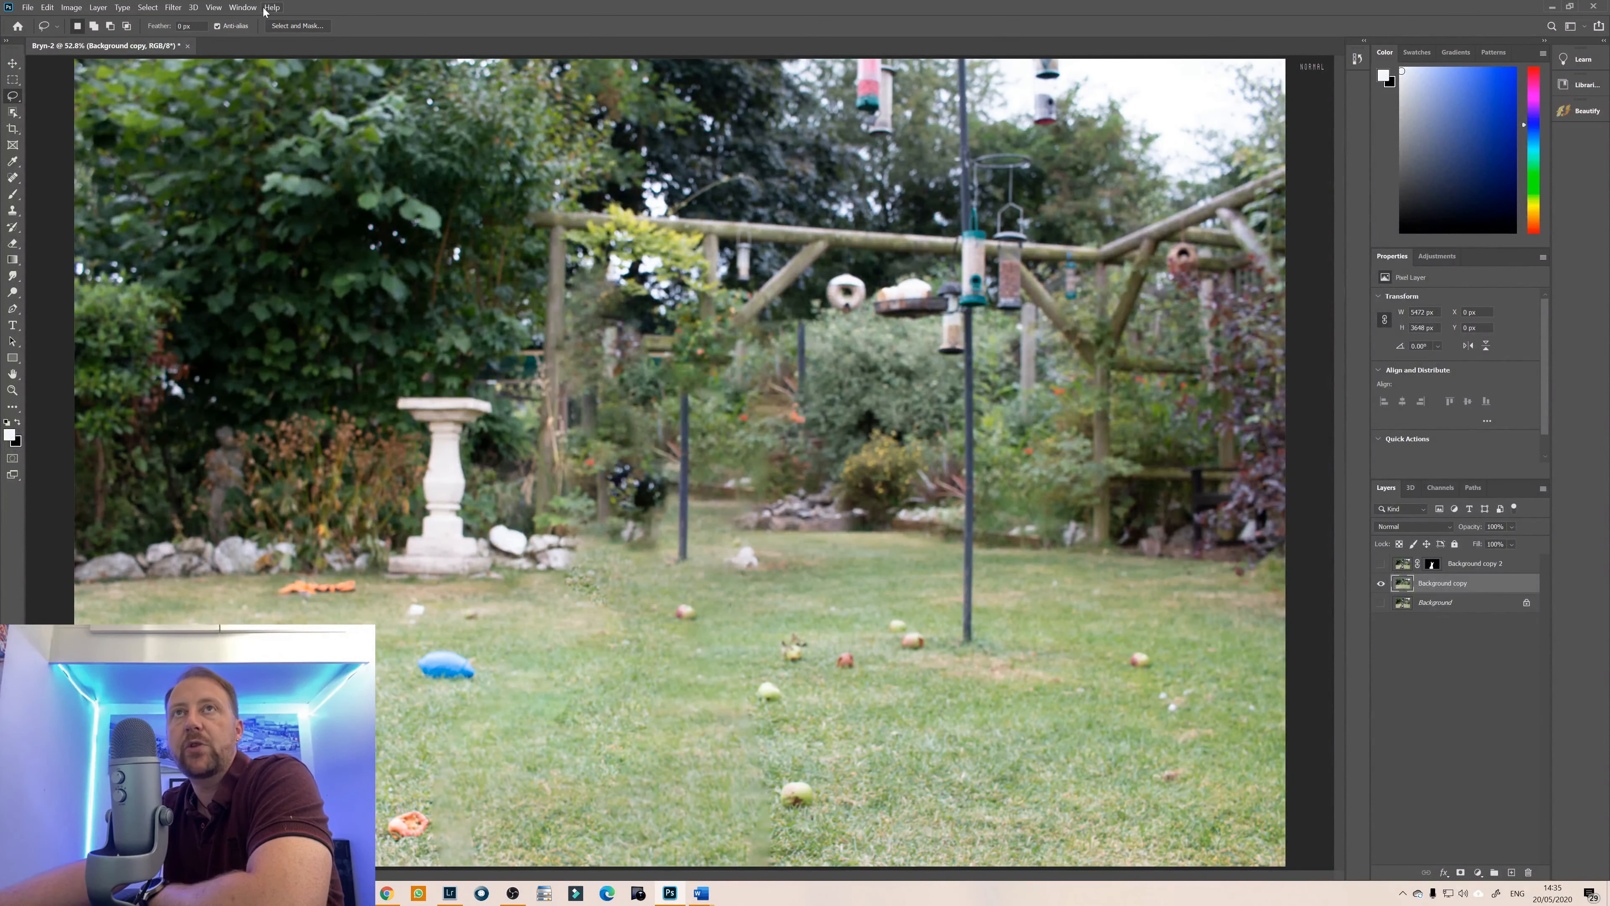
pyautogui.click(173, 7)
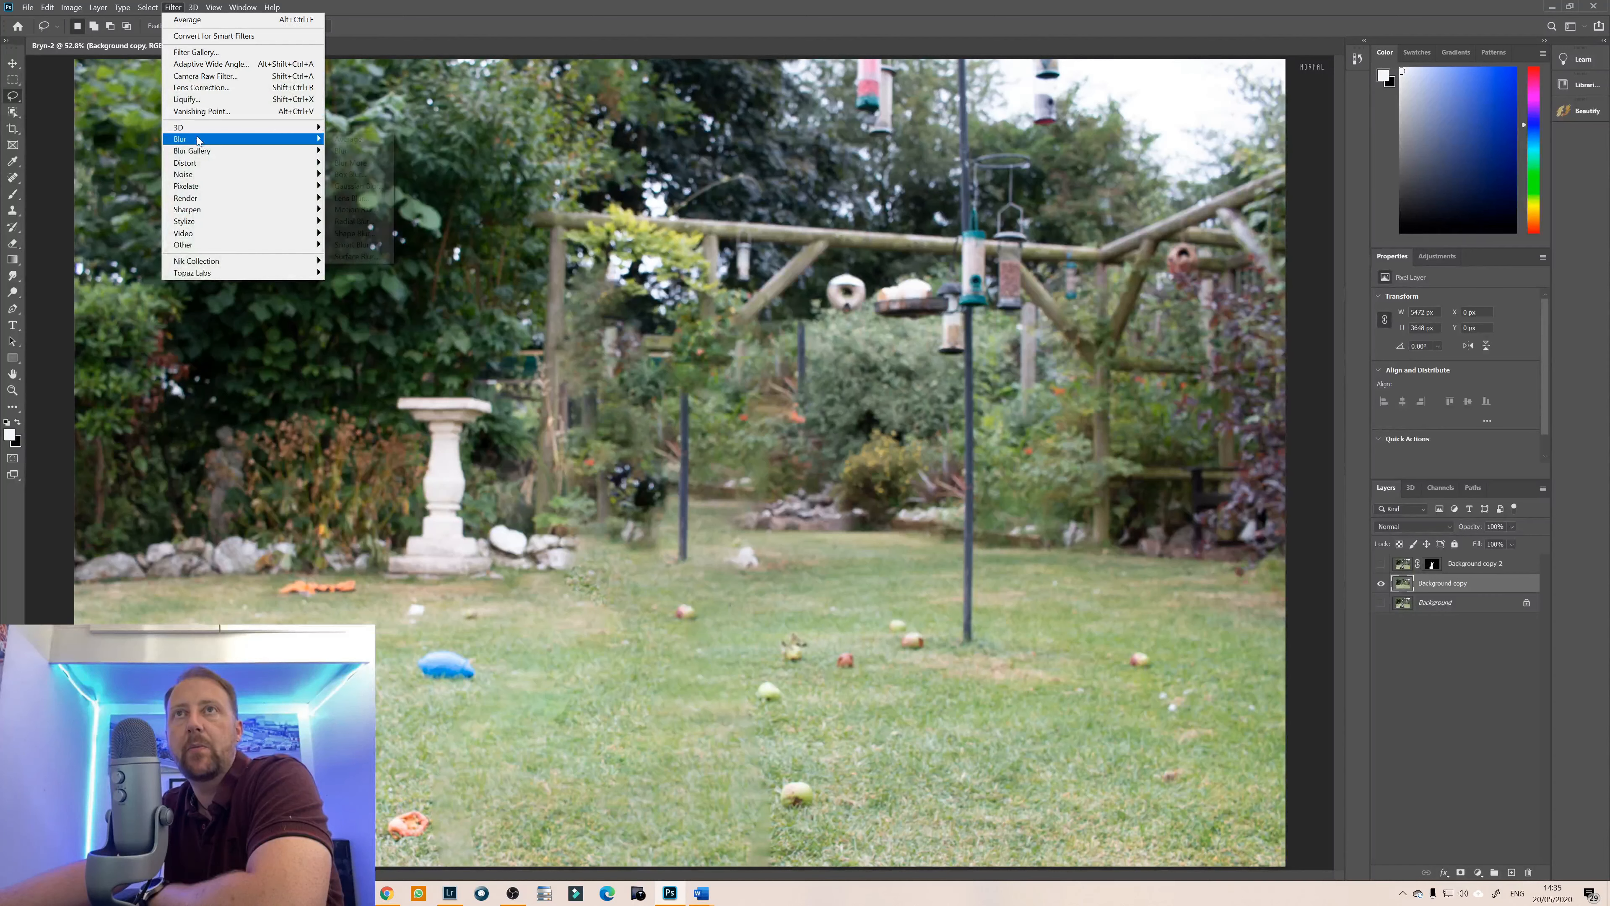
pyautogui.moveTo(371, 202)
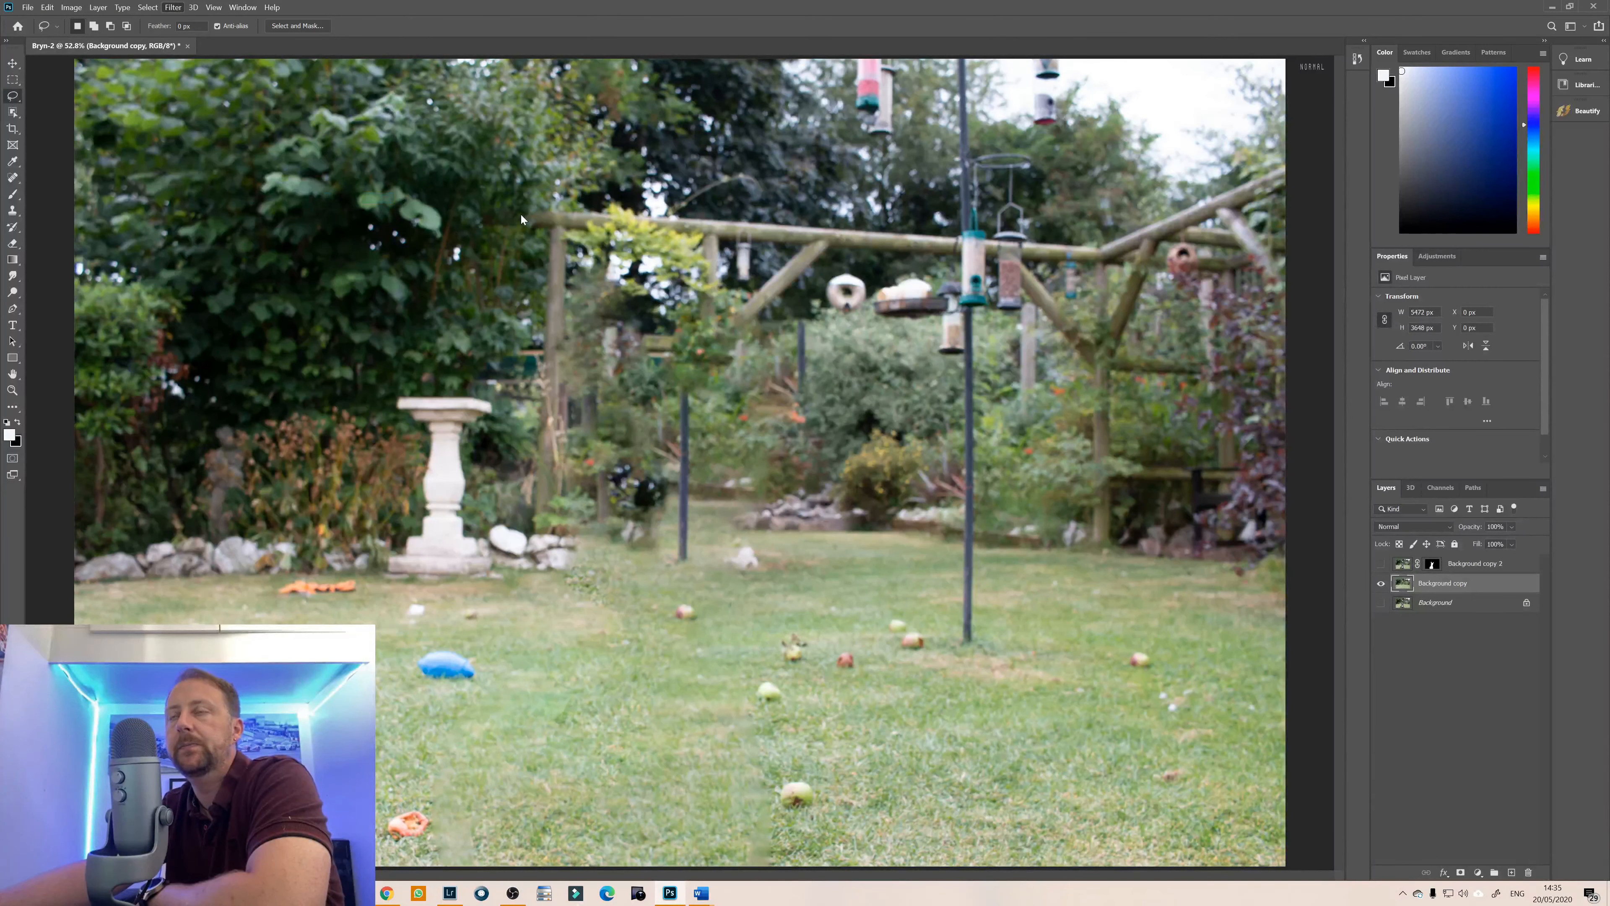
# Lens-blur the garden layer with a hexagon iris, Gaussian noise and radius about 49.
pyautogui.click(173, 7)
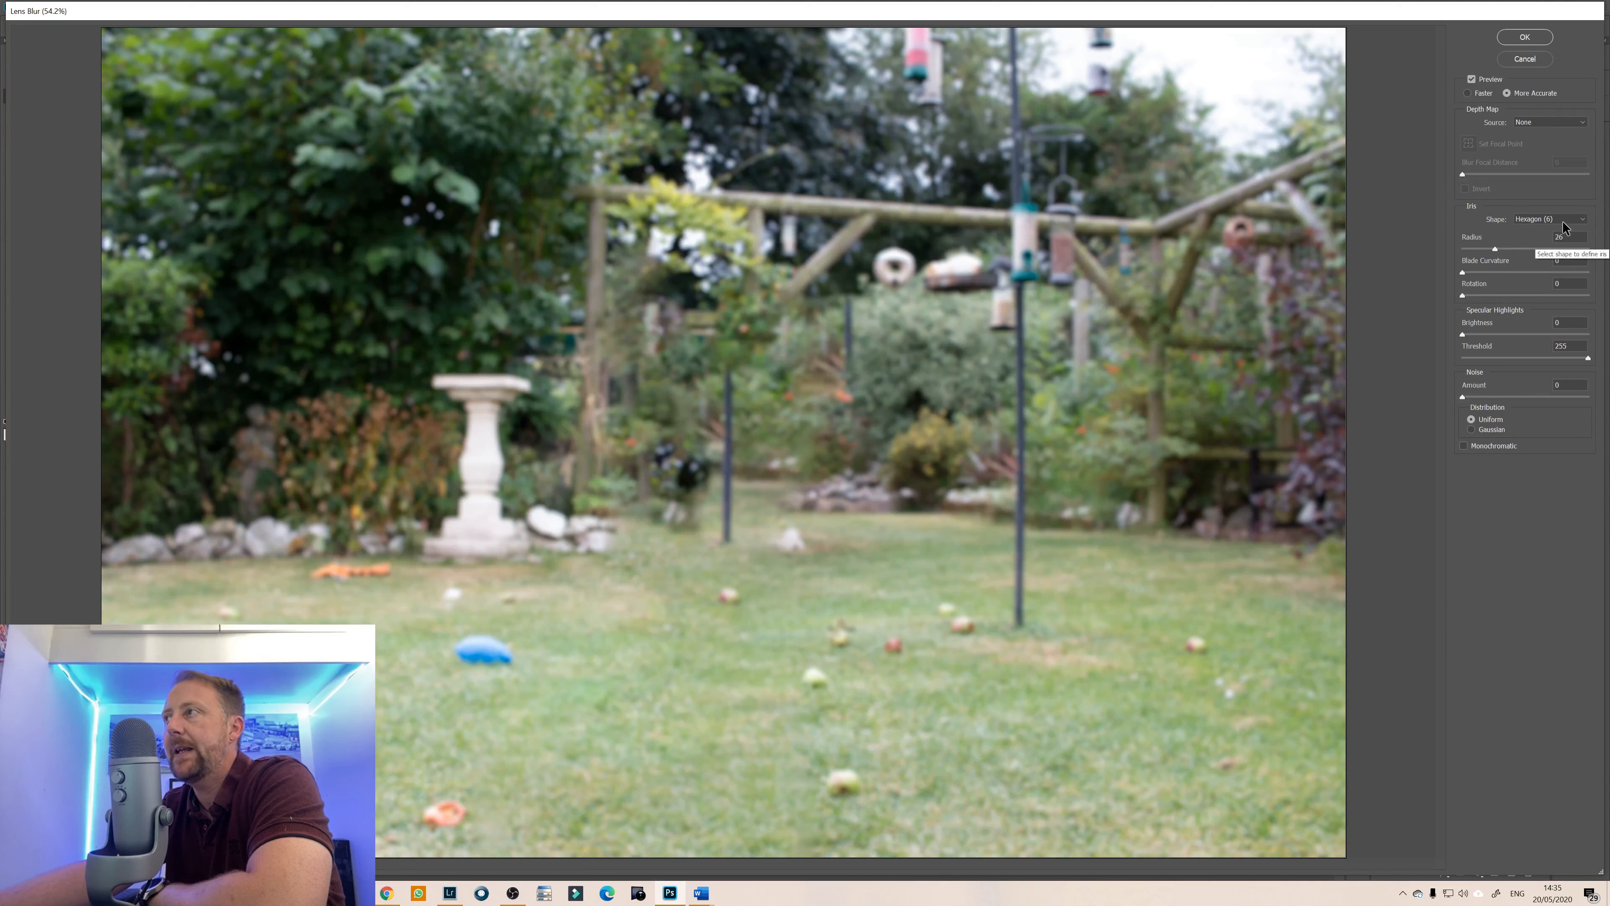
pyautogui.click(1581, 219)
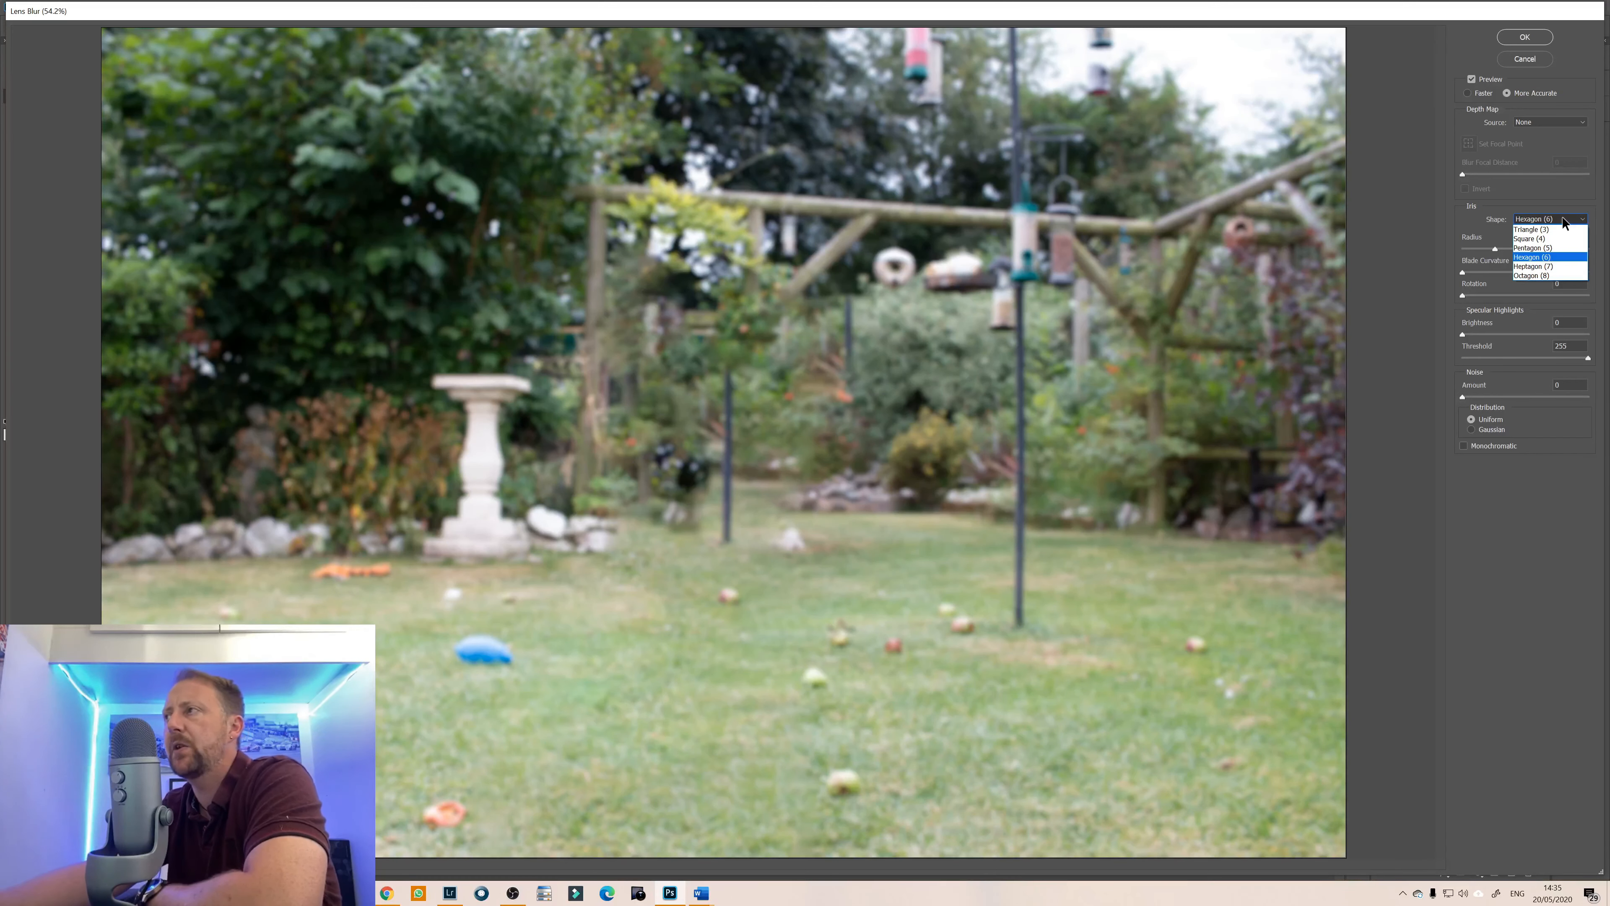
pyautogui.click(1532, 257)
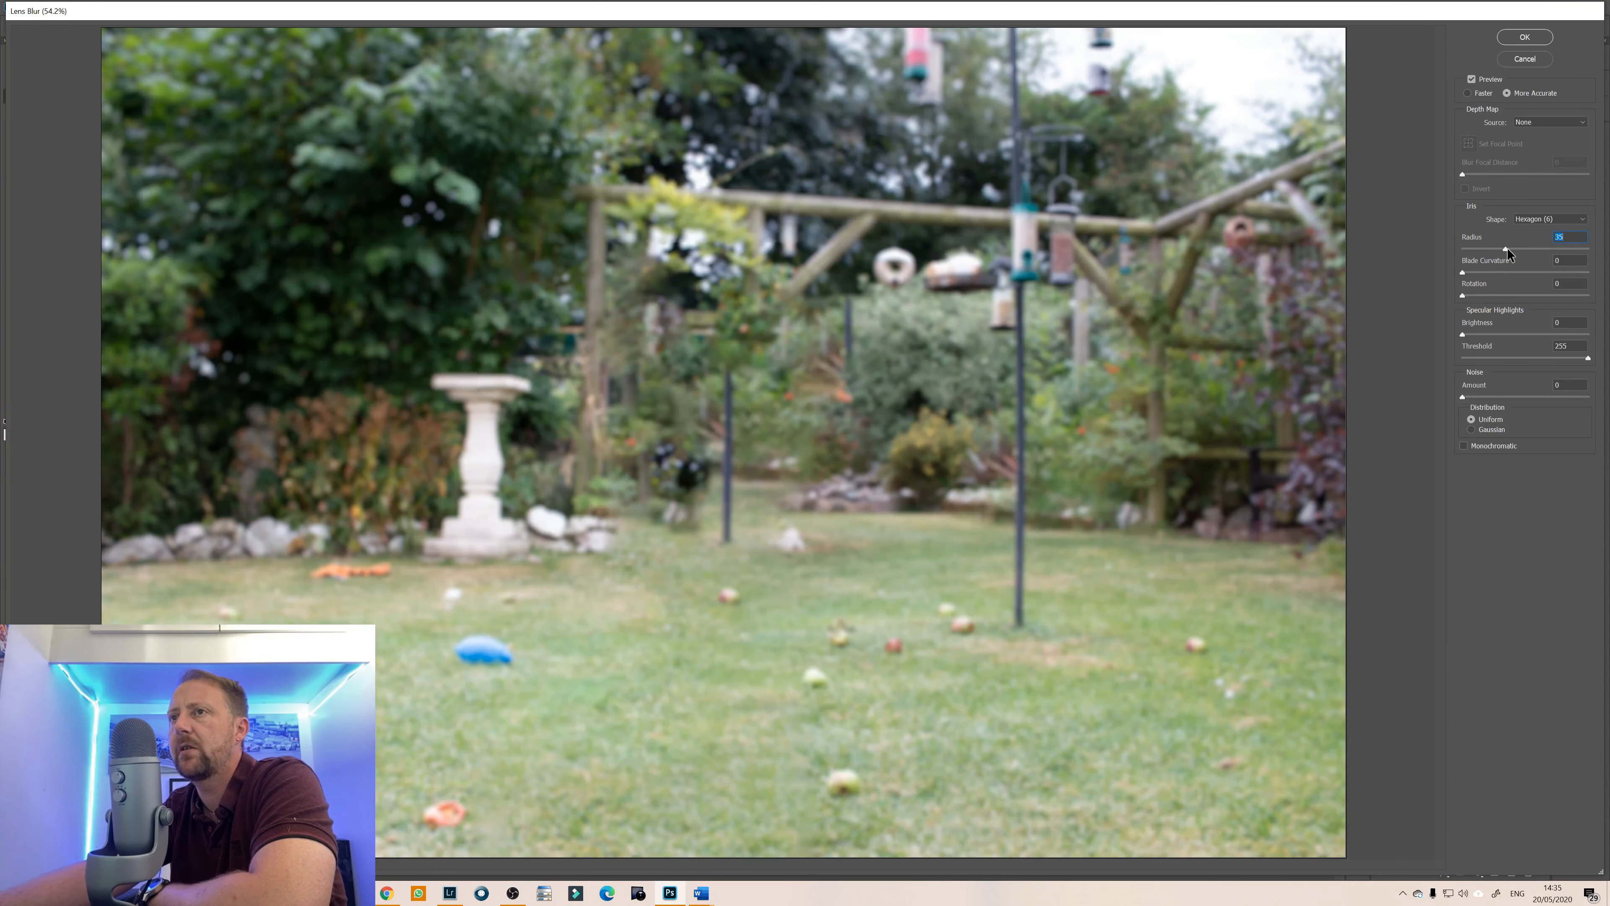
pyautogui.moveTo(1495, 294)
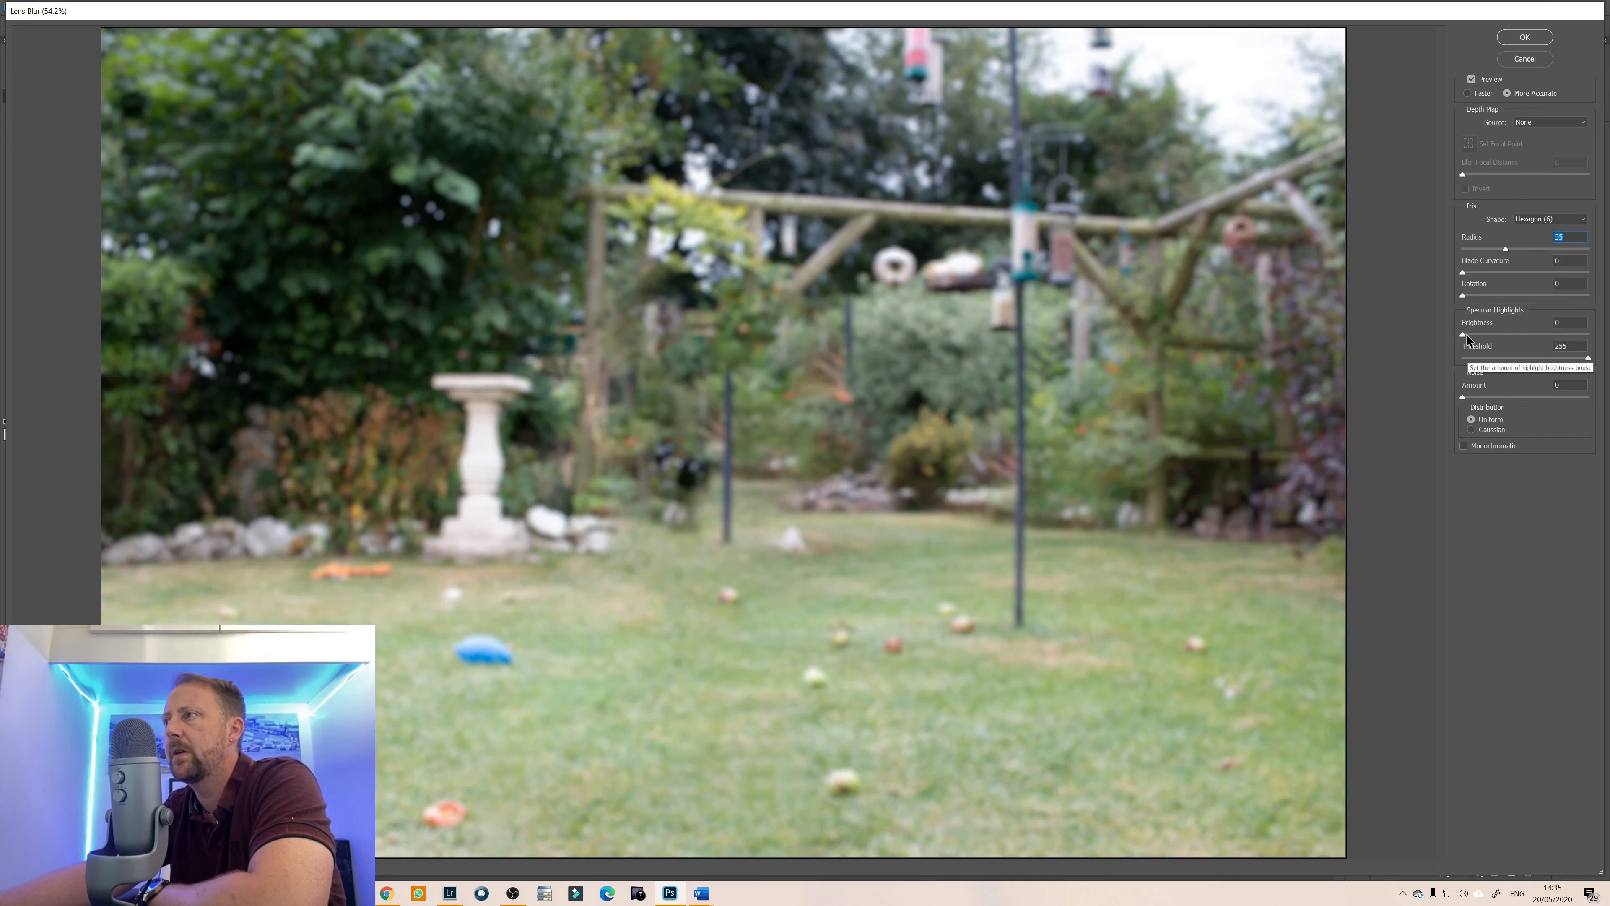
pyautogui.click(1471, 430)
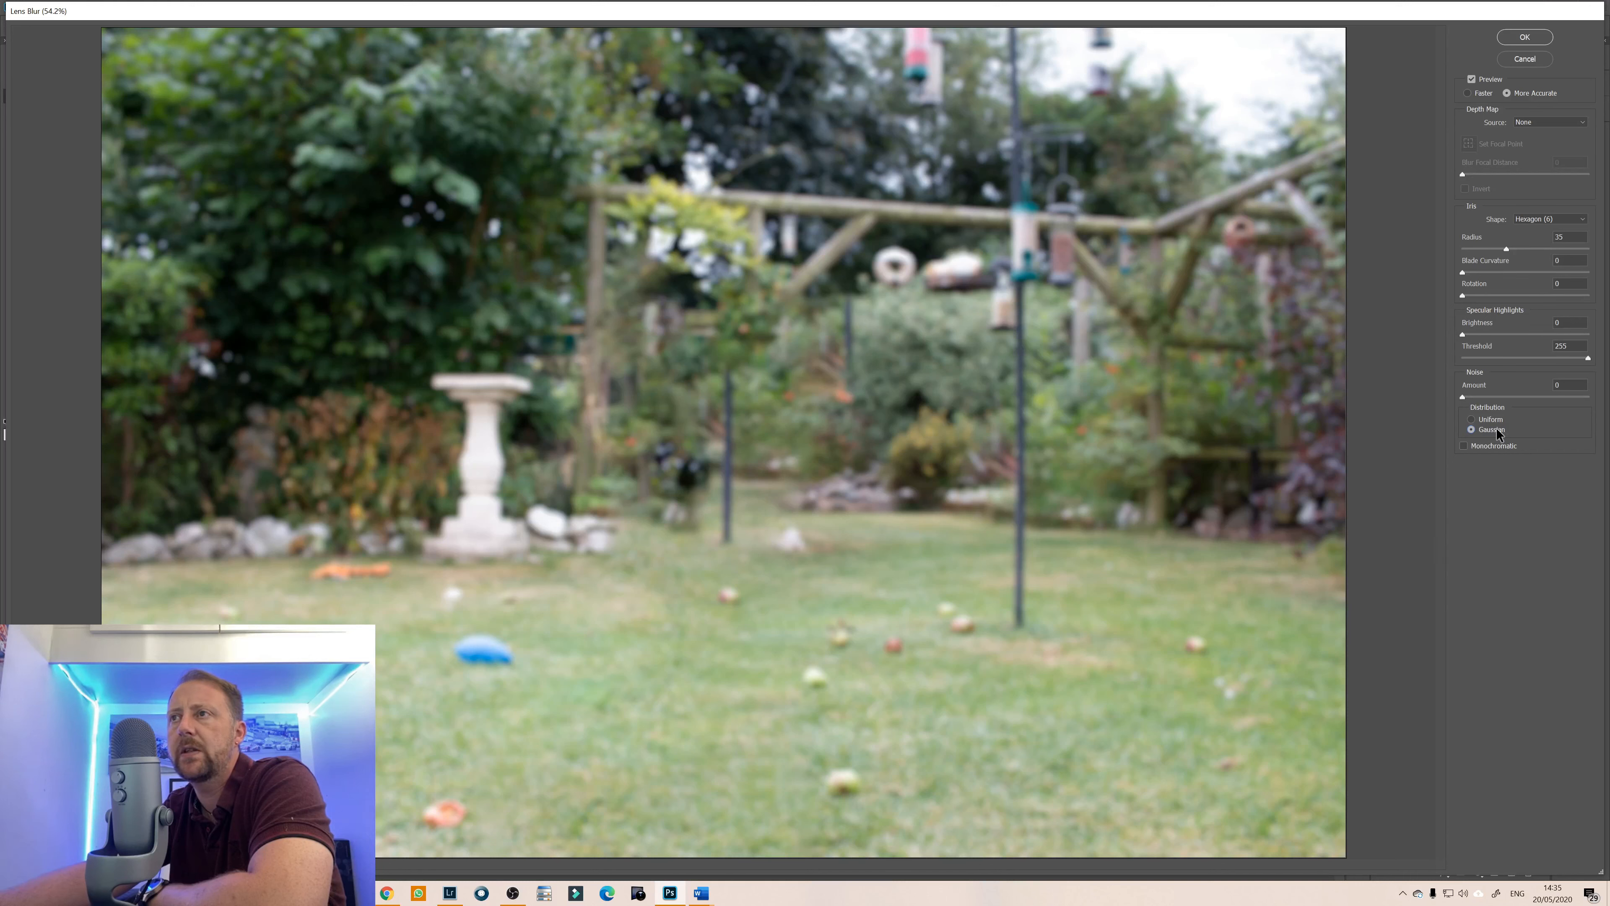
pyautogui.moveTo(1505, 248); pyautogui.dragTo(1519, 248)
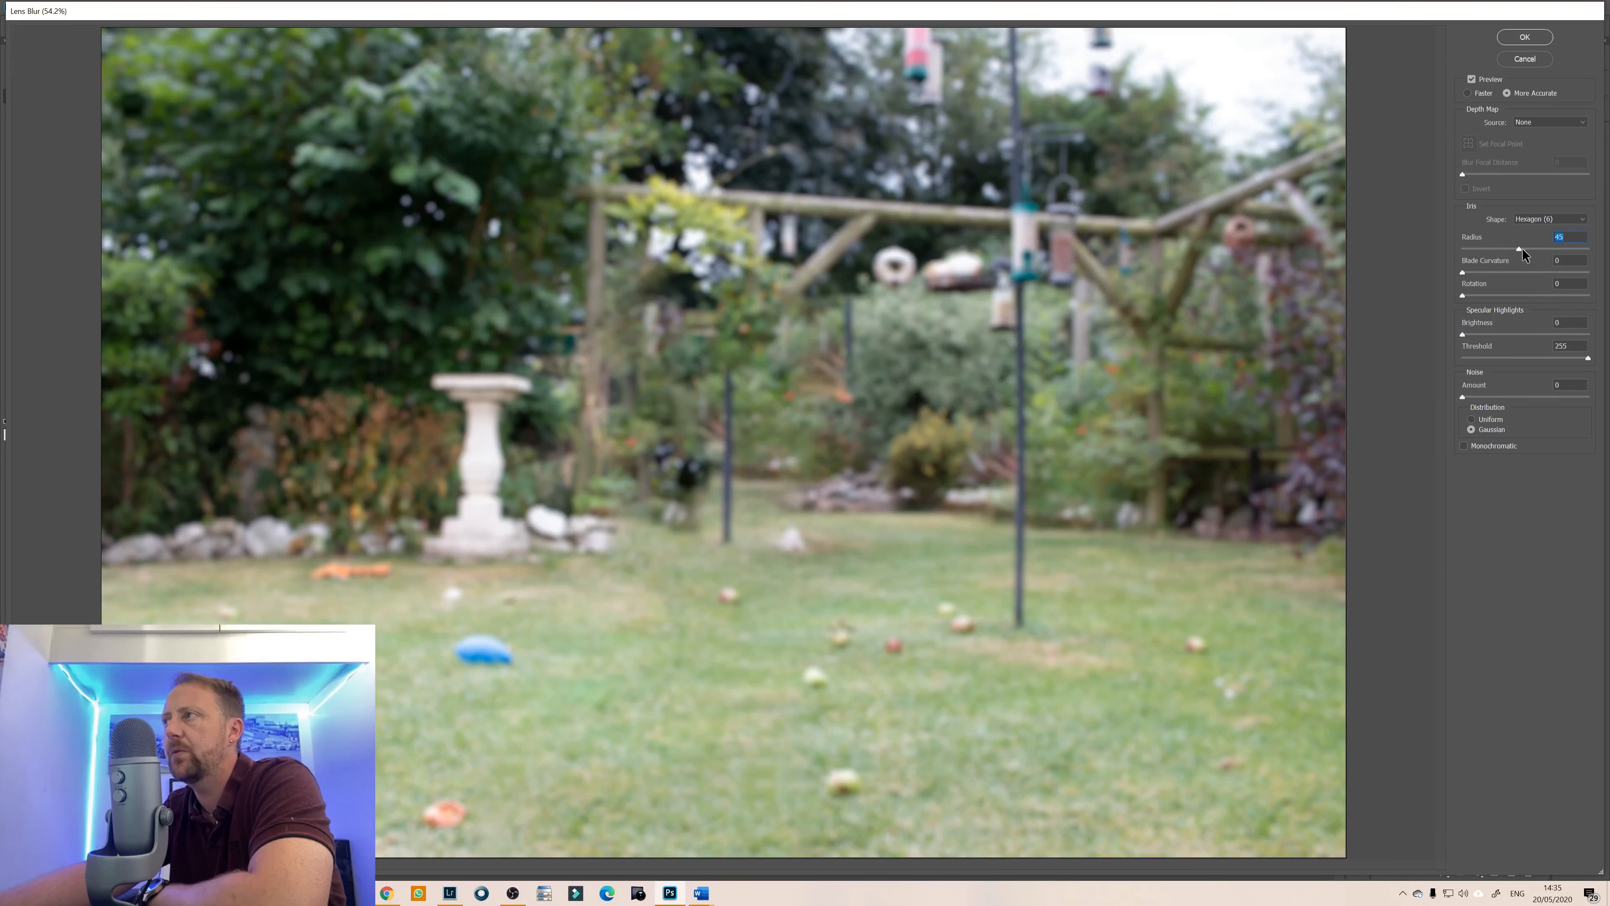
pyautogui.moveTo(1519, 248); pyautogui.dragTo(1524, 248)
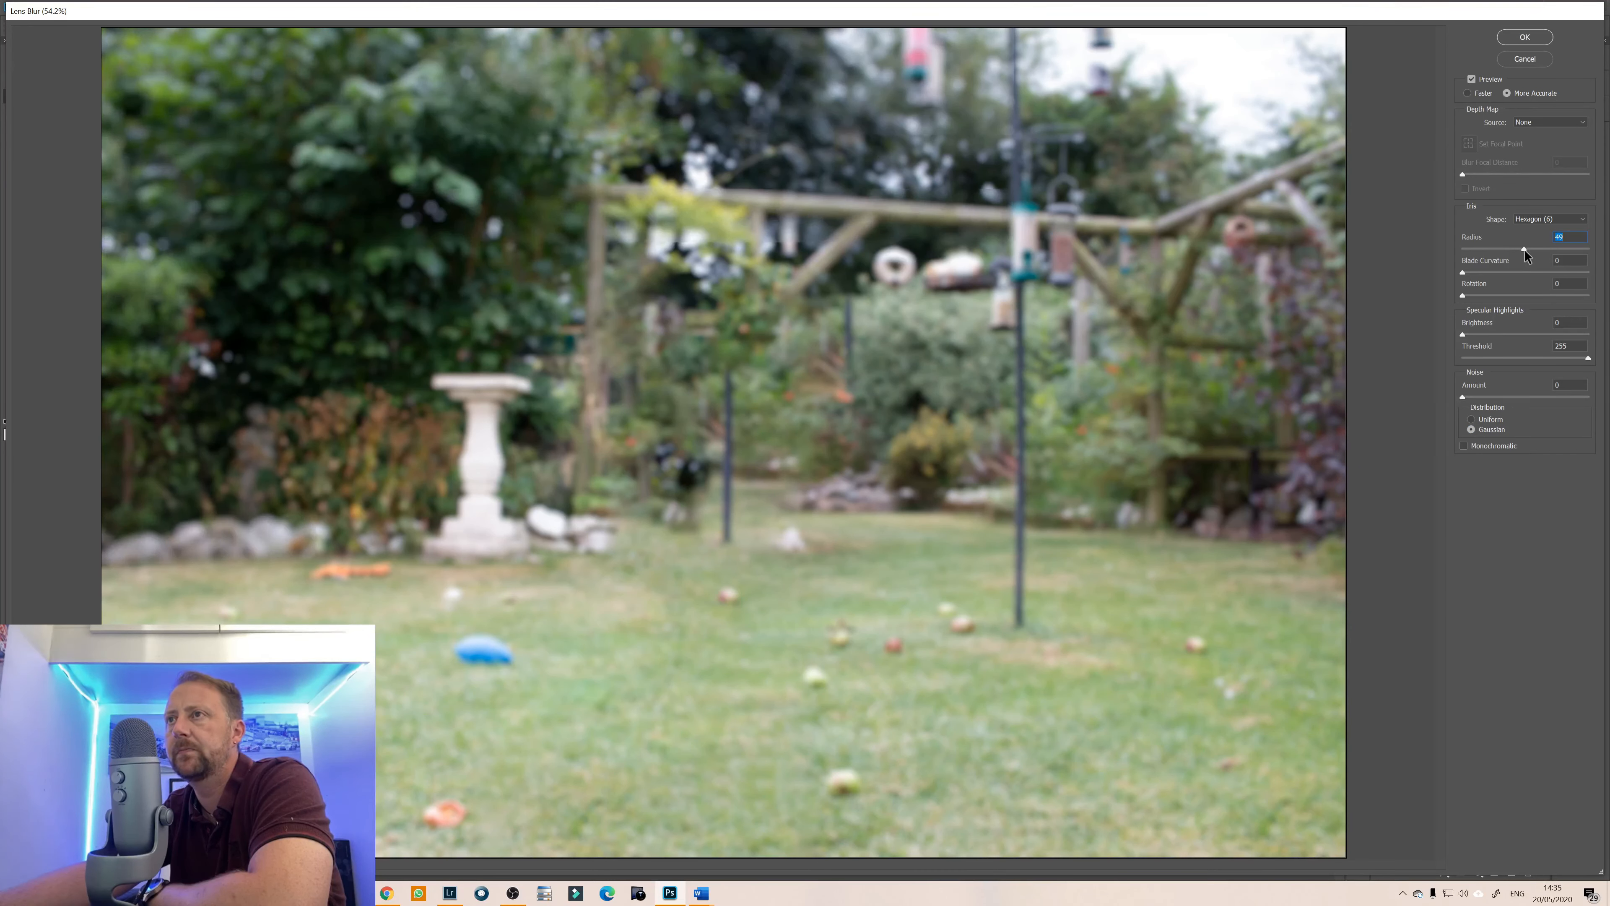
pyautogui.moveTo(1524, 249)
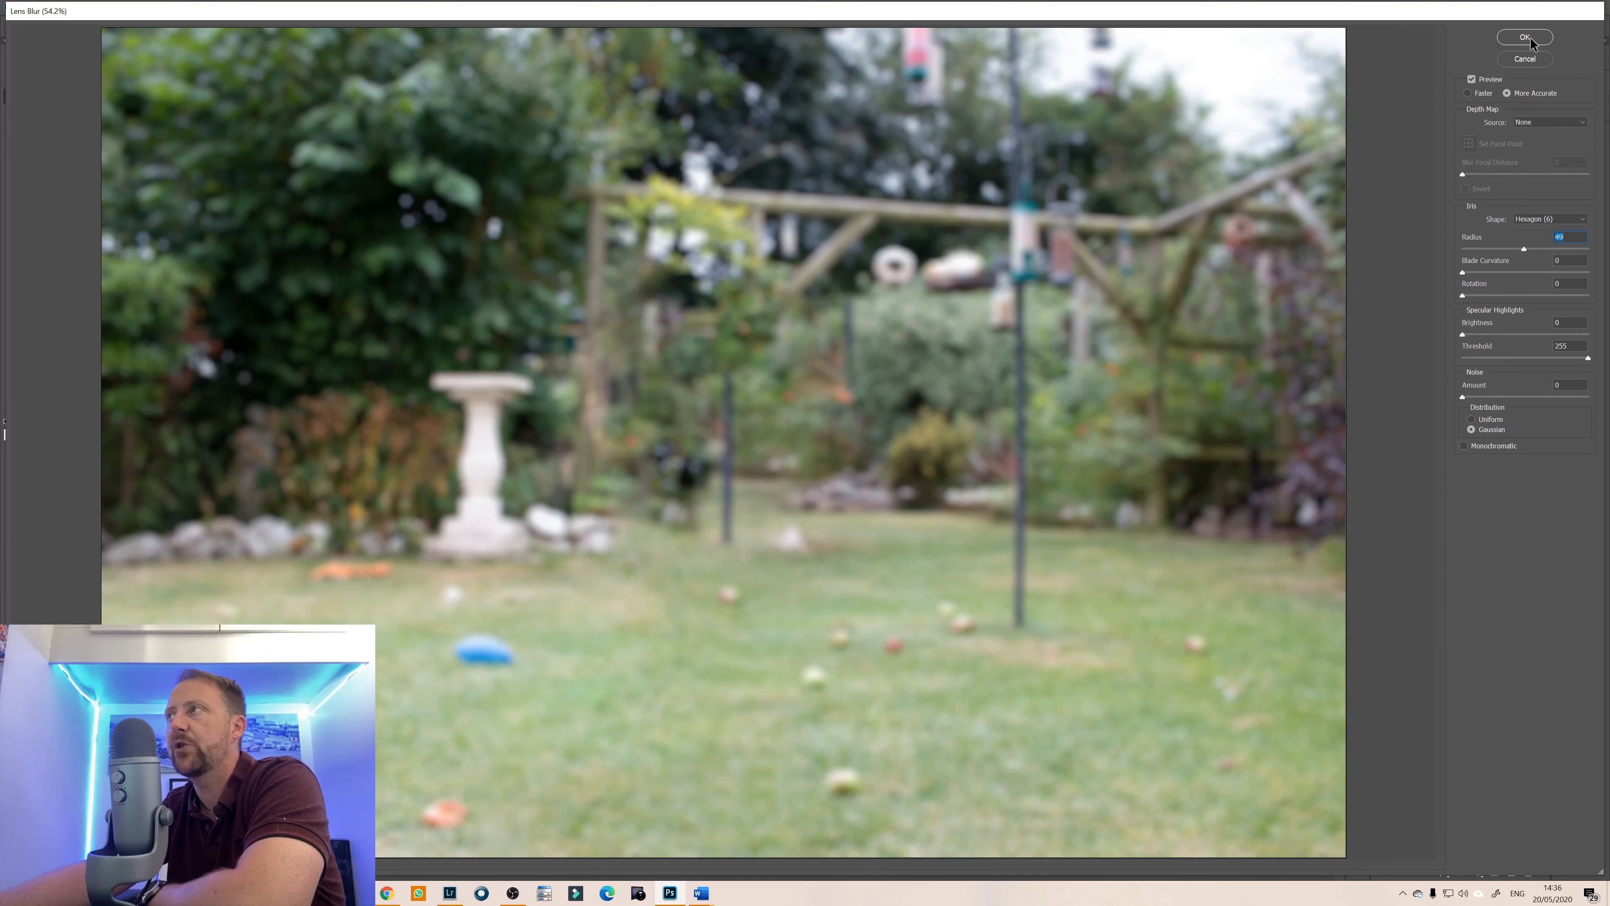
pyautogui.click(1525, 37)
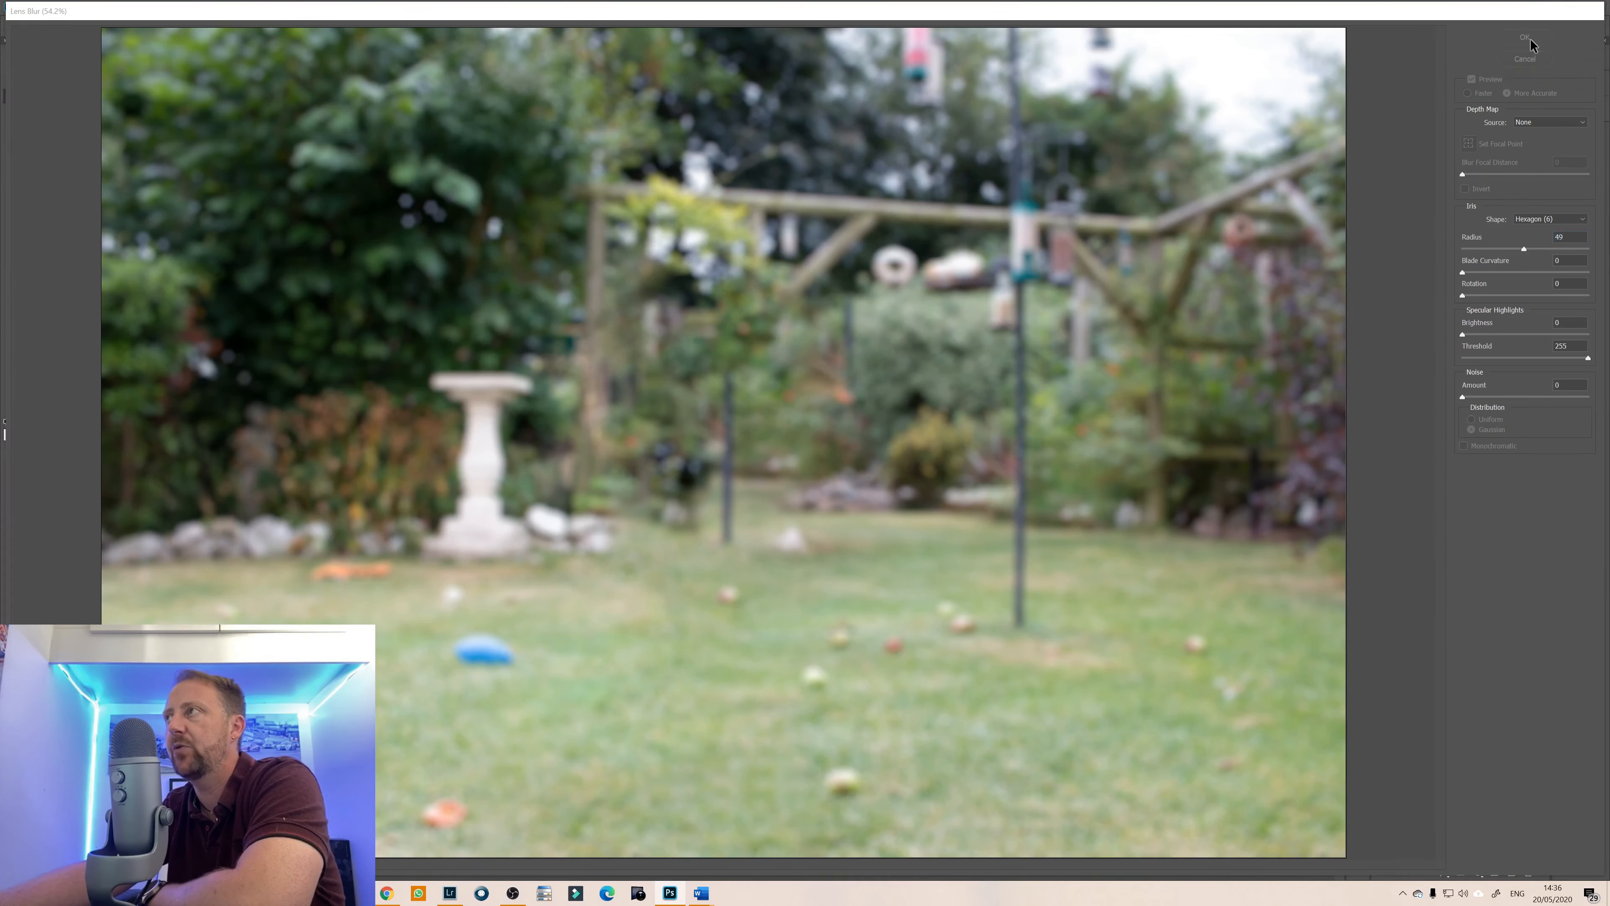
# Show the sharp dog layer again over the lens-blurred garden.
pyautogui.click(1524, 37)
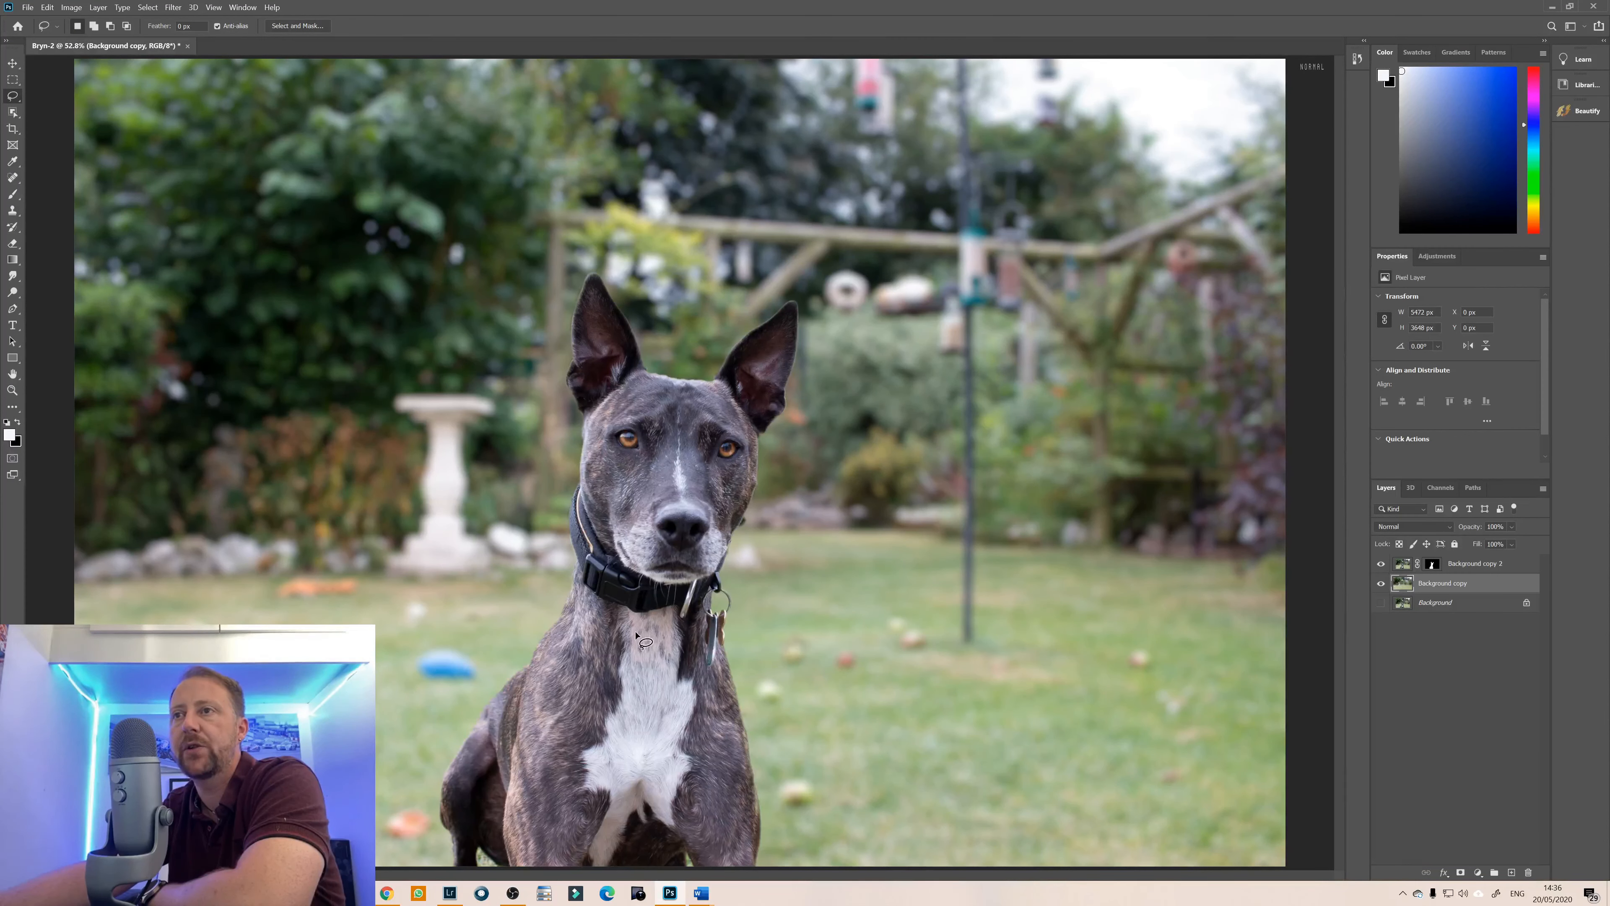
pyautogui.moveTo(644, 720)
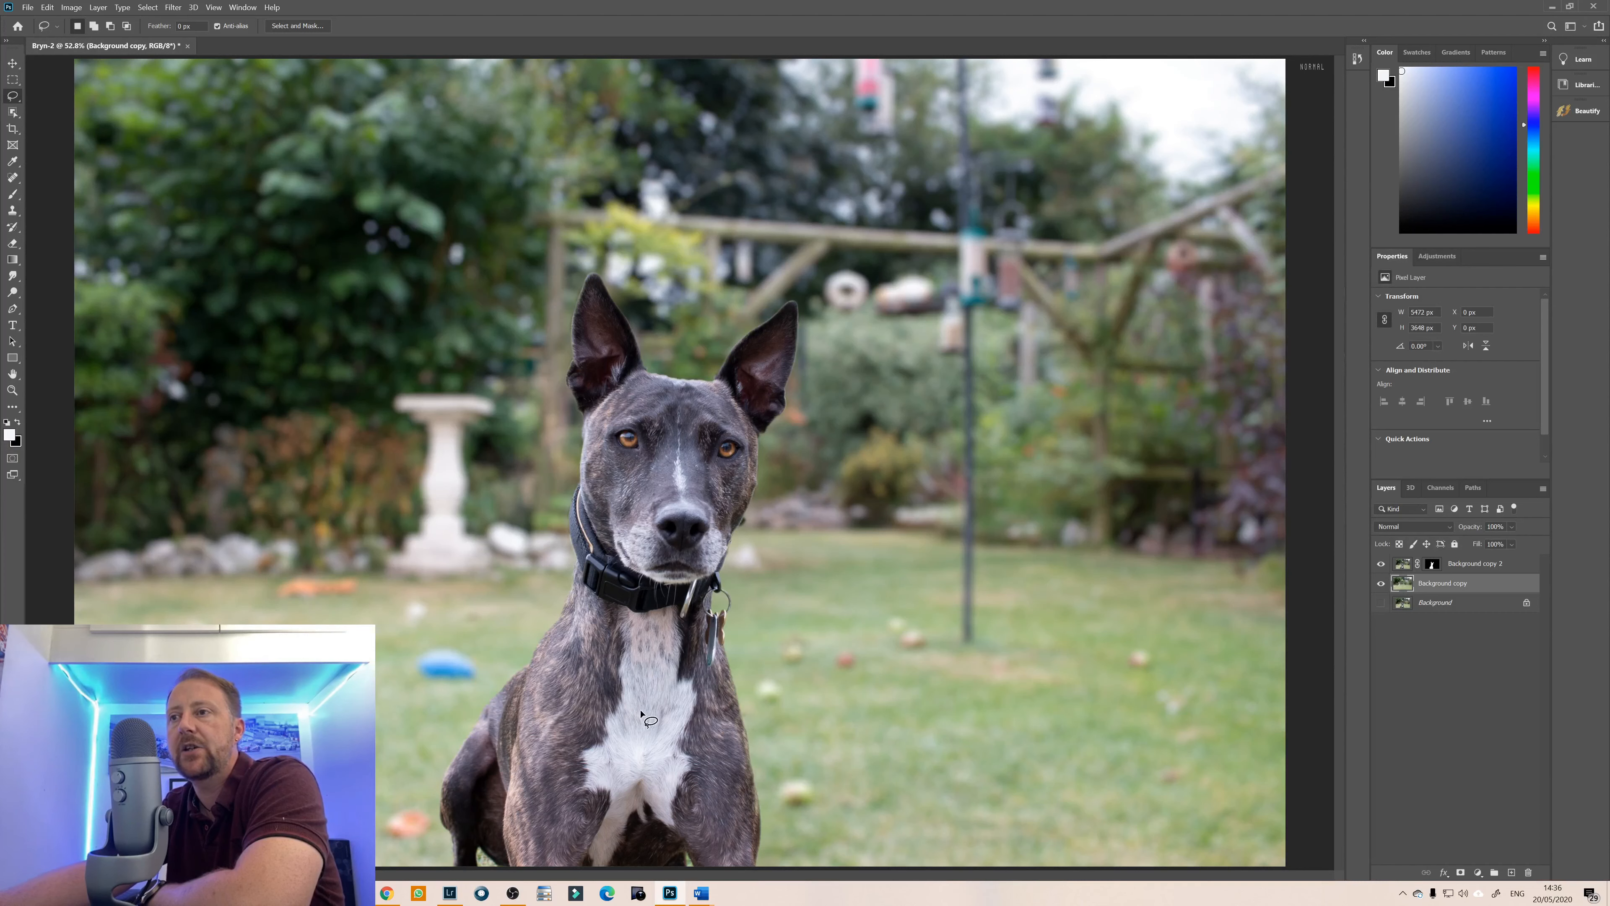
pyautogui.moveTo(1067, 637)
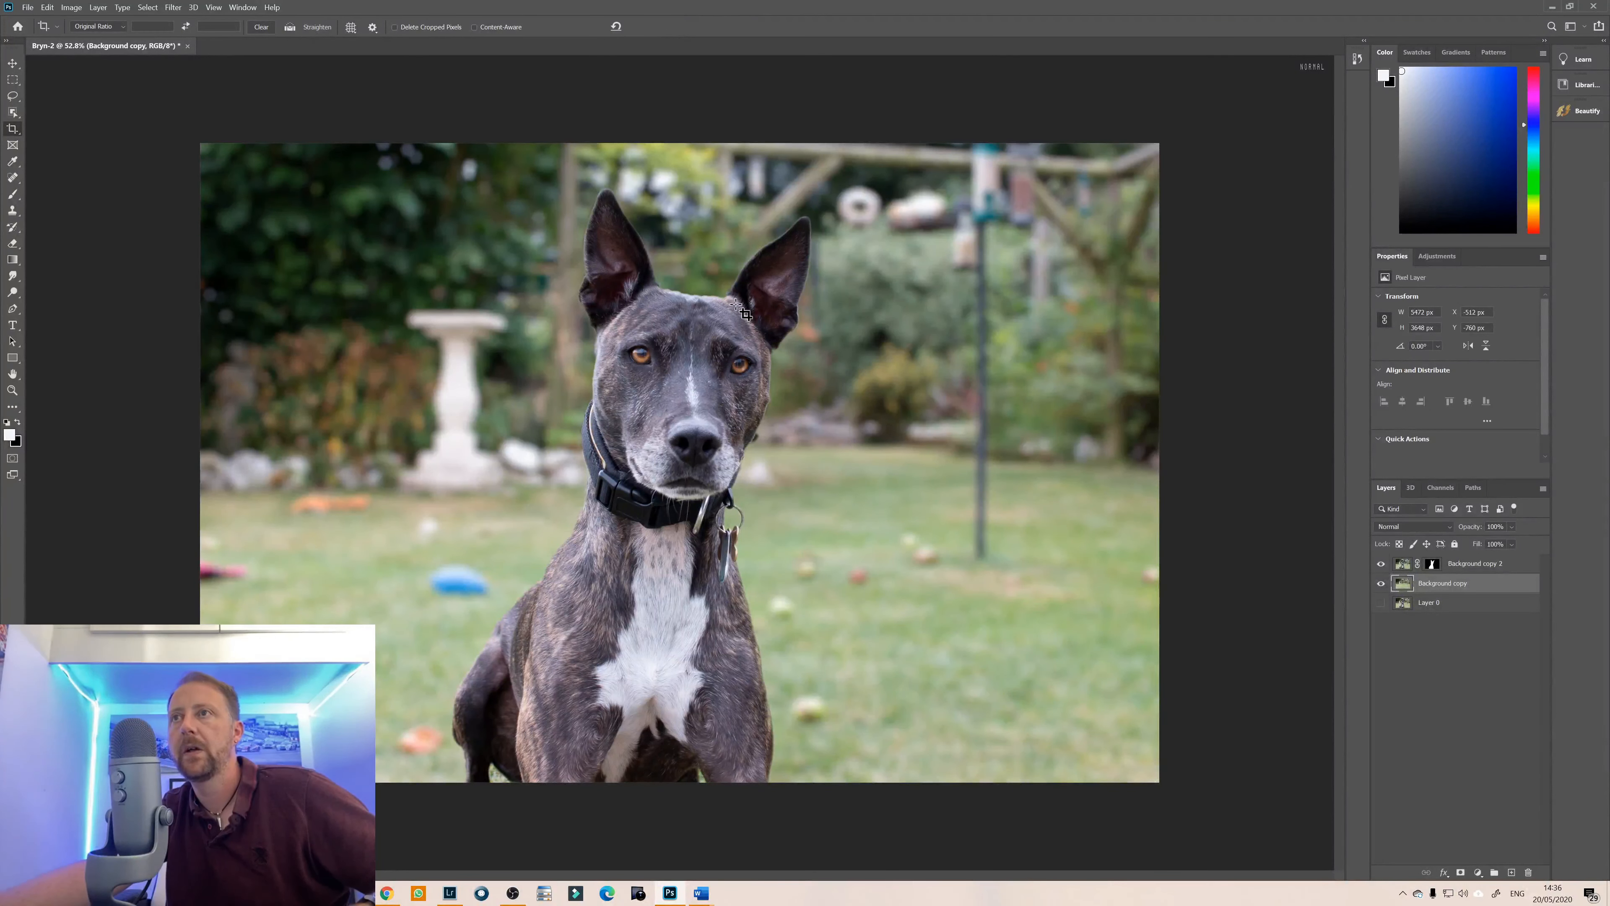
# Solo Layer 0 to compare against the original photo, then restore visibility of all layers.
pyautogui.click(1380, 583)
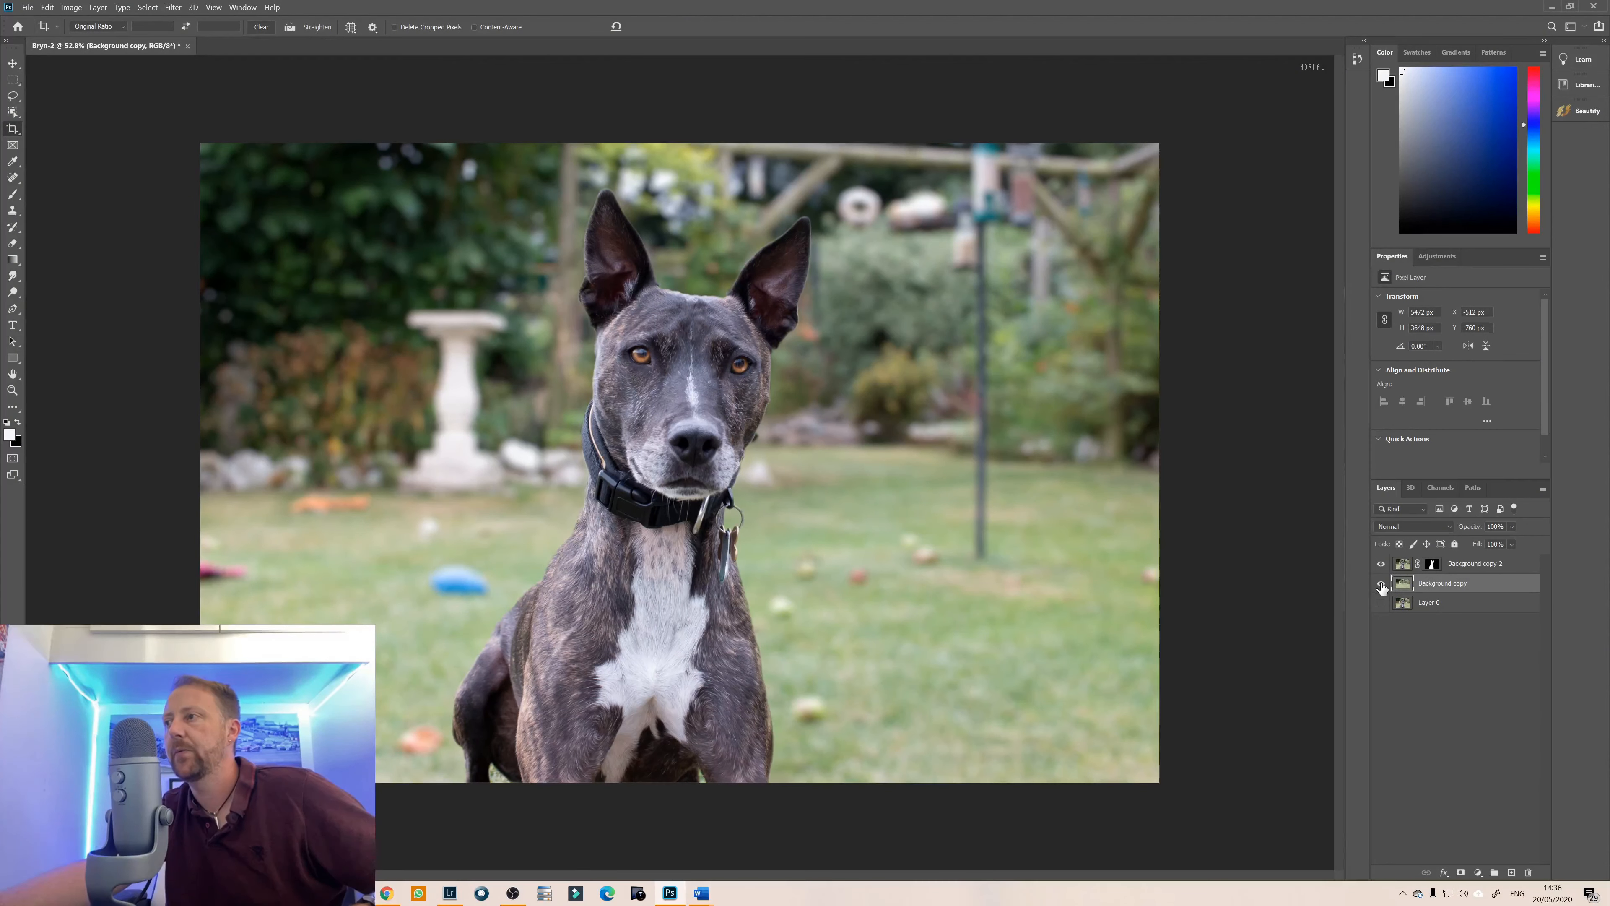
pyautogui.click(1381, 583)
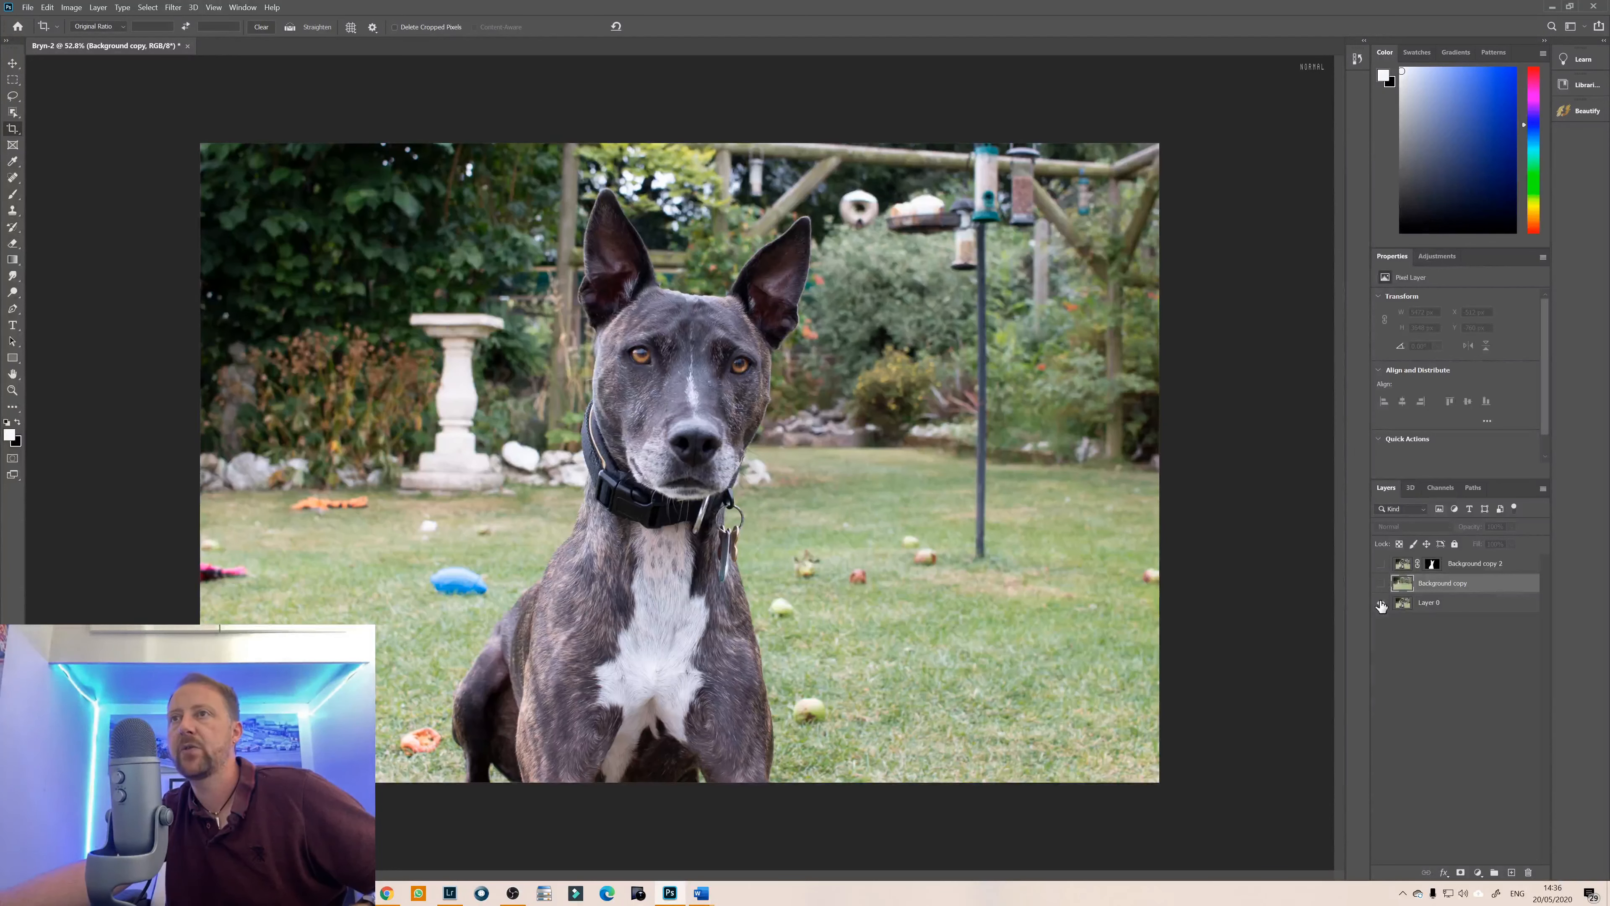
pyautogui.moveTo(1380, 563)
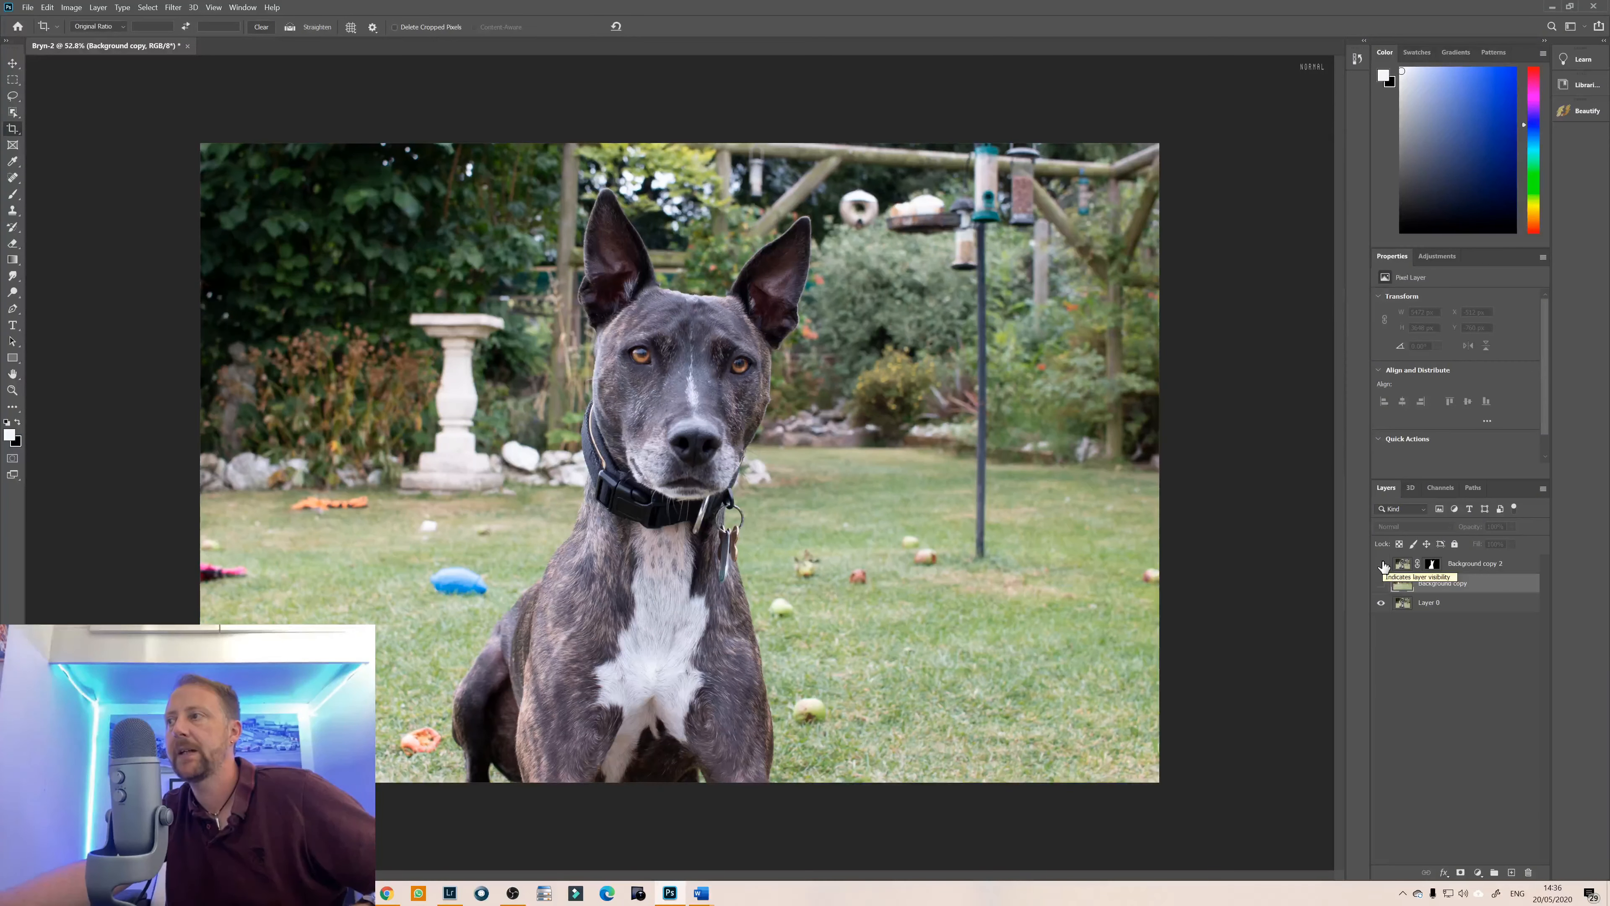
pyautogui.click(1381, 564)
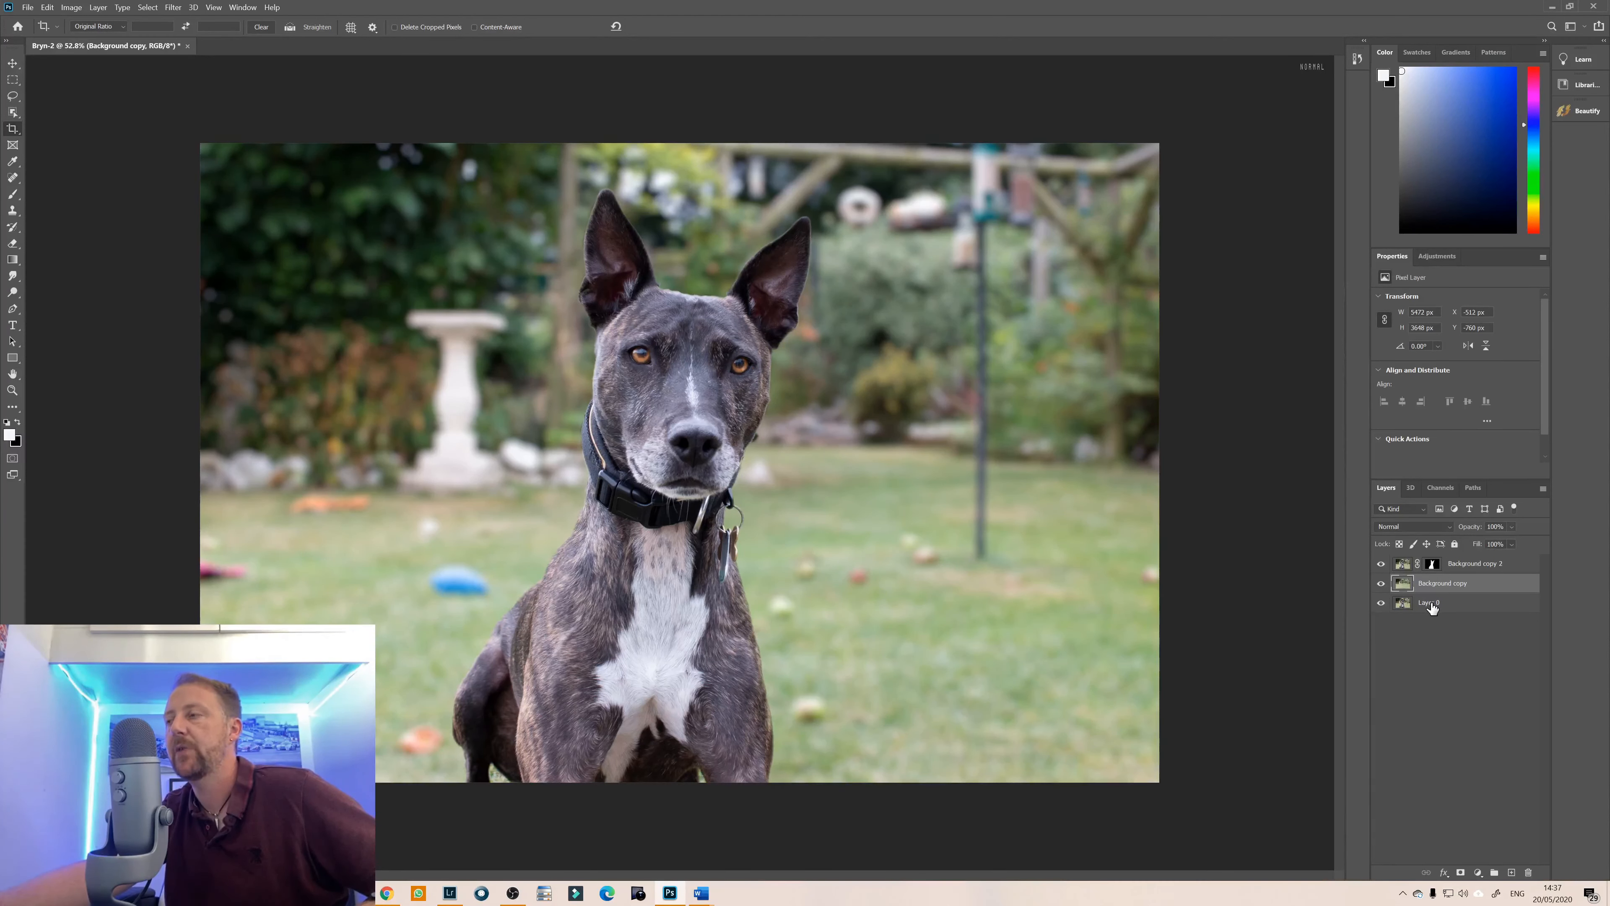
# Merge the masked copy into Background copy 2 and duplicate it, naming the copy 'Camera Raw Filters'.
pyautogui.click(1475, 563)
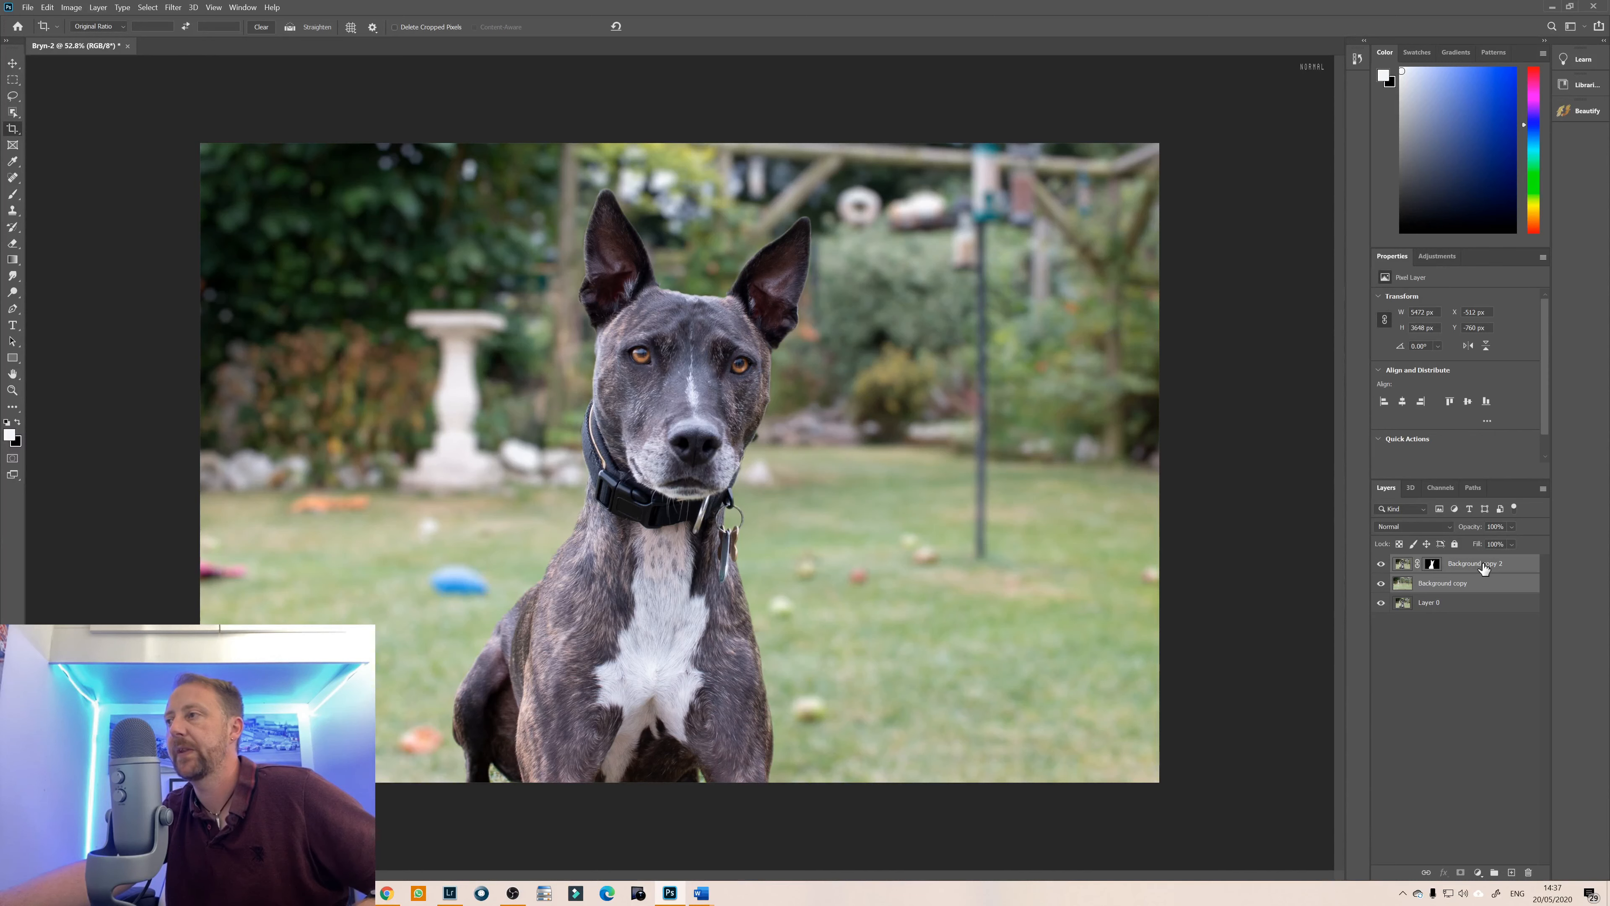
pyautogui.rightClick(1485, 563)
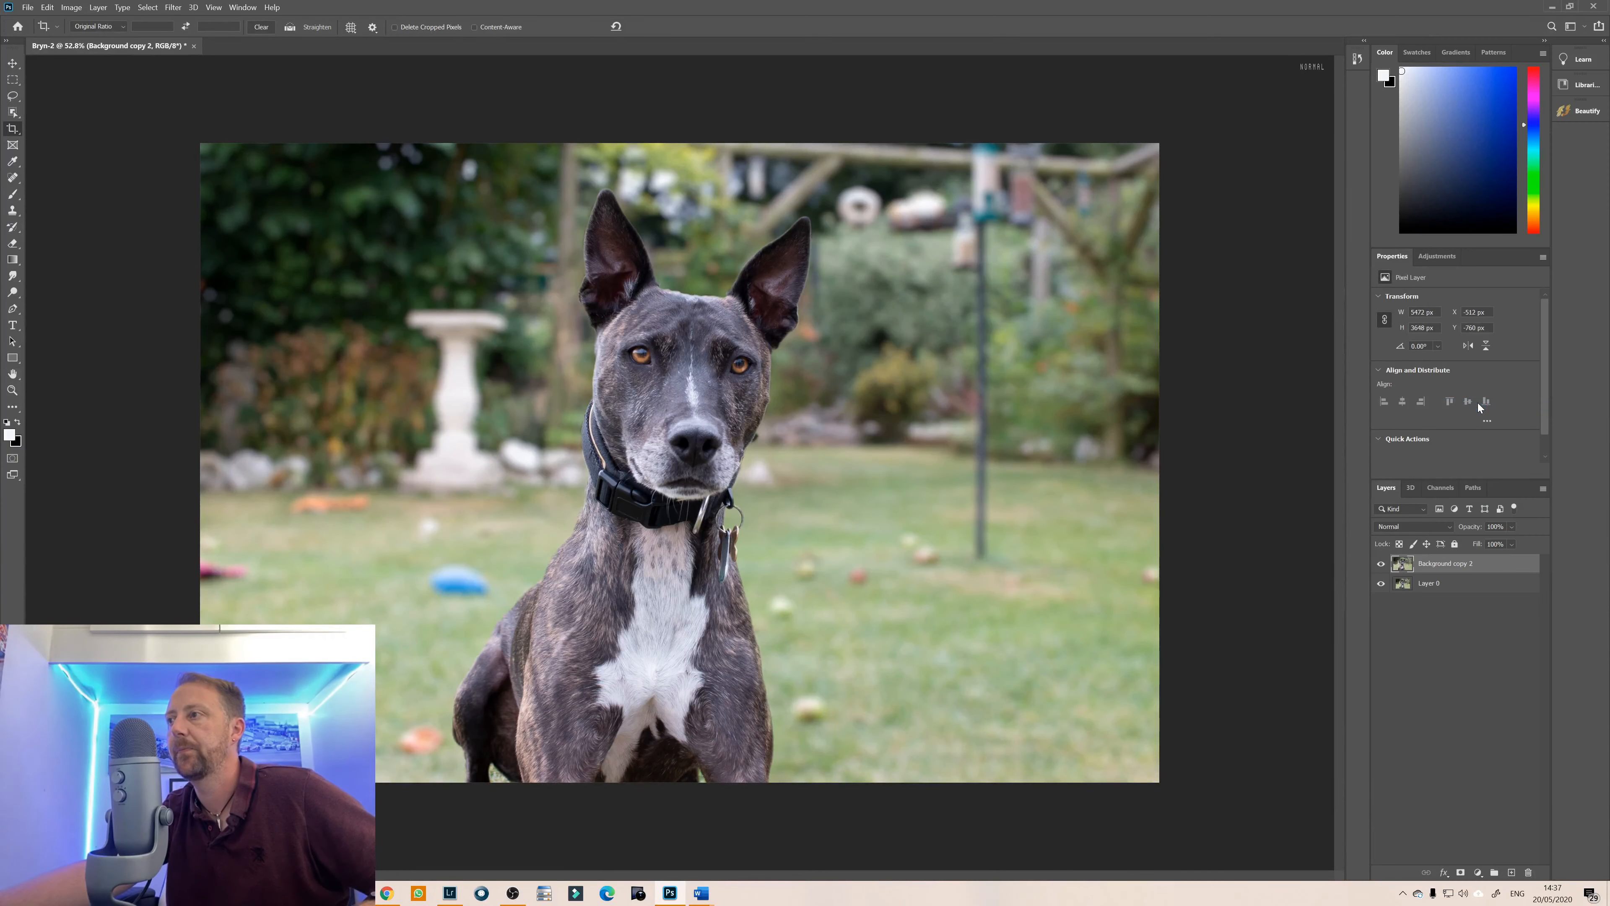
pyautogui.rightClick(1402, 564)
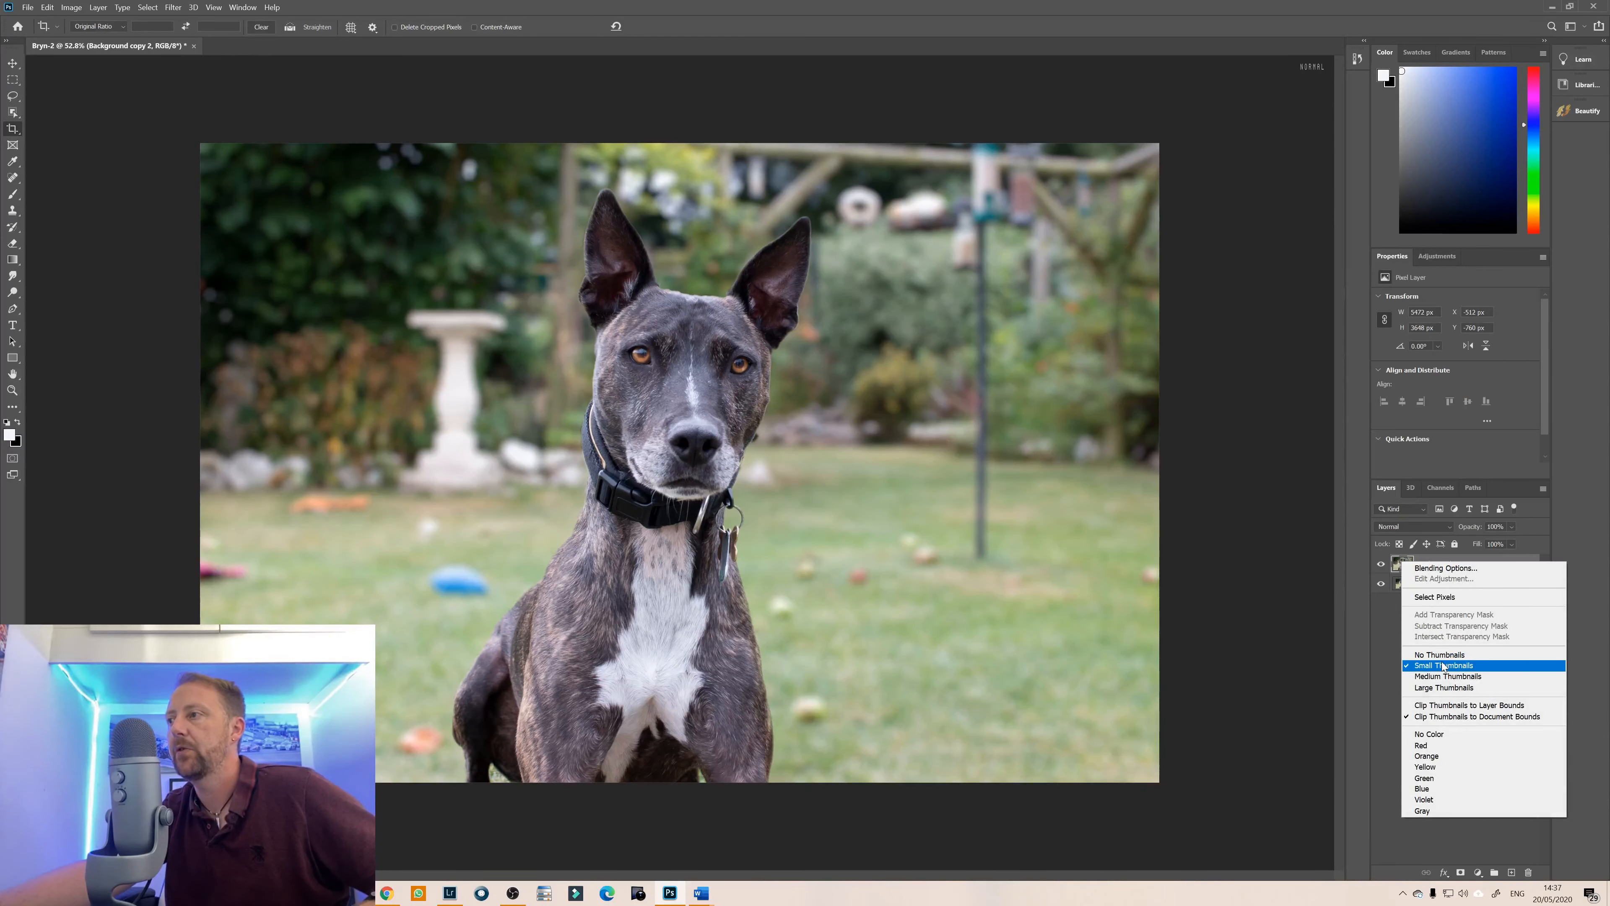
pyautogui.moveTo(1379, 638)
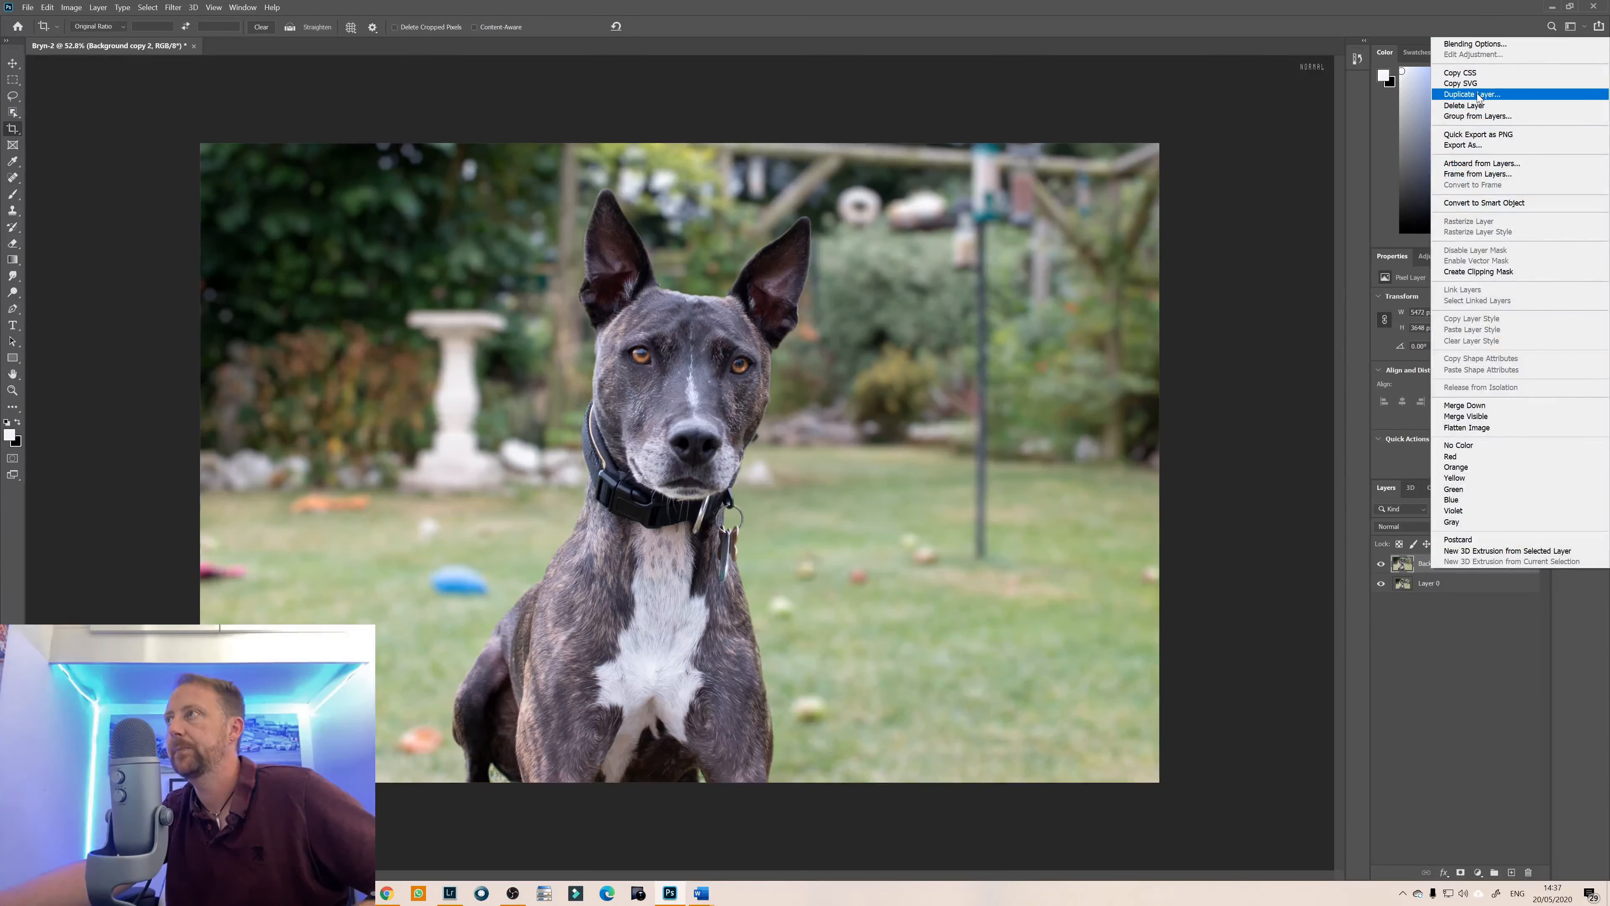
pyautogui.click(1472, 94)
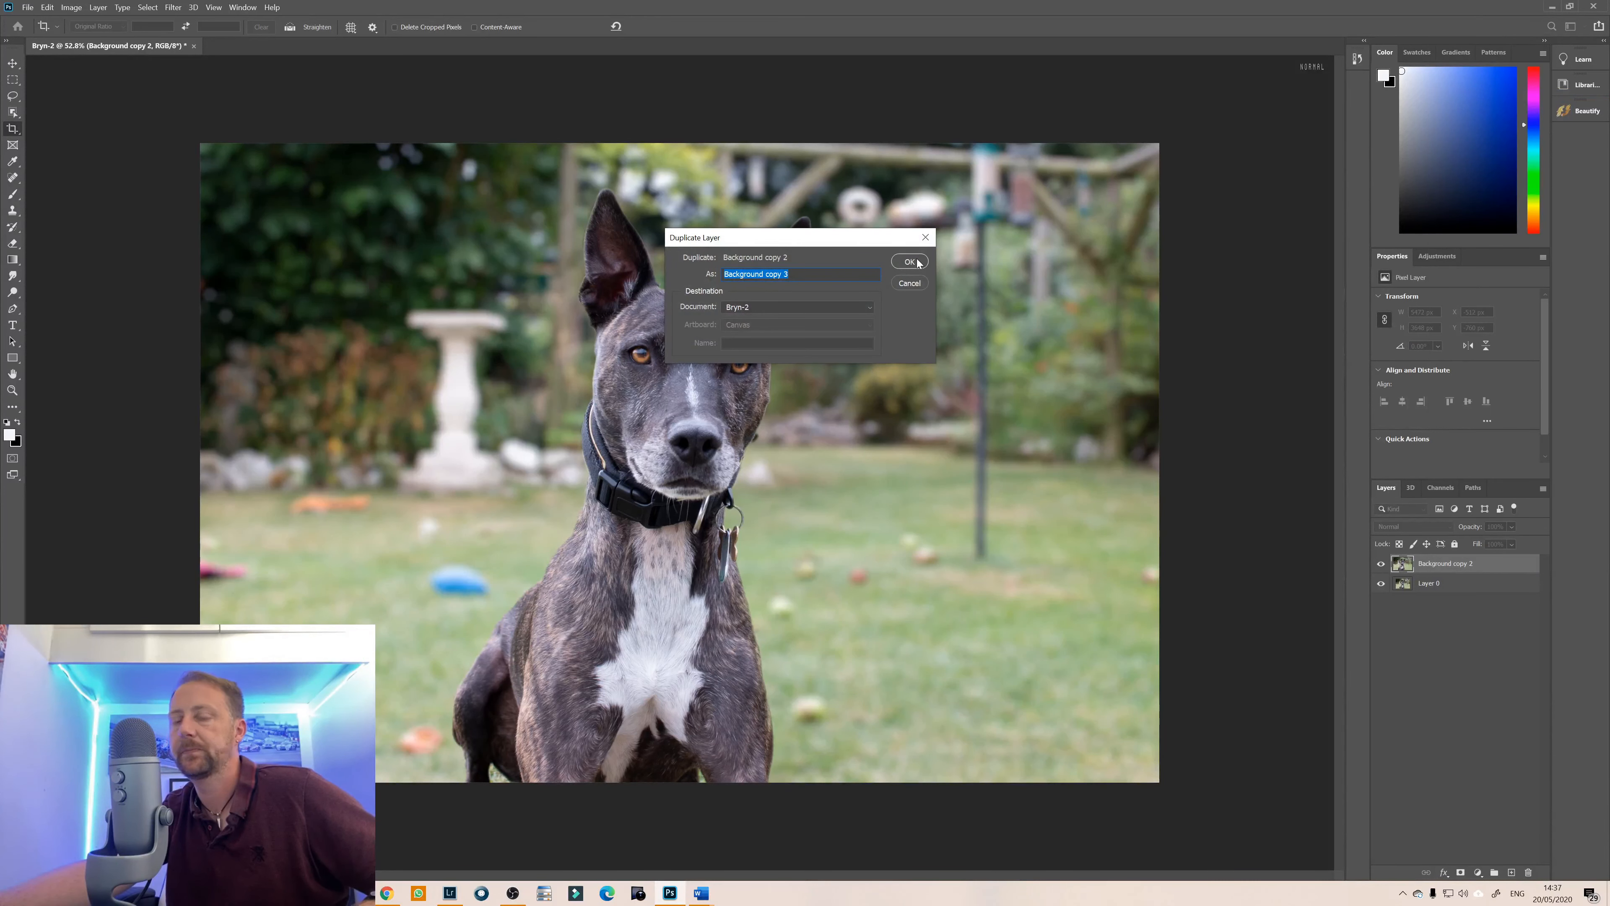
pyautogui.write('Camera Raw Filters')
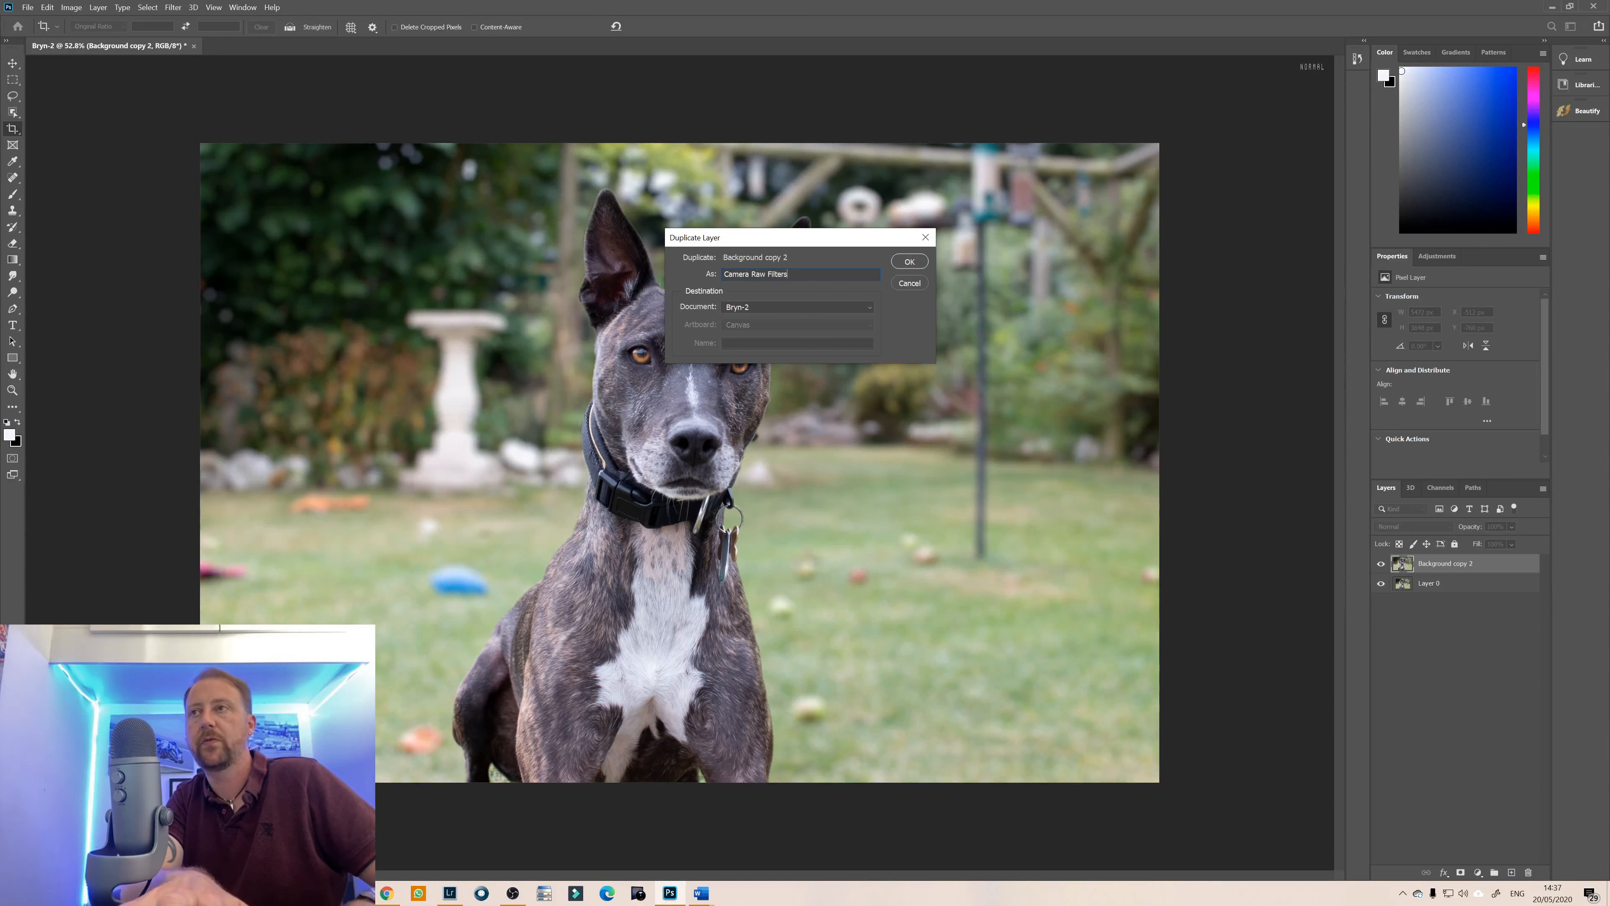
# Confirm the Camera Raw Filters duplicate and convert it to a smart object via Convert for Smart Filters.
pyautogui.click(909, 261)
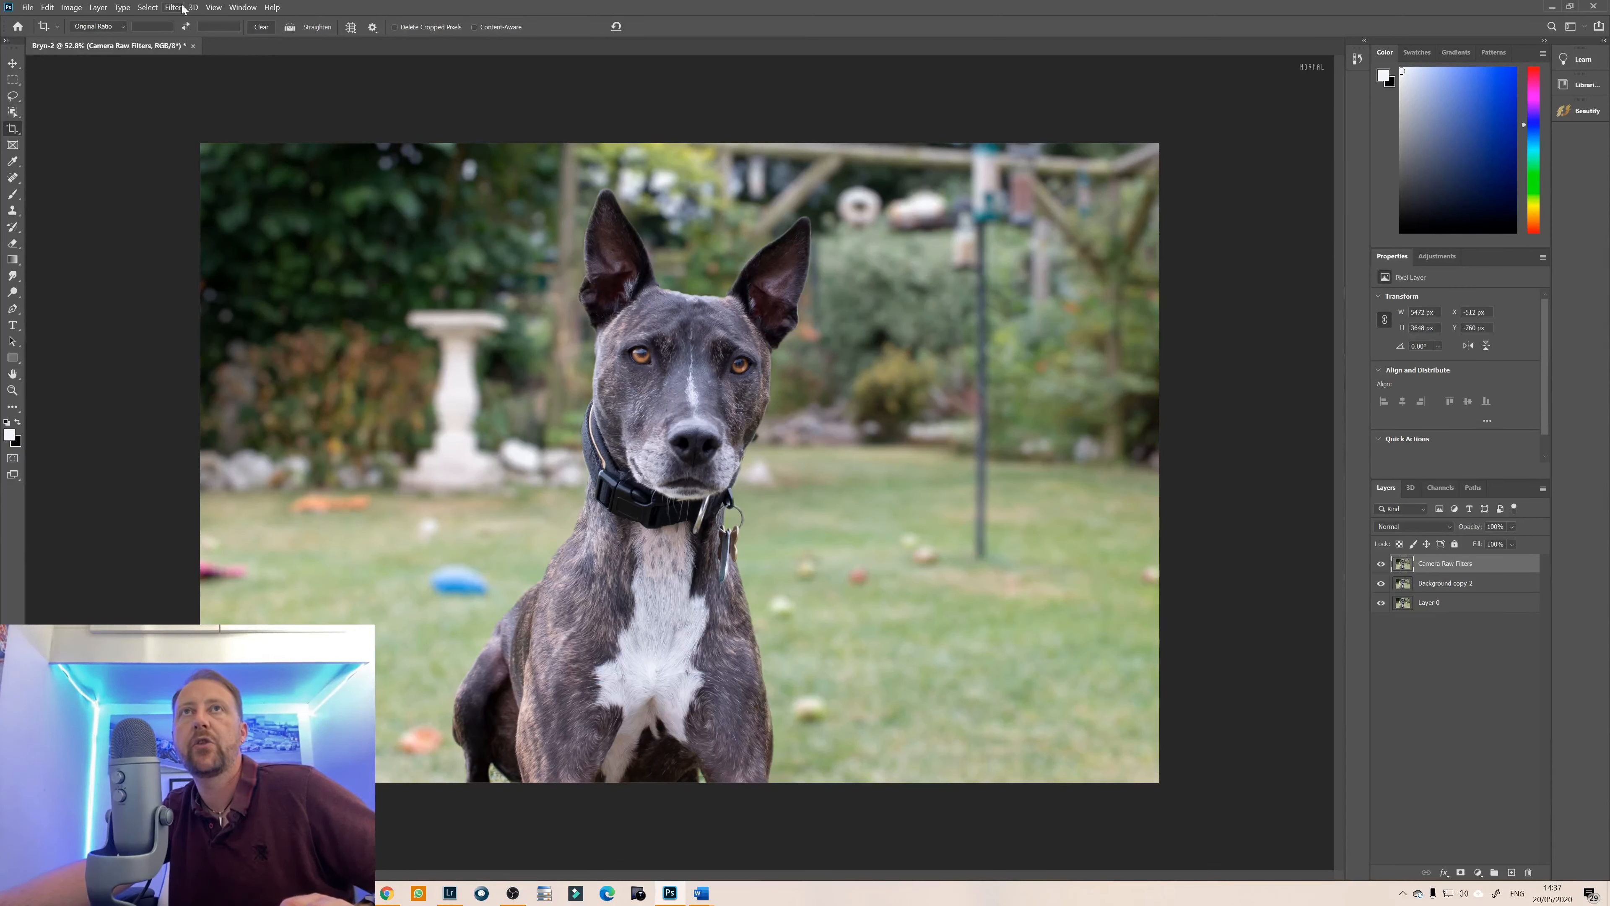
pyautogui.click(173, 7)
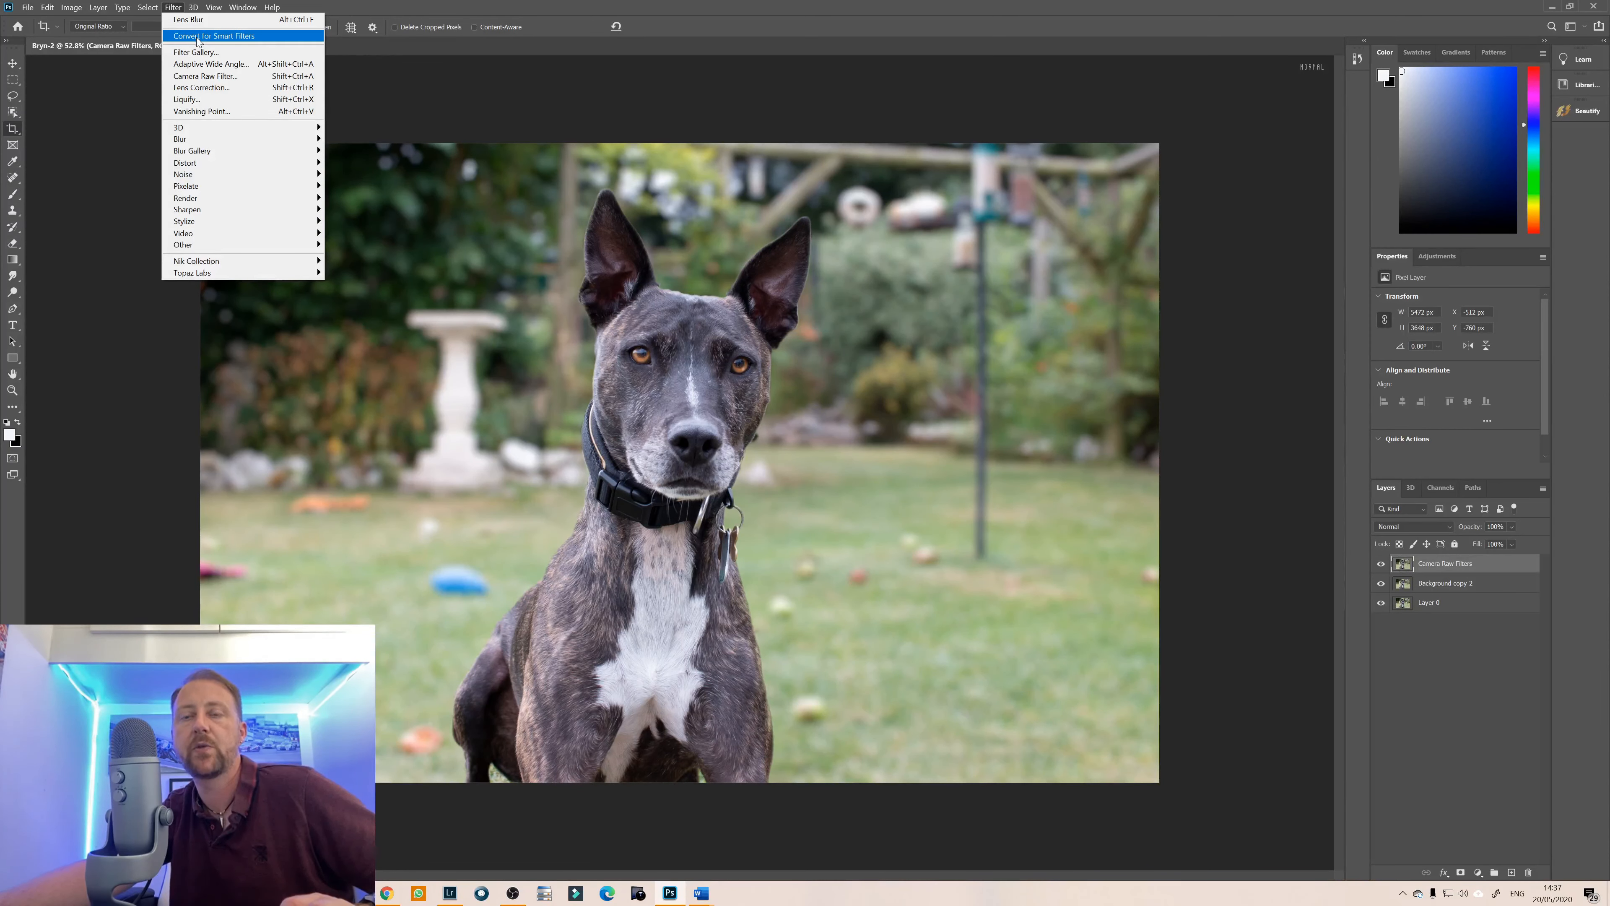
pyautogui.click(214, 35)
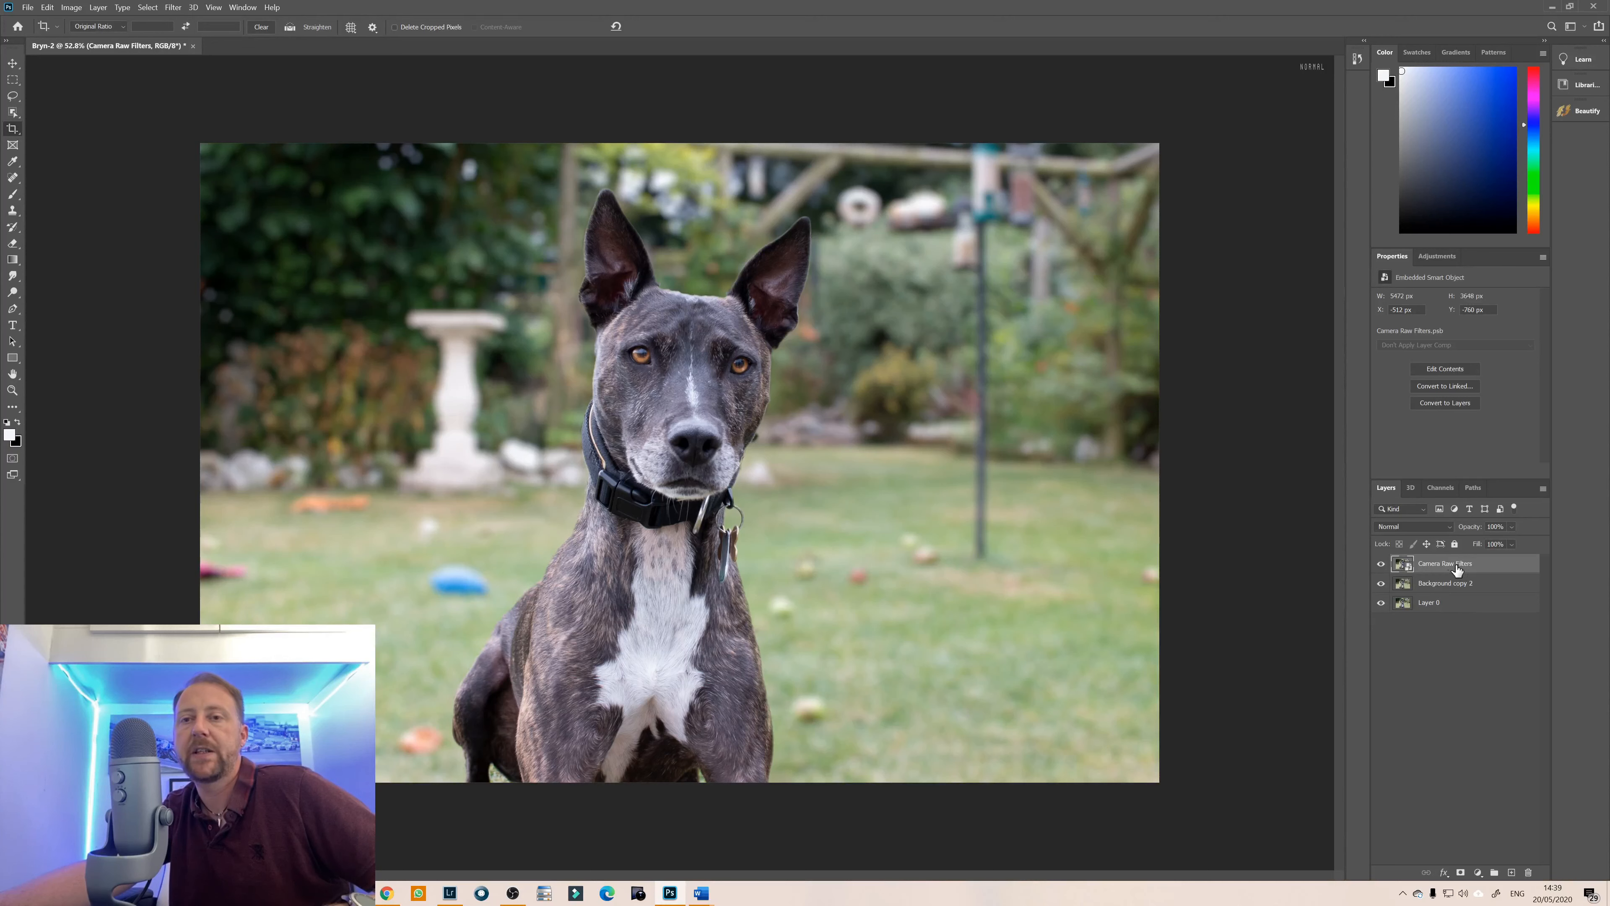
# Apply a Camera Raw smart filter with the Game Day preset from Matts Presets.
pyautogui.click(173, 6)
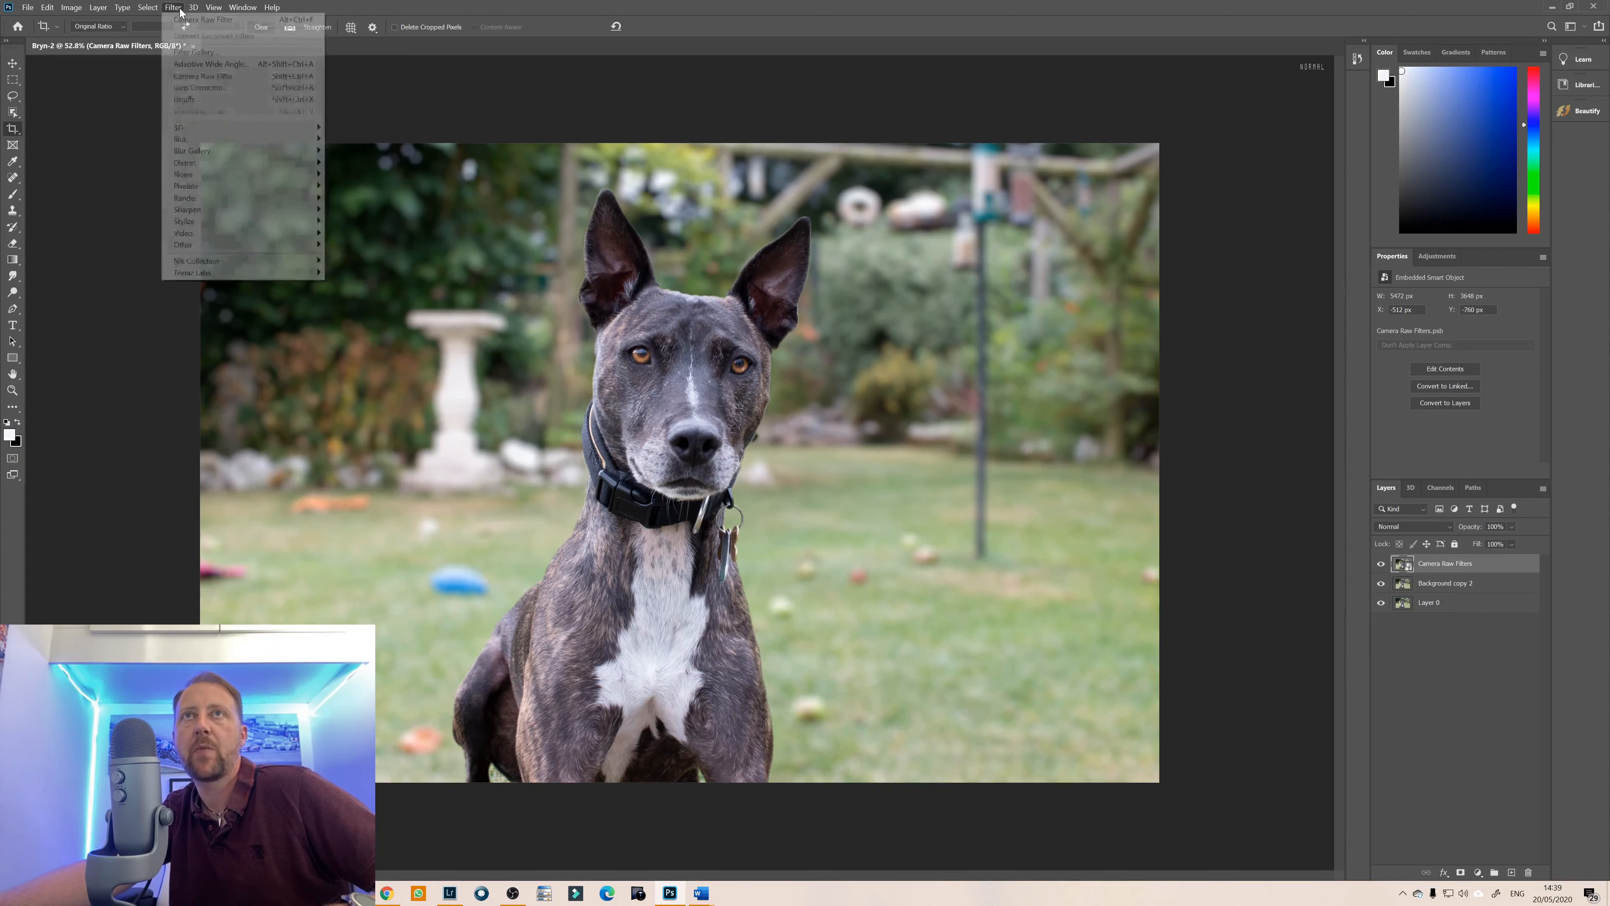
pyautogui.moveTo(202, 79)
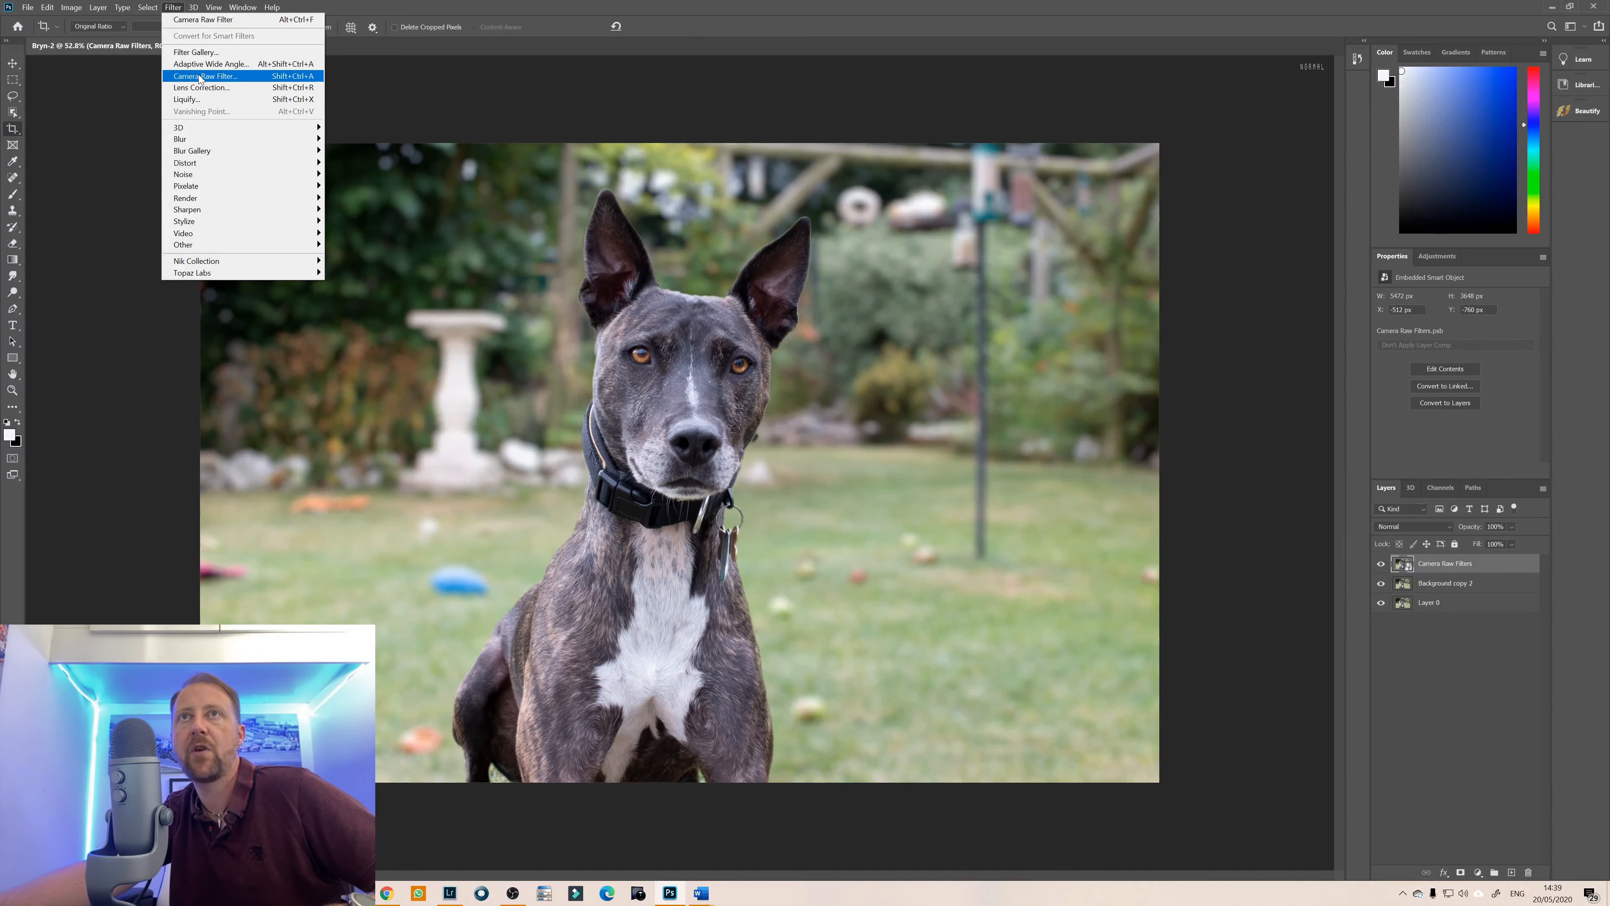
pyautogui.click(206, 75)
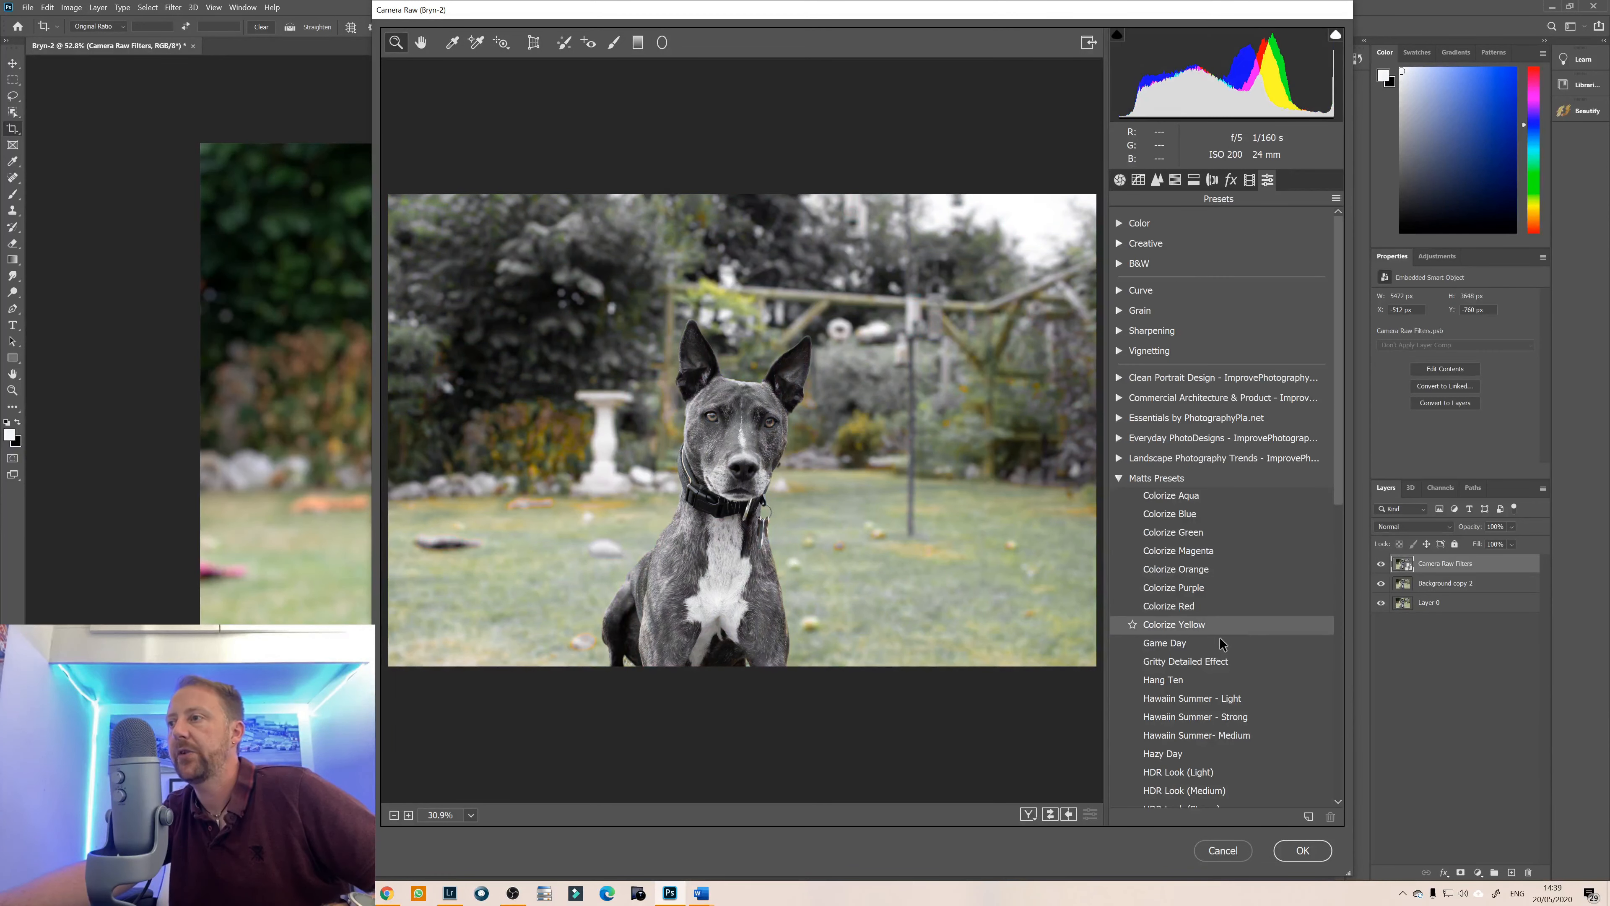
pyautogui.click(1165, 643)
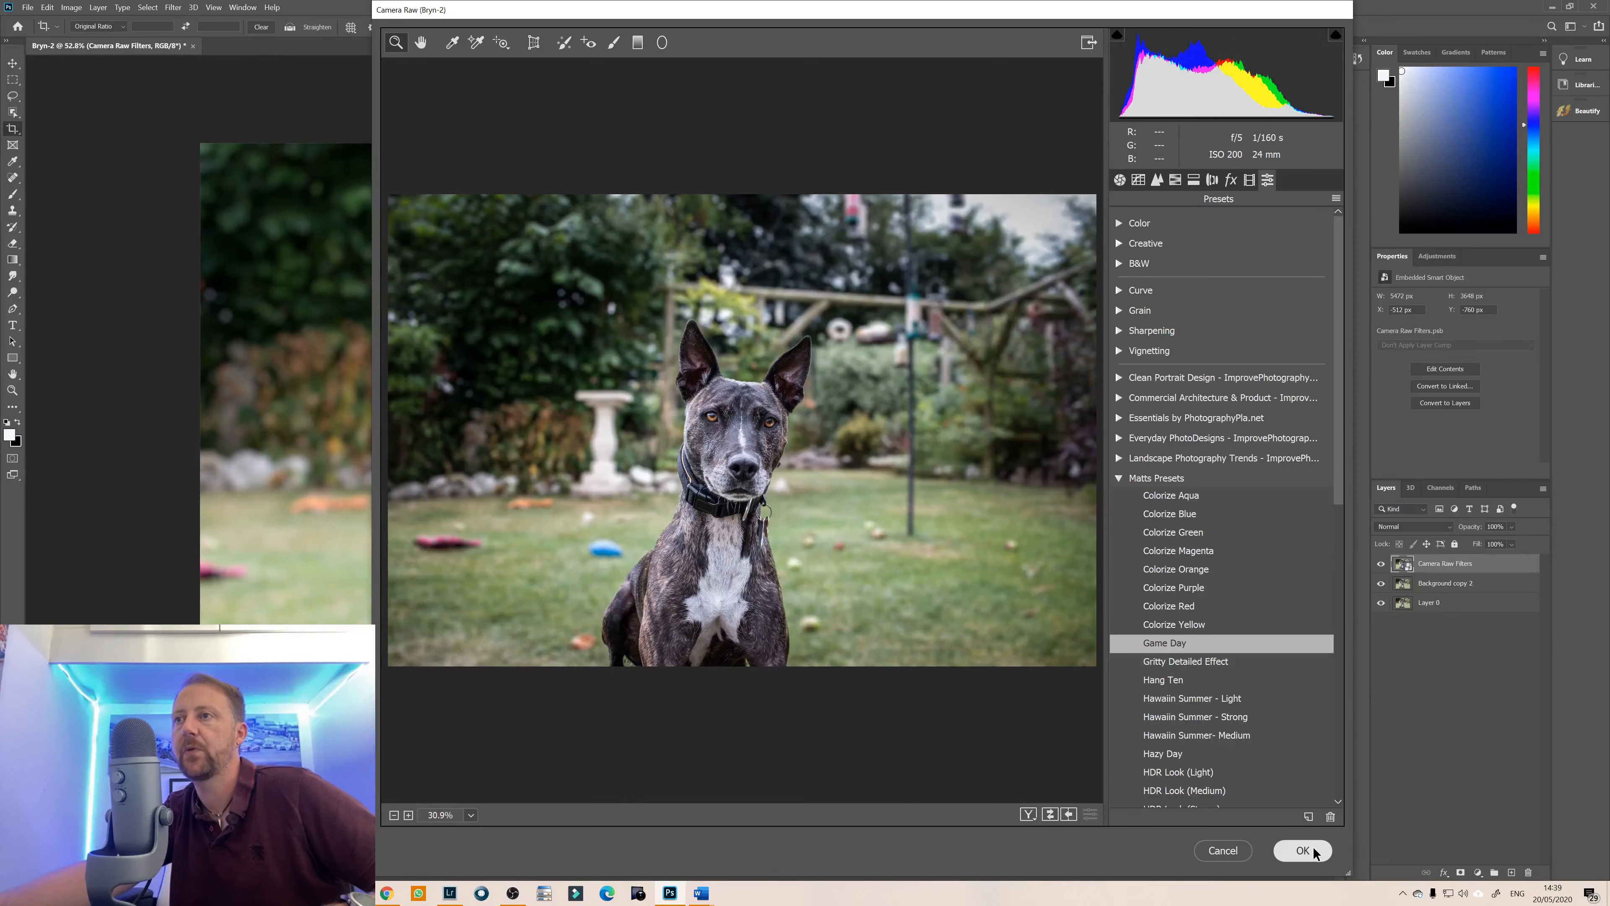
pyautogui.click(1302, 850)
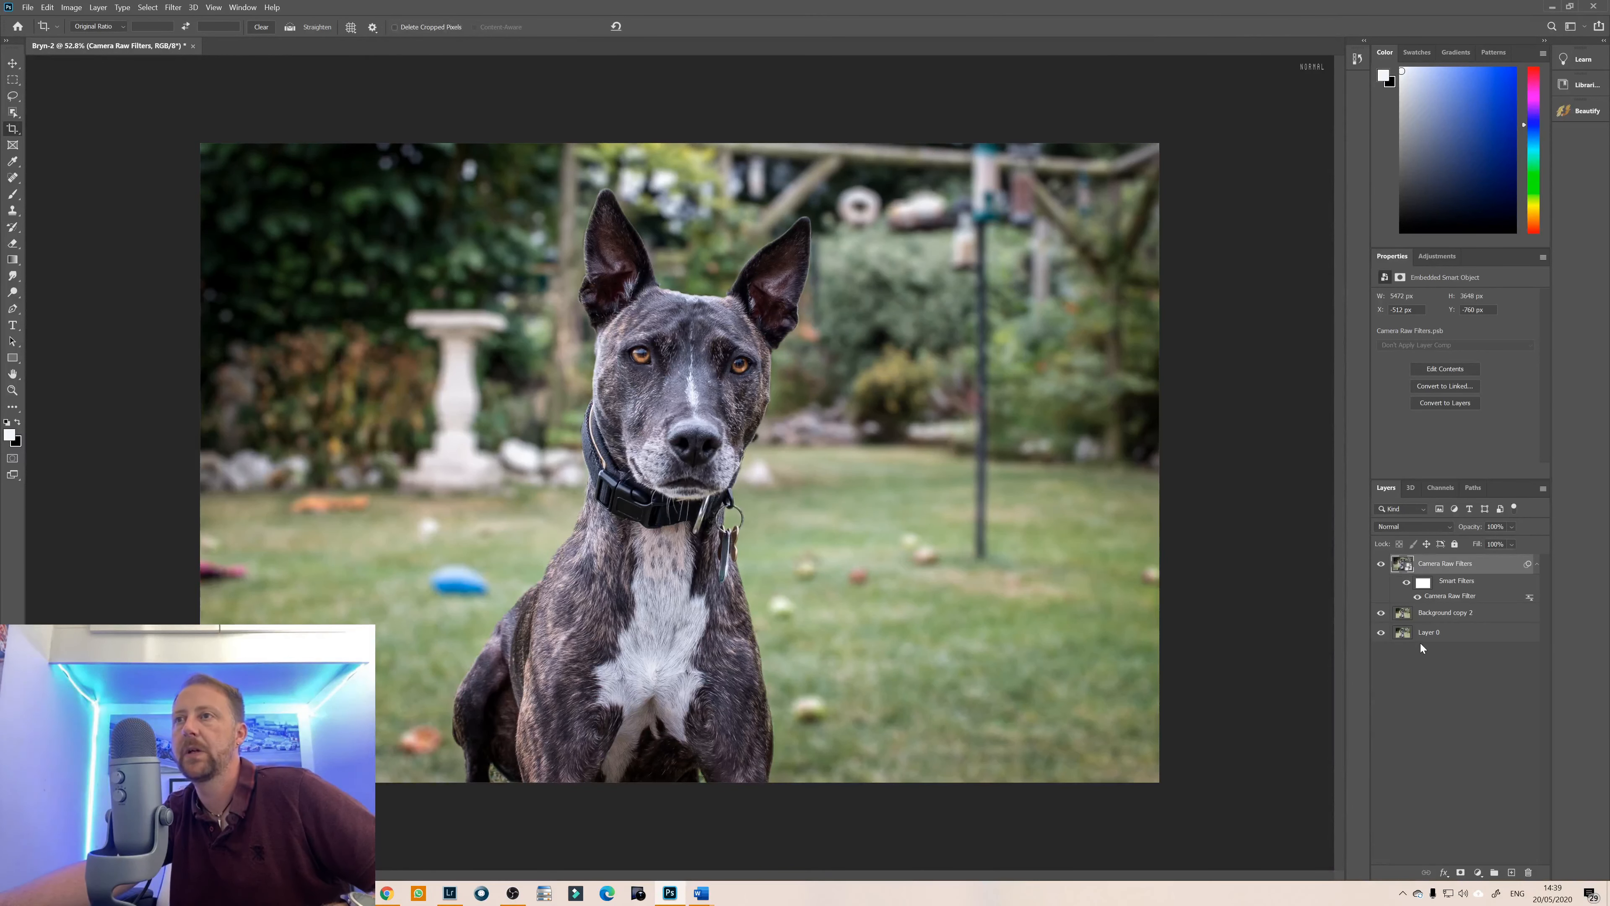
# Duplicate the Camera Raw Filters layer as 'Camera Raw Filters copy' with its own smart filter.
pyautogui.rightClick(1445, 563)
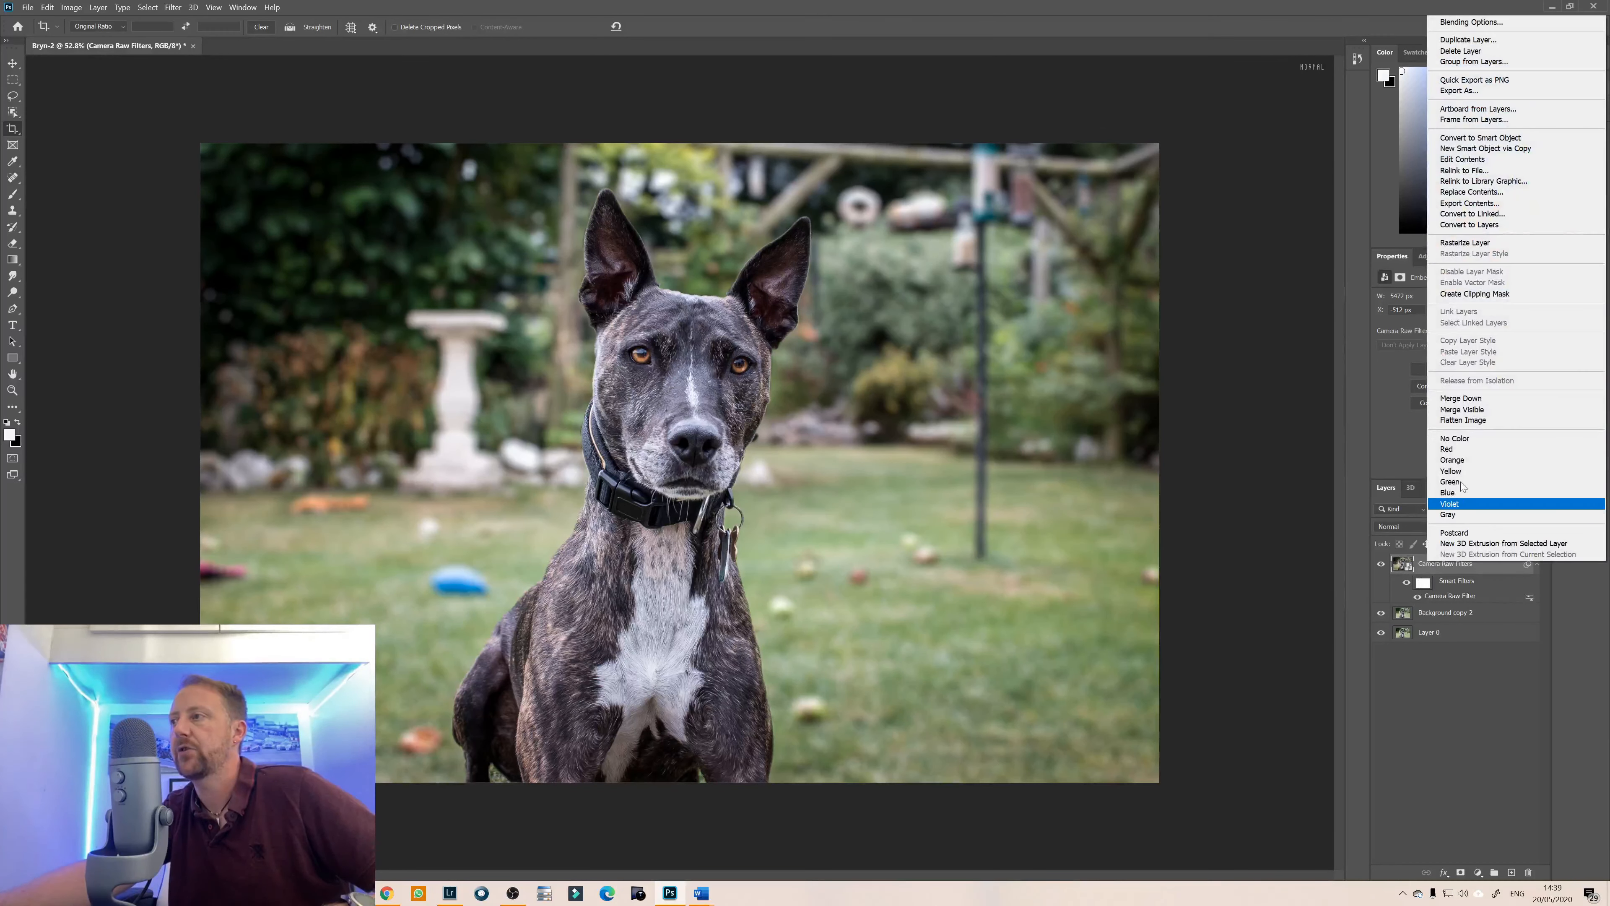
pyautogui.click(1469, 40)
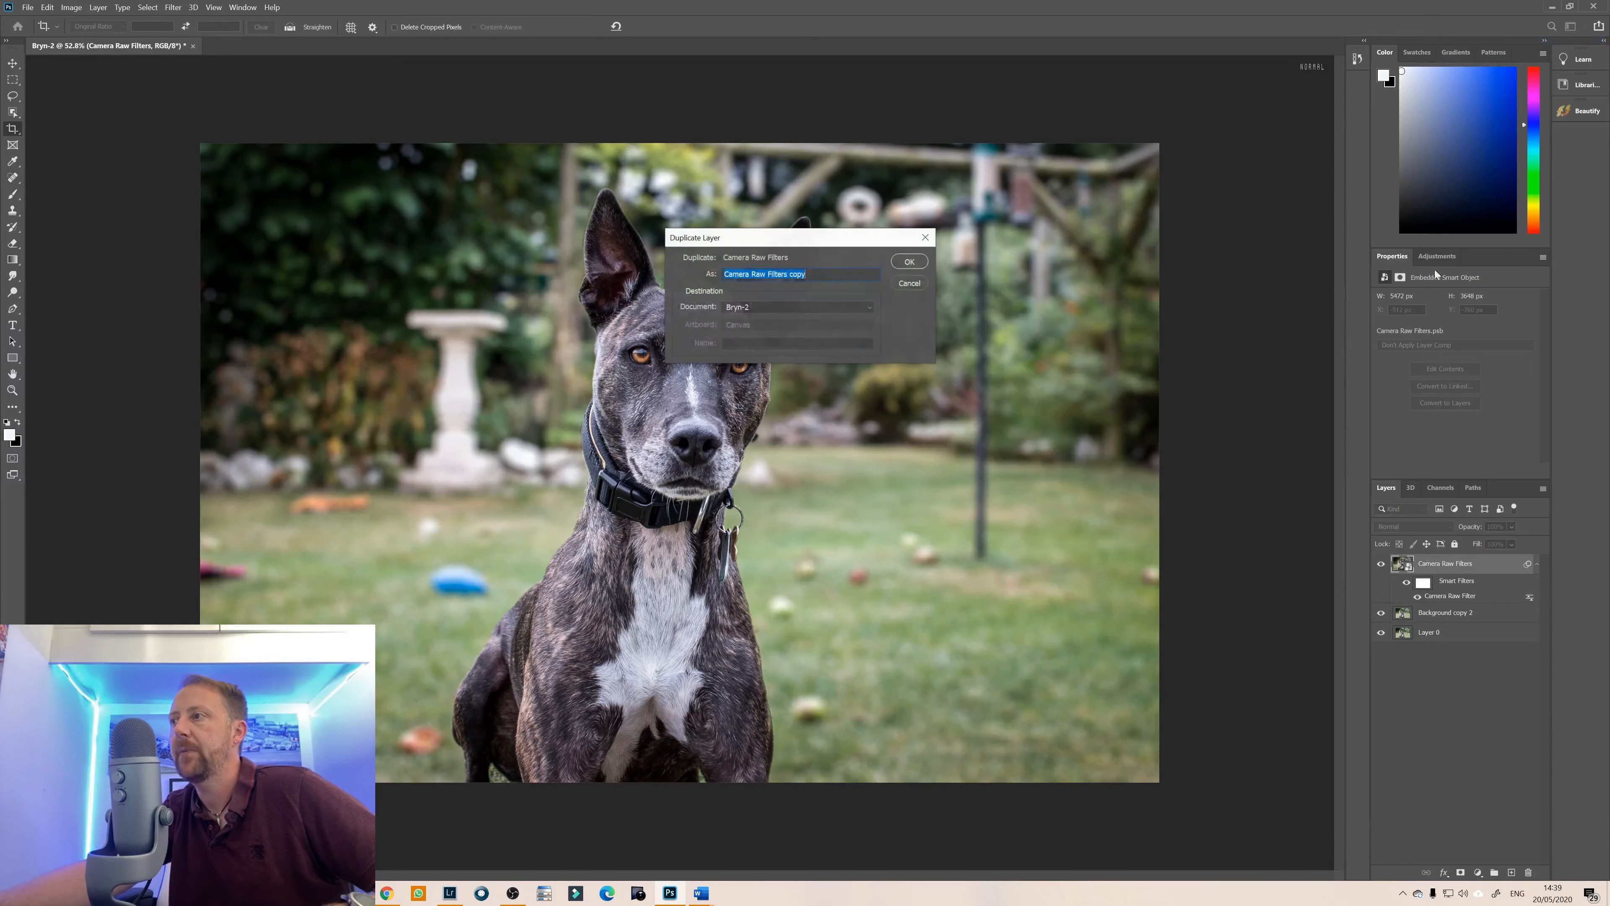
pyautogui.click(910, 262)
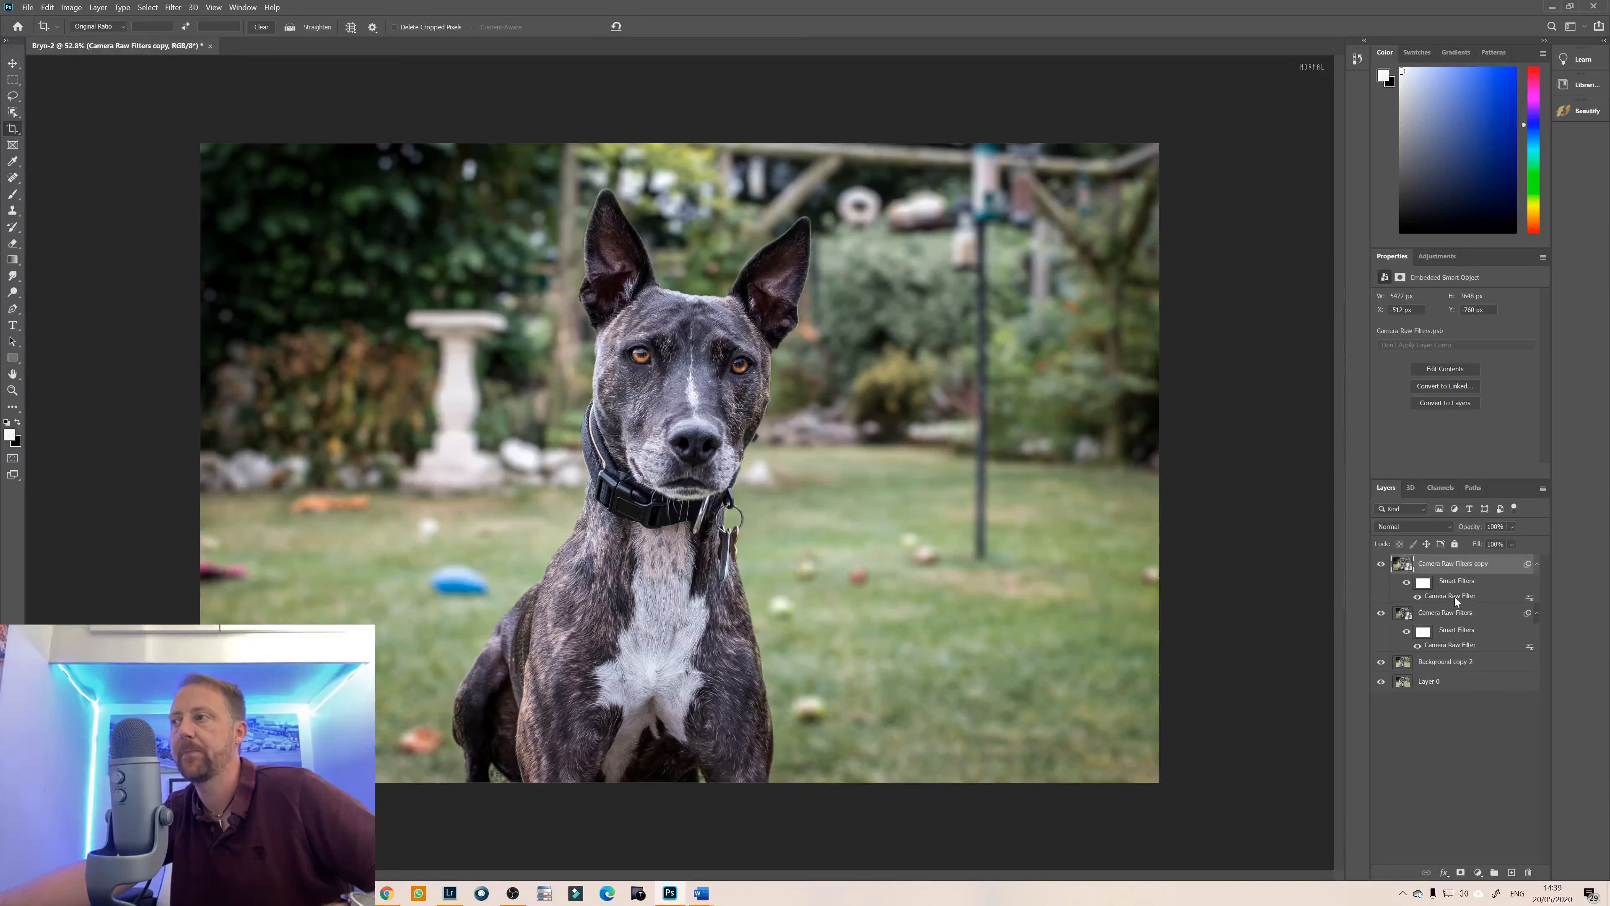
# Switch the copy layer's Camera Raw filter to the Heartpurp preset from Trey's Presets.
pyautogui.doubleClick(1450, 595)
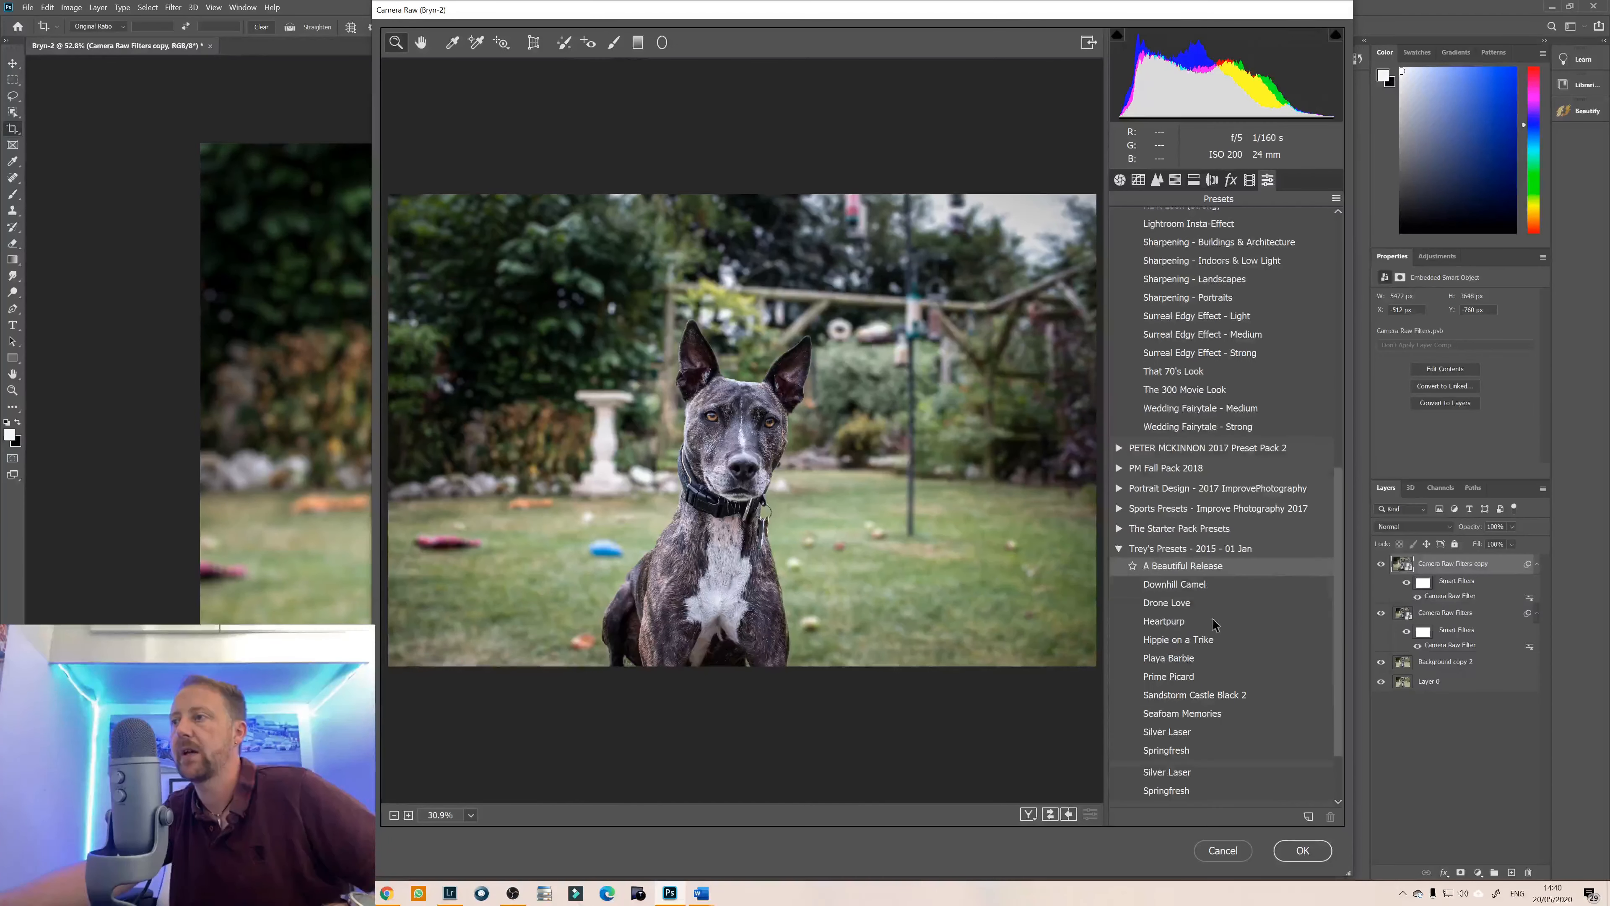
pyautogui.click(1164, 621)
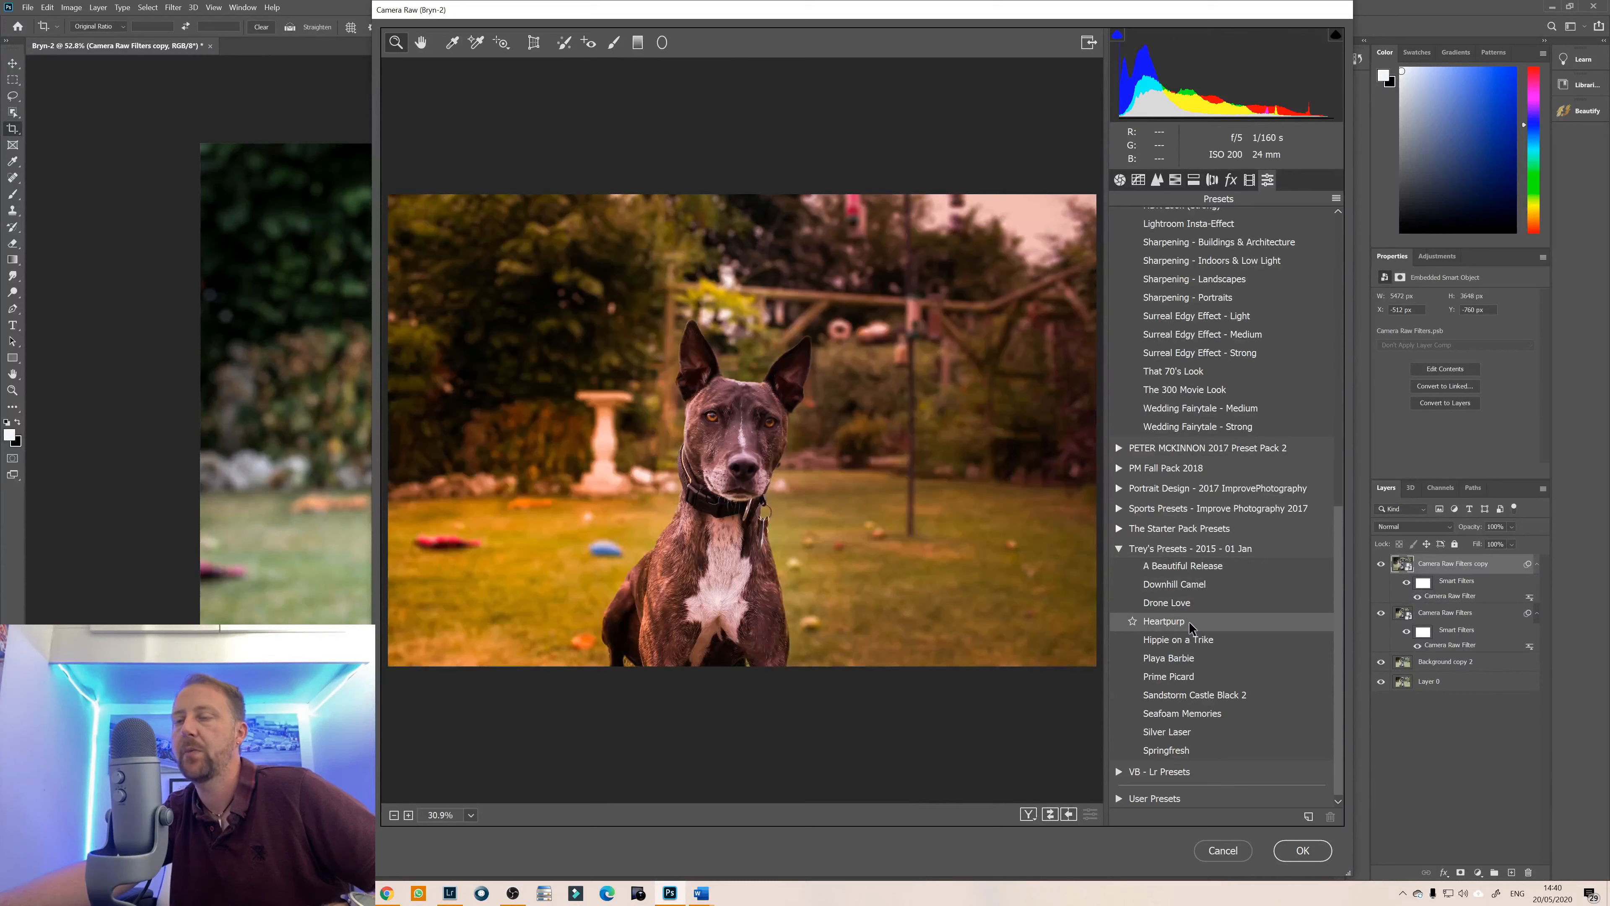
pyautogui.click(1164, 621)
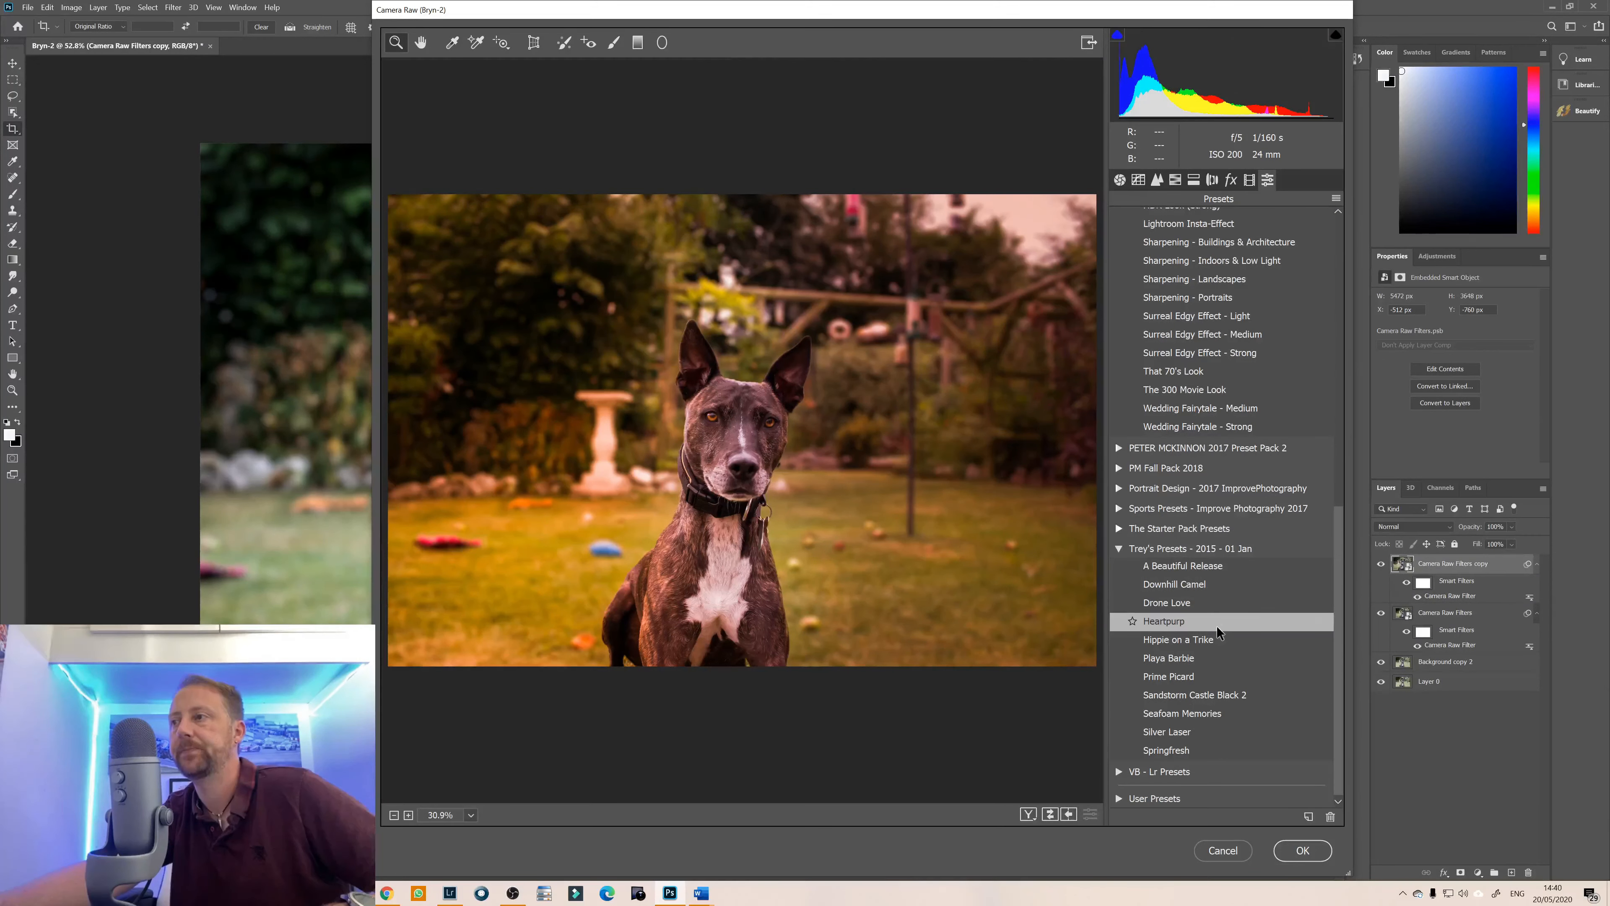
pyautogui.click(1303, 850)
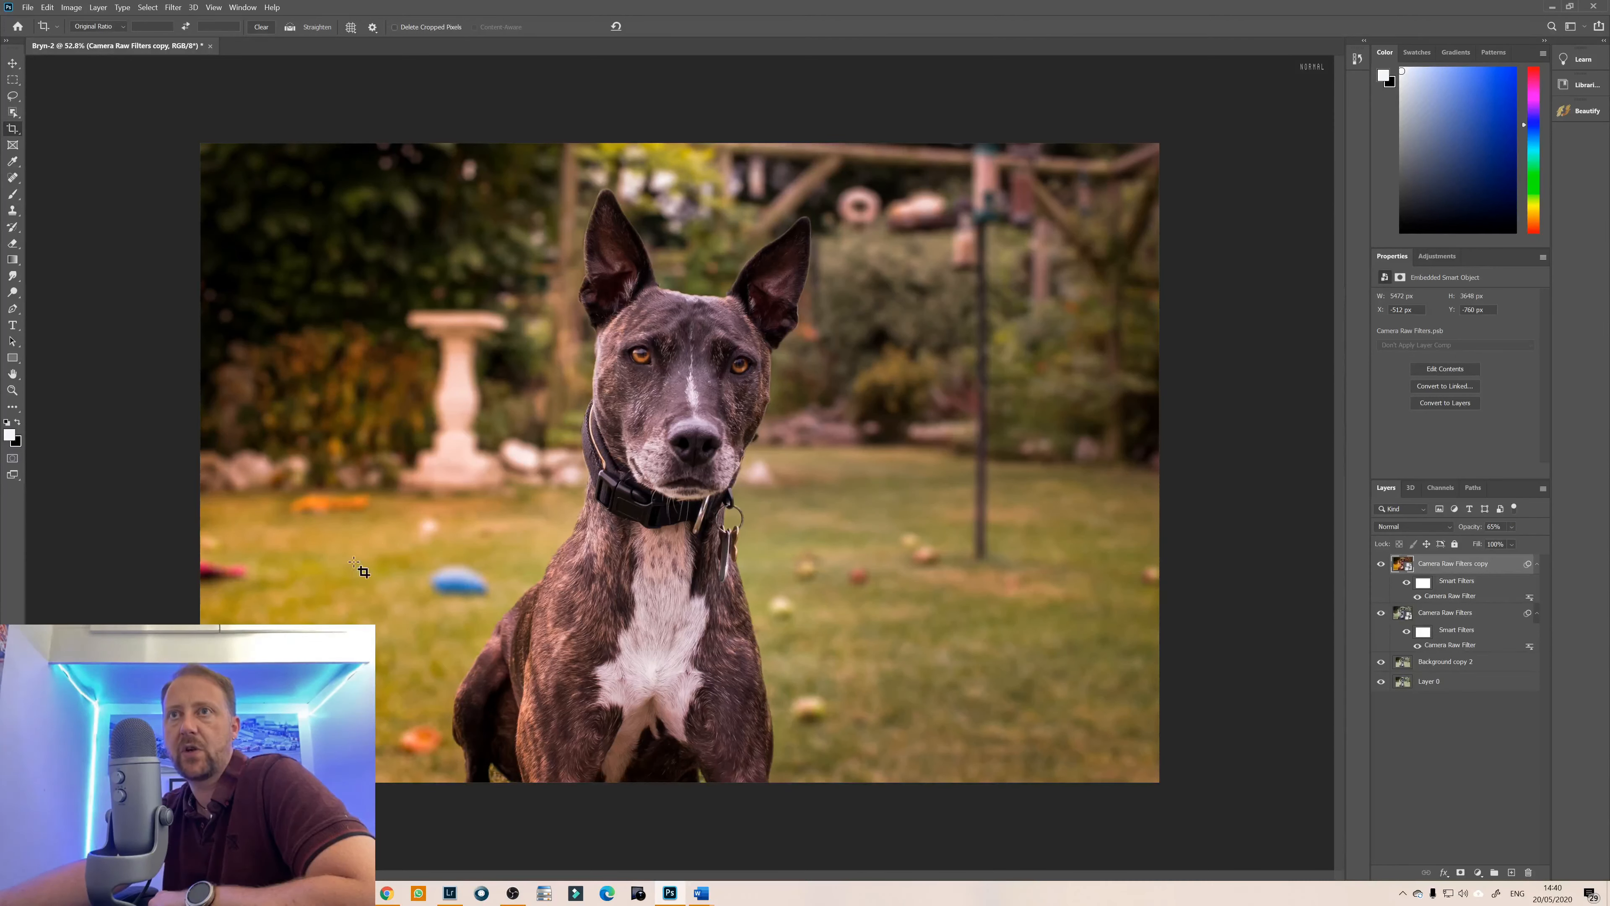
pyautogui.moveTo(1076, 568)
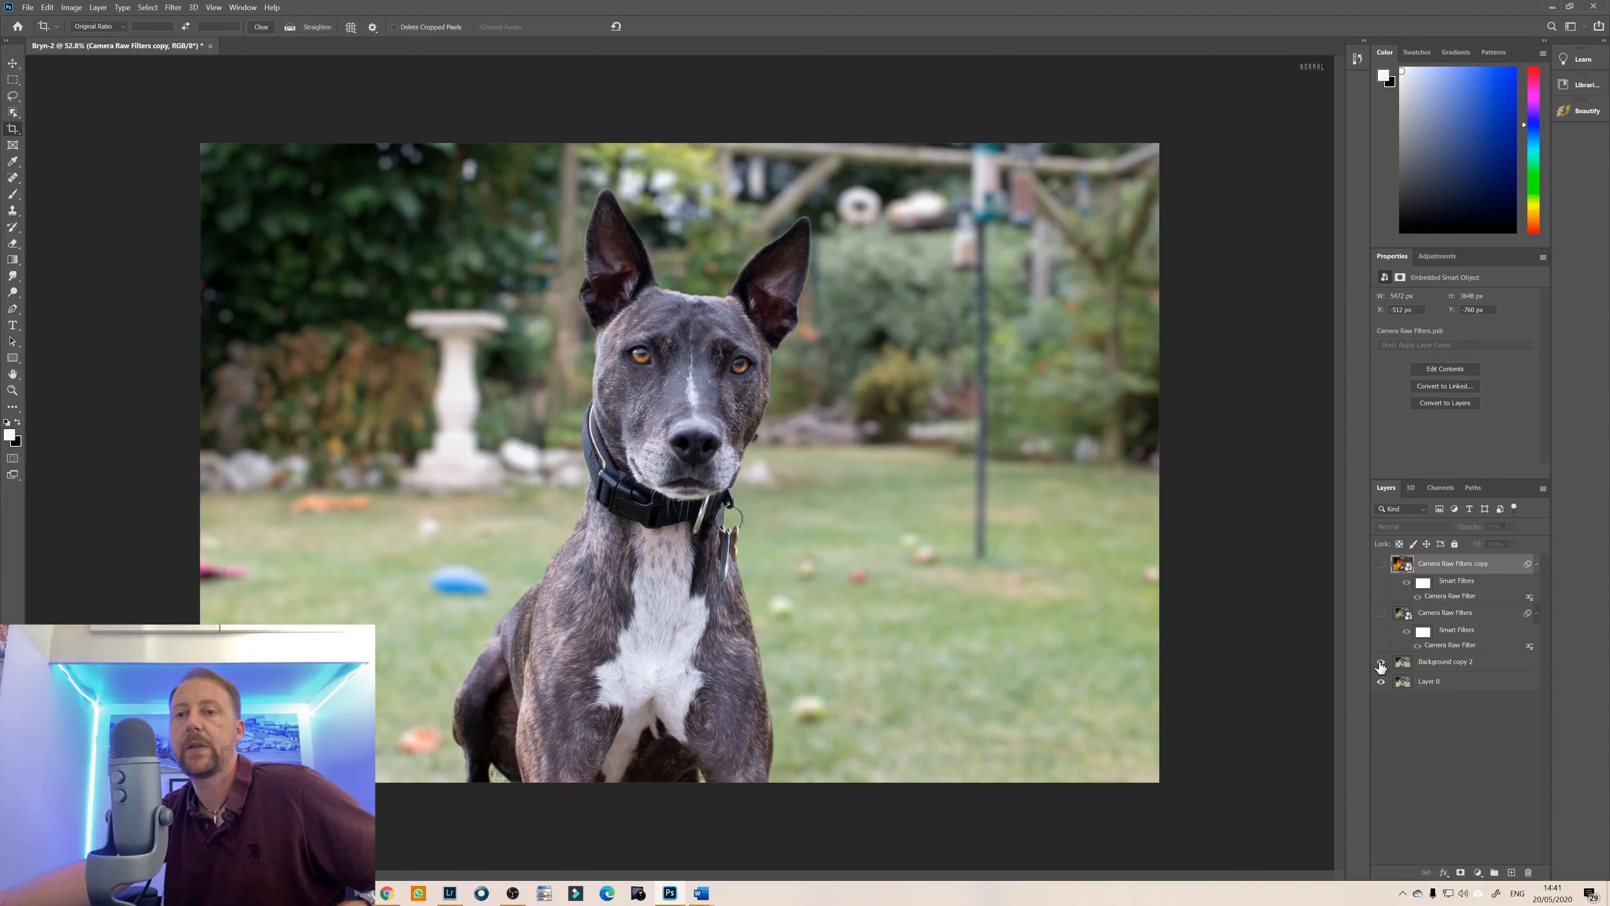
pyautogui.moveTo(1386, 613)
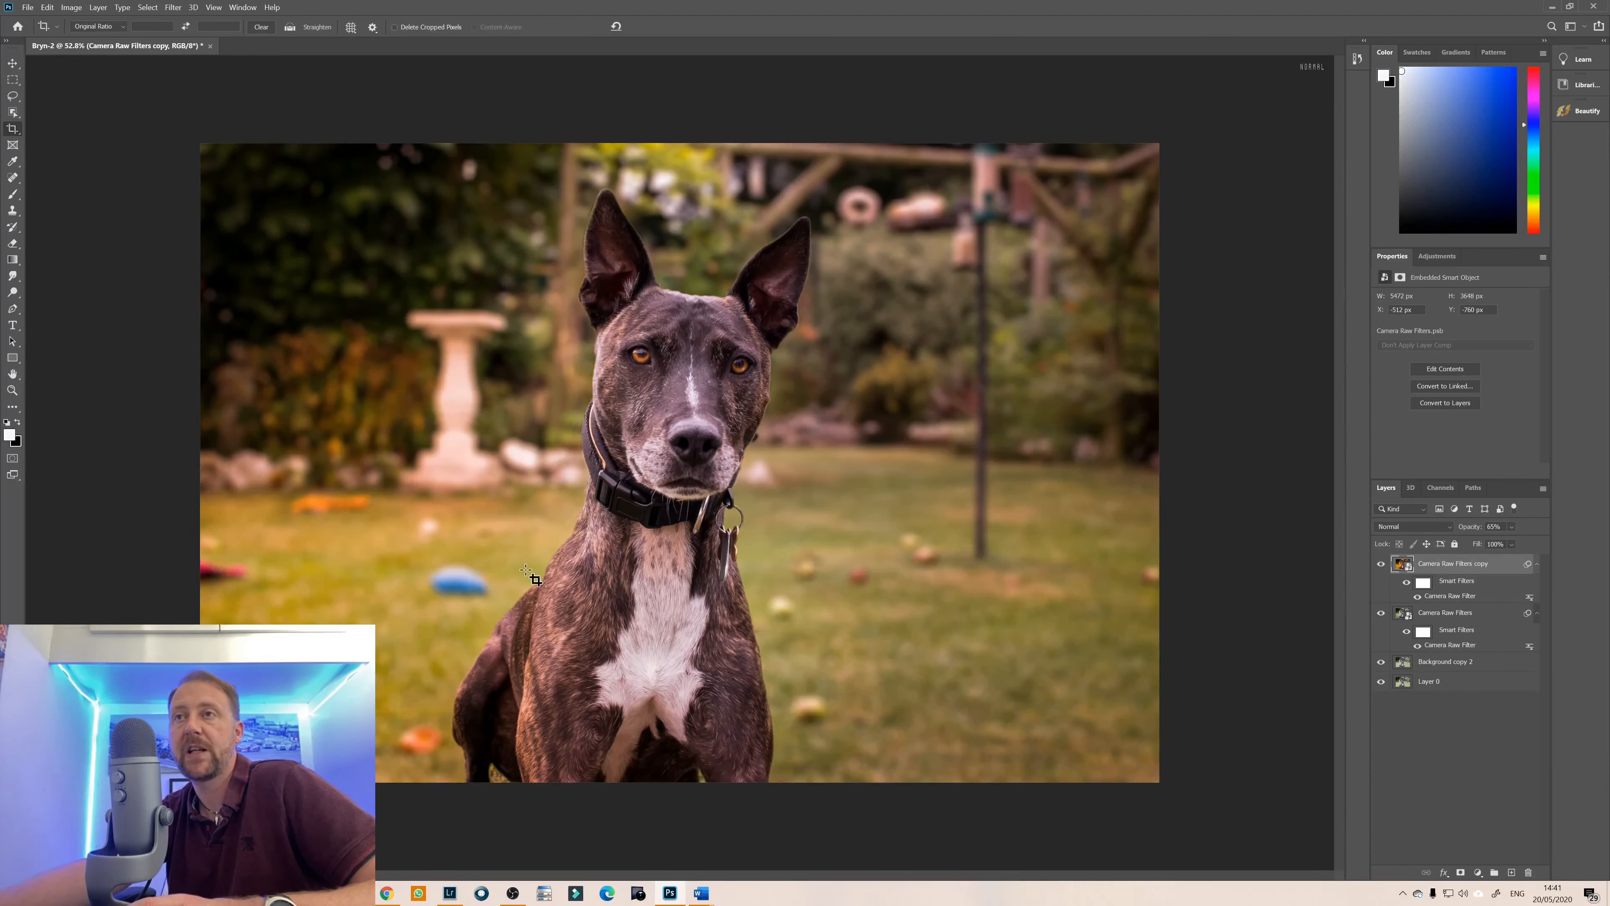
pyautogui.moveTo(718, 424)
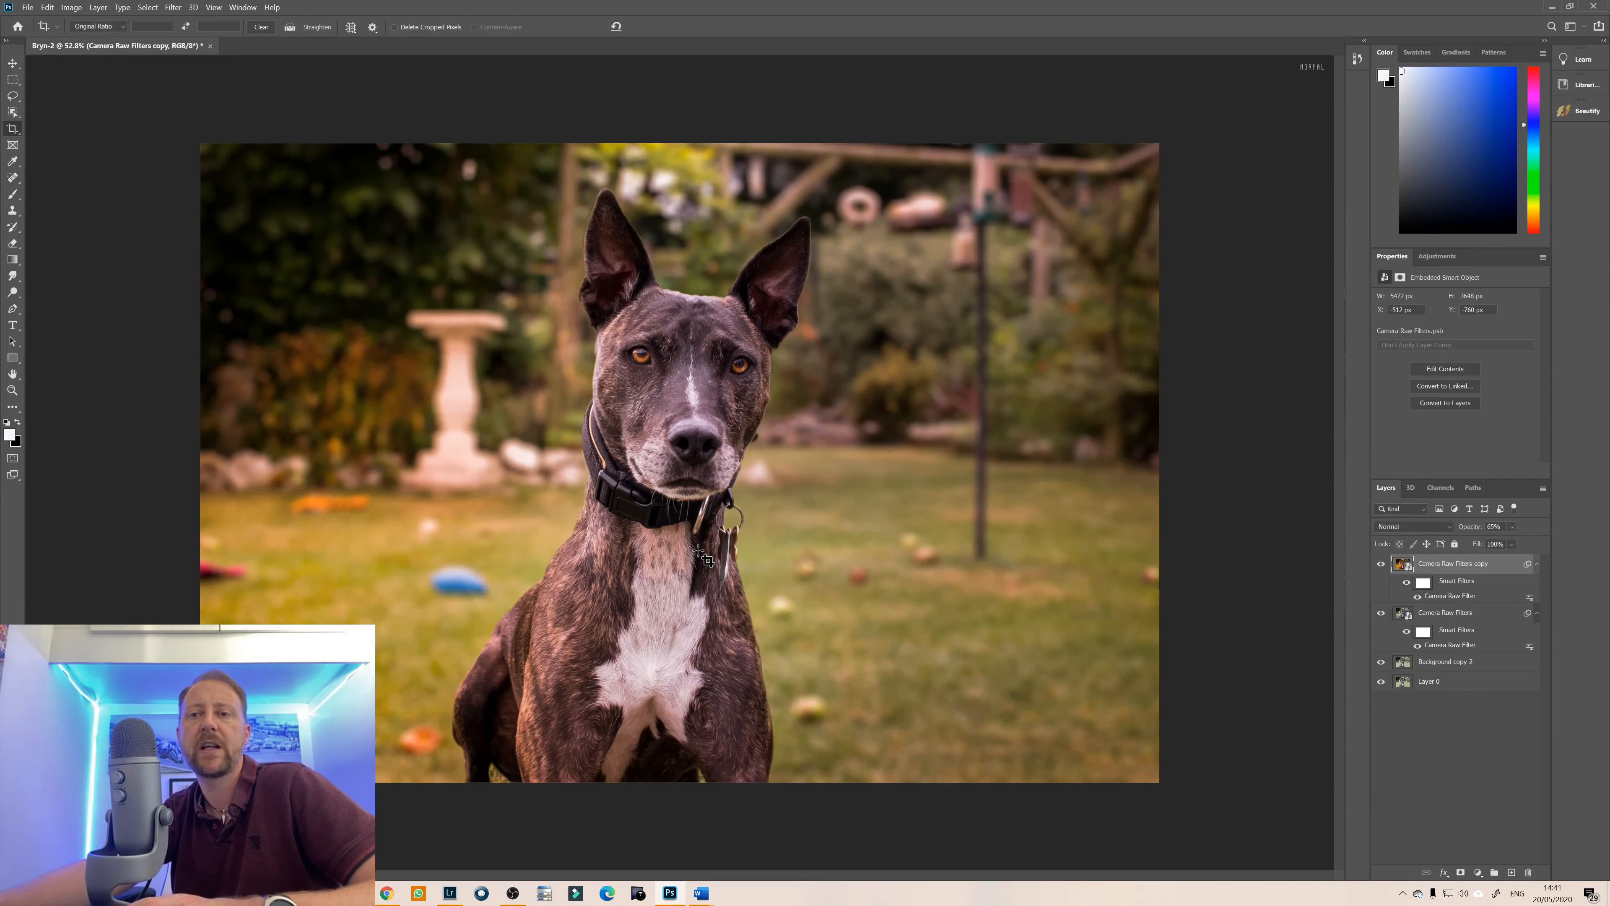
pyautogui.moveTo(686, 606)
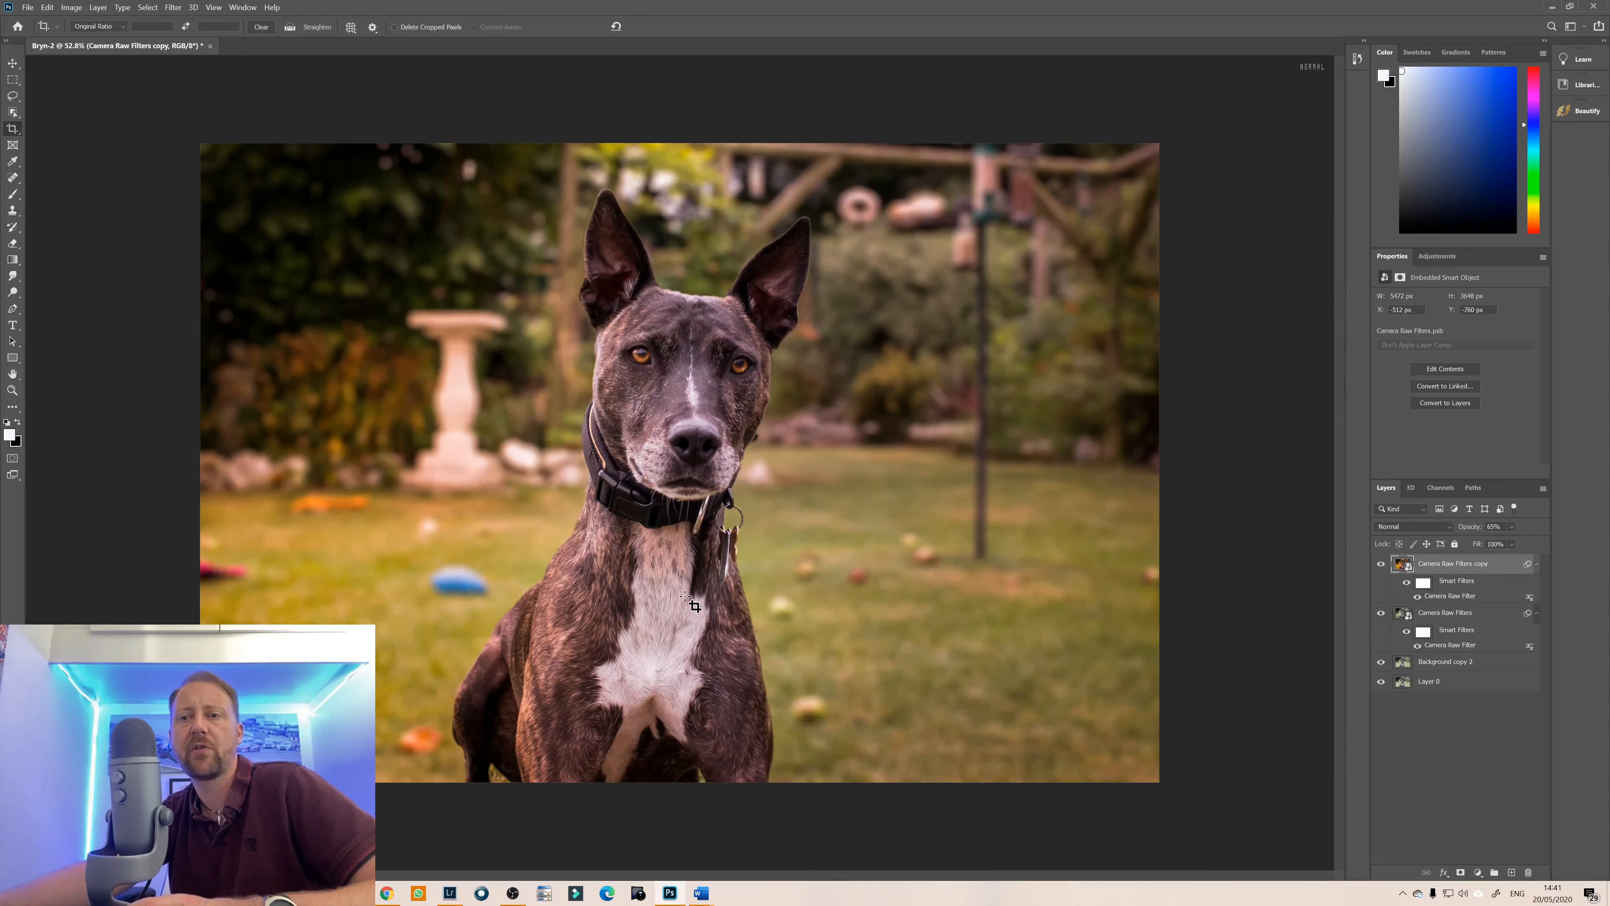